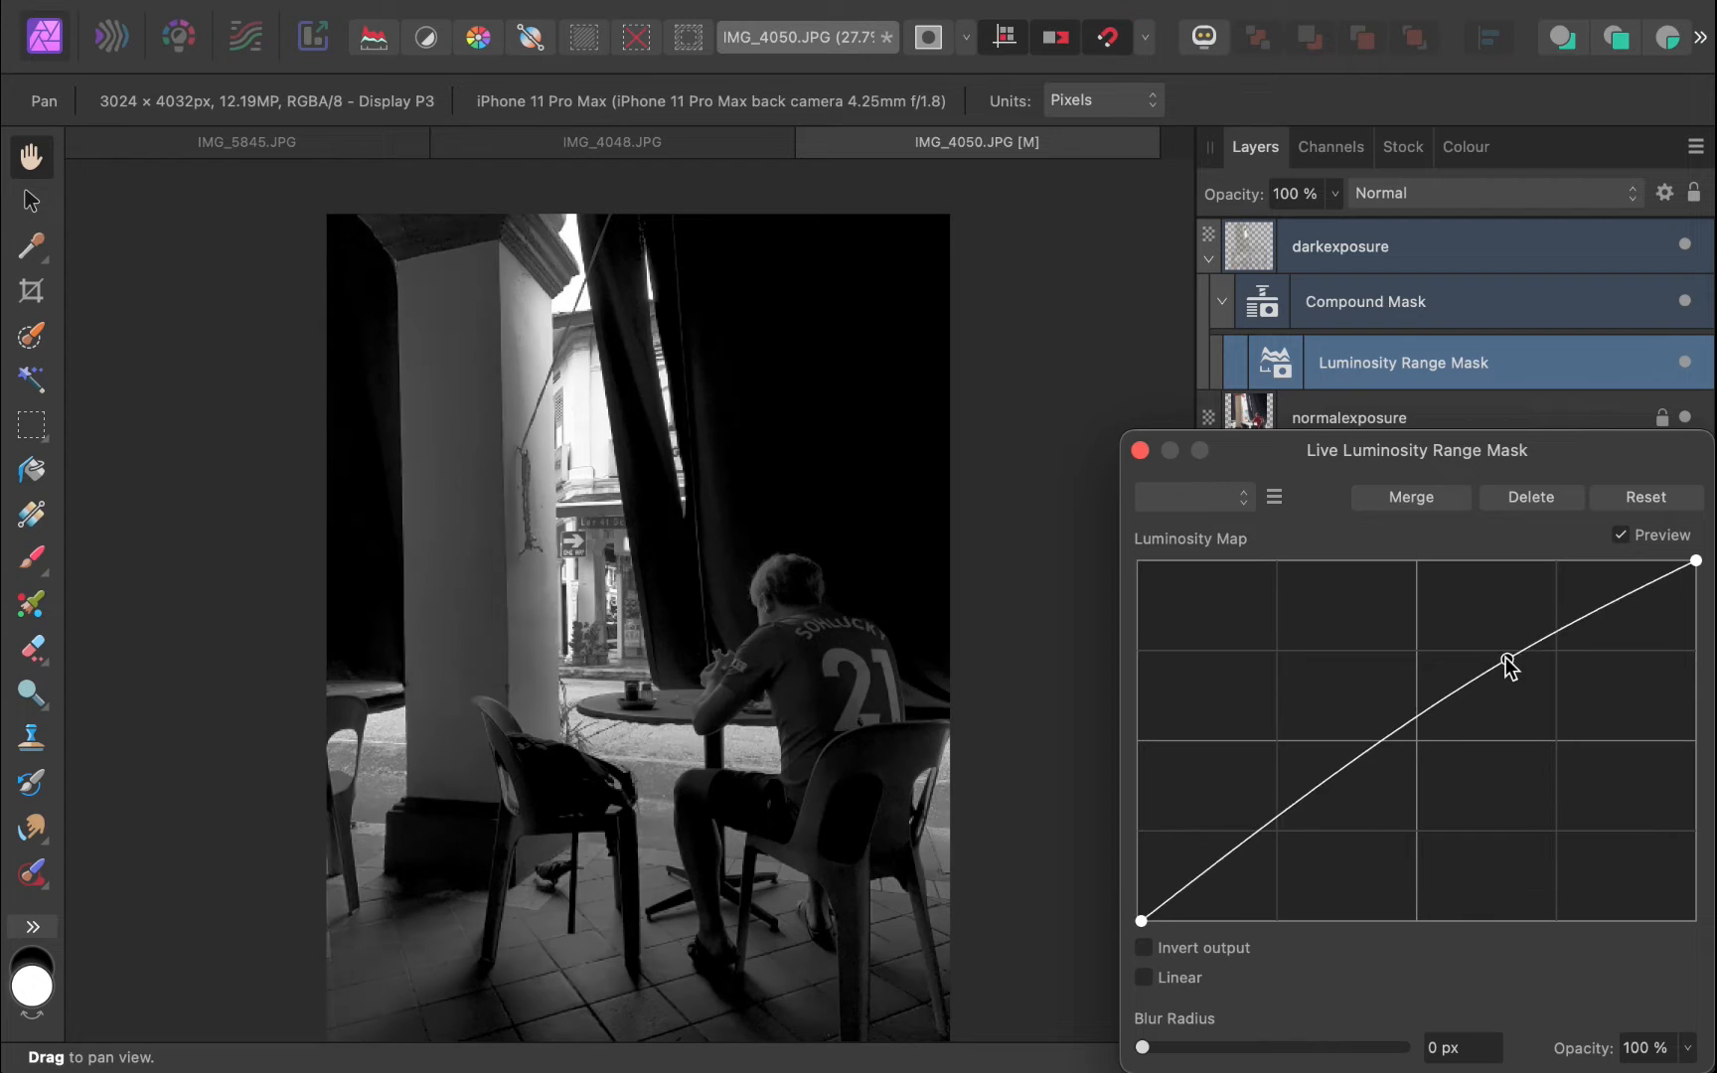
# Step: Drag two Luminosity Map curve points so the mask curve bows upward into the midtones
pyautogui.moveTo(1511, 665); pyautogui.dragTo(1471, 627)
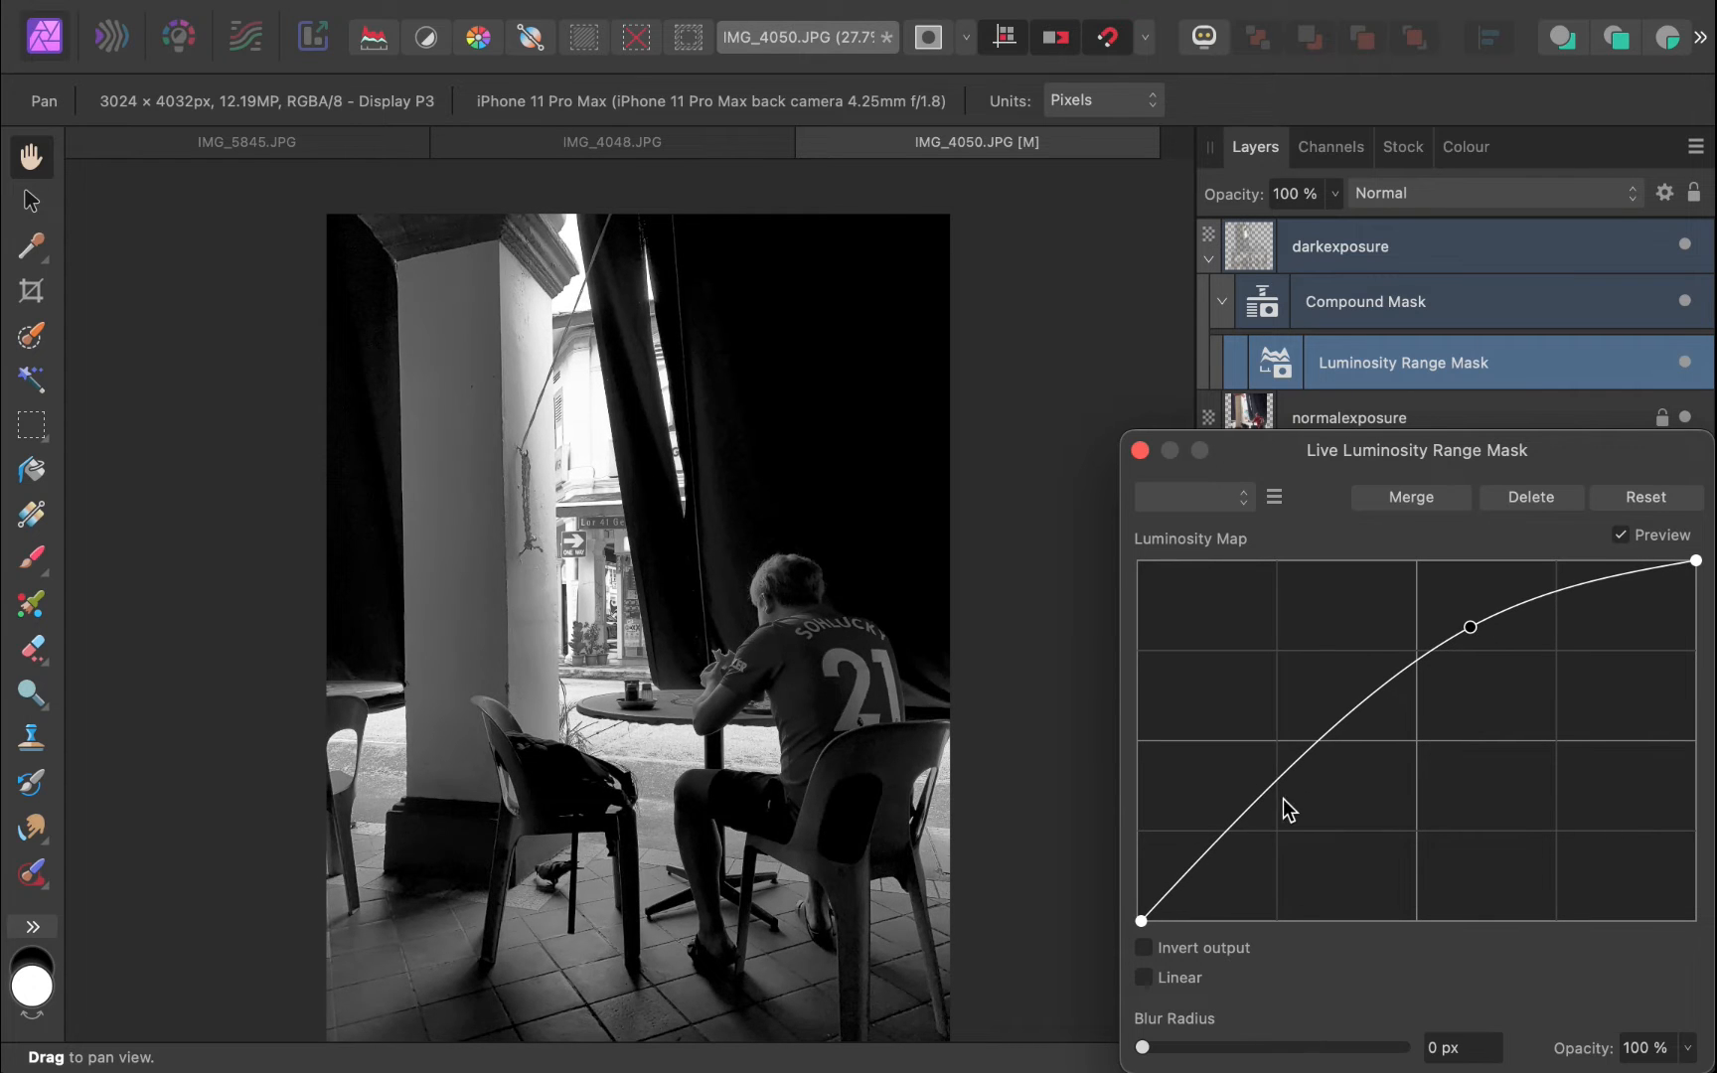
pyautogui.moveTo(1286, 808); pyautogui.dragTo(1273, 848)
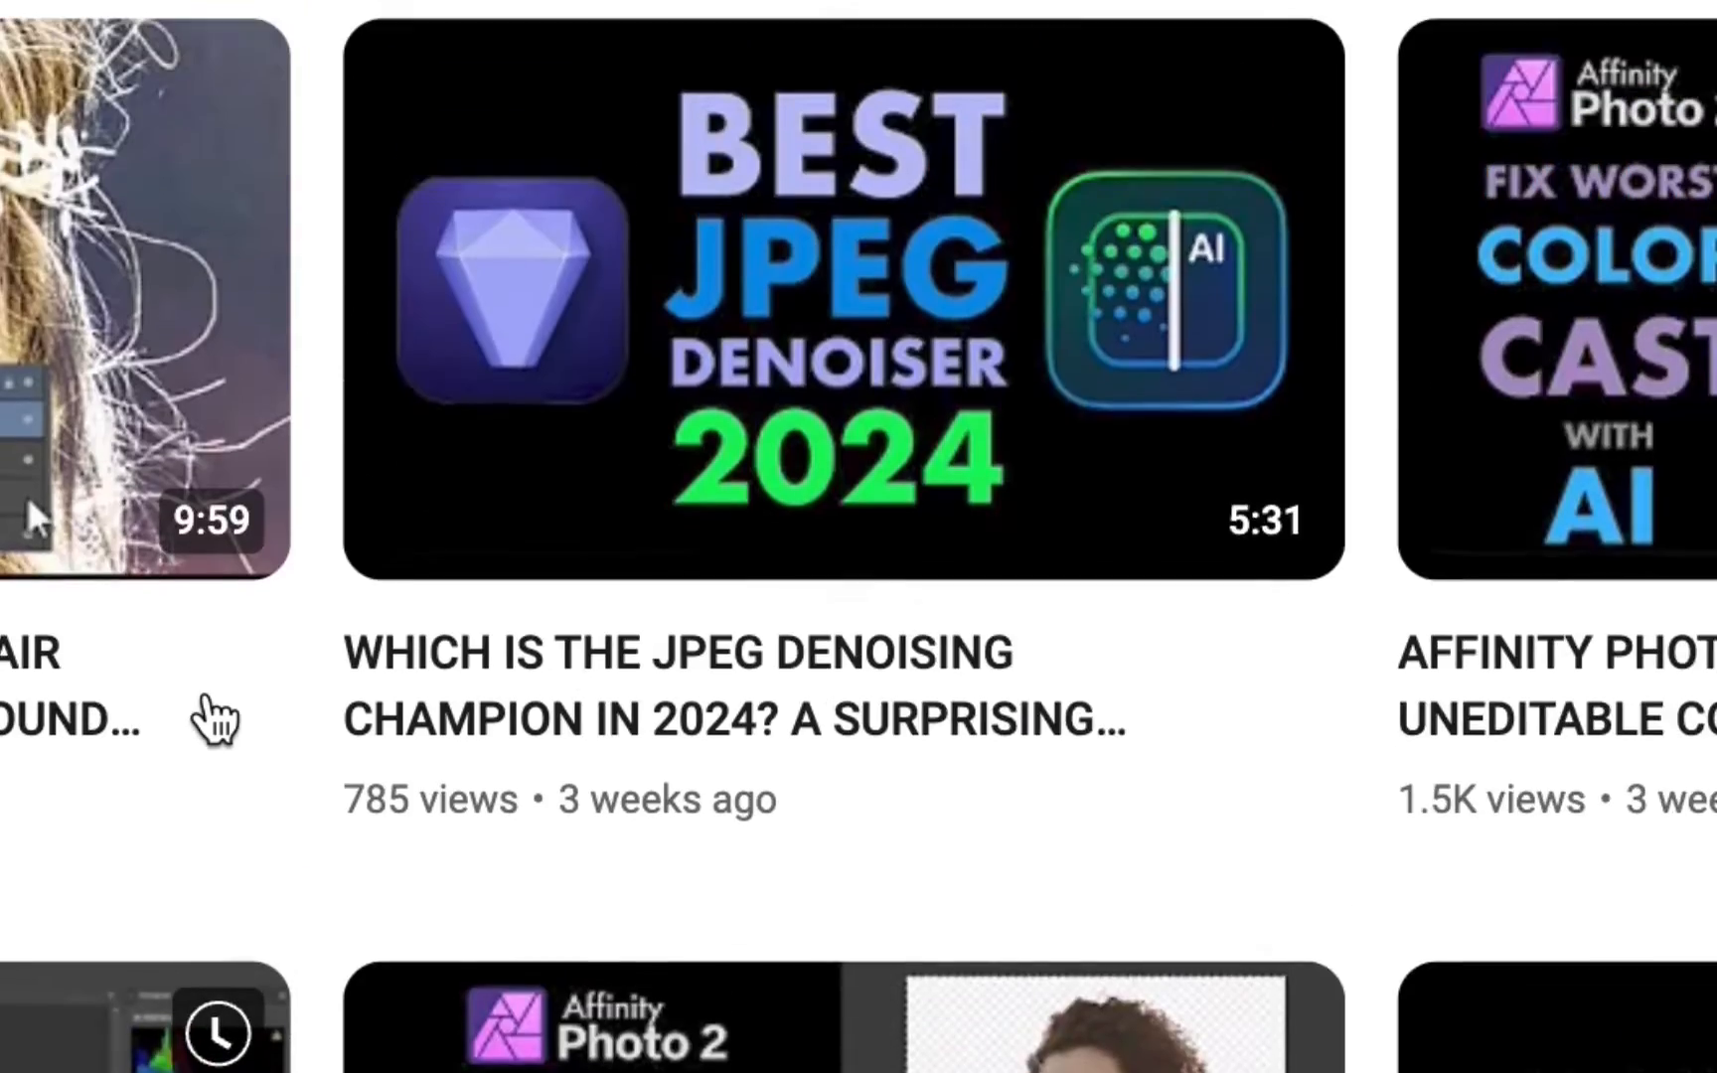
pyautogui.scroll(-3)
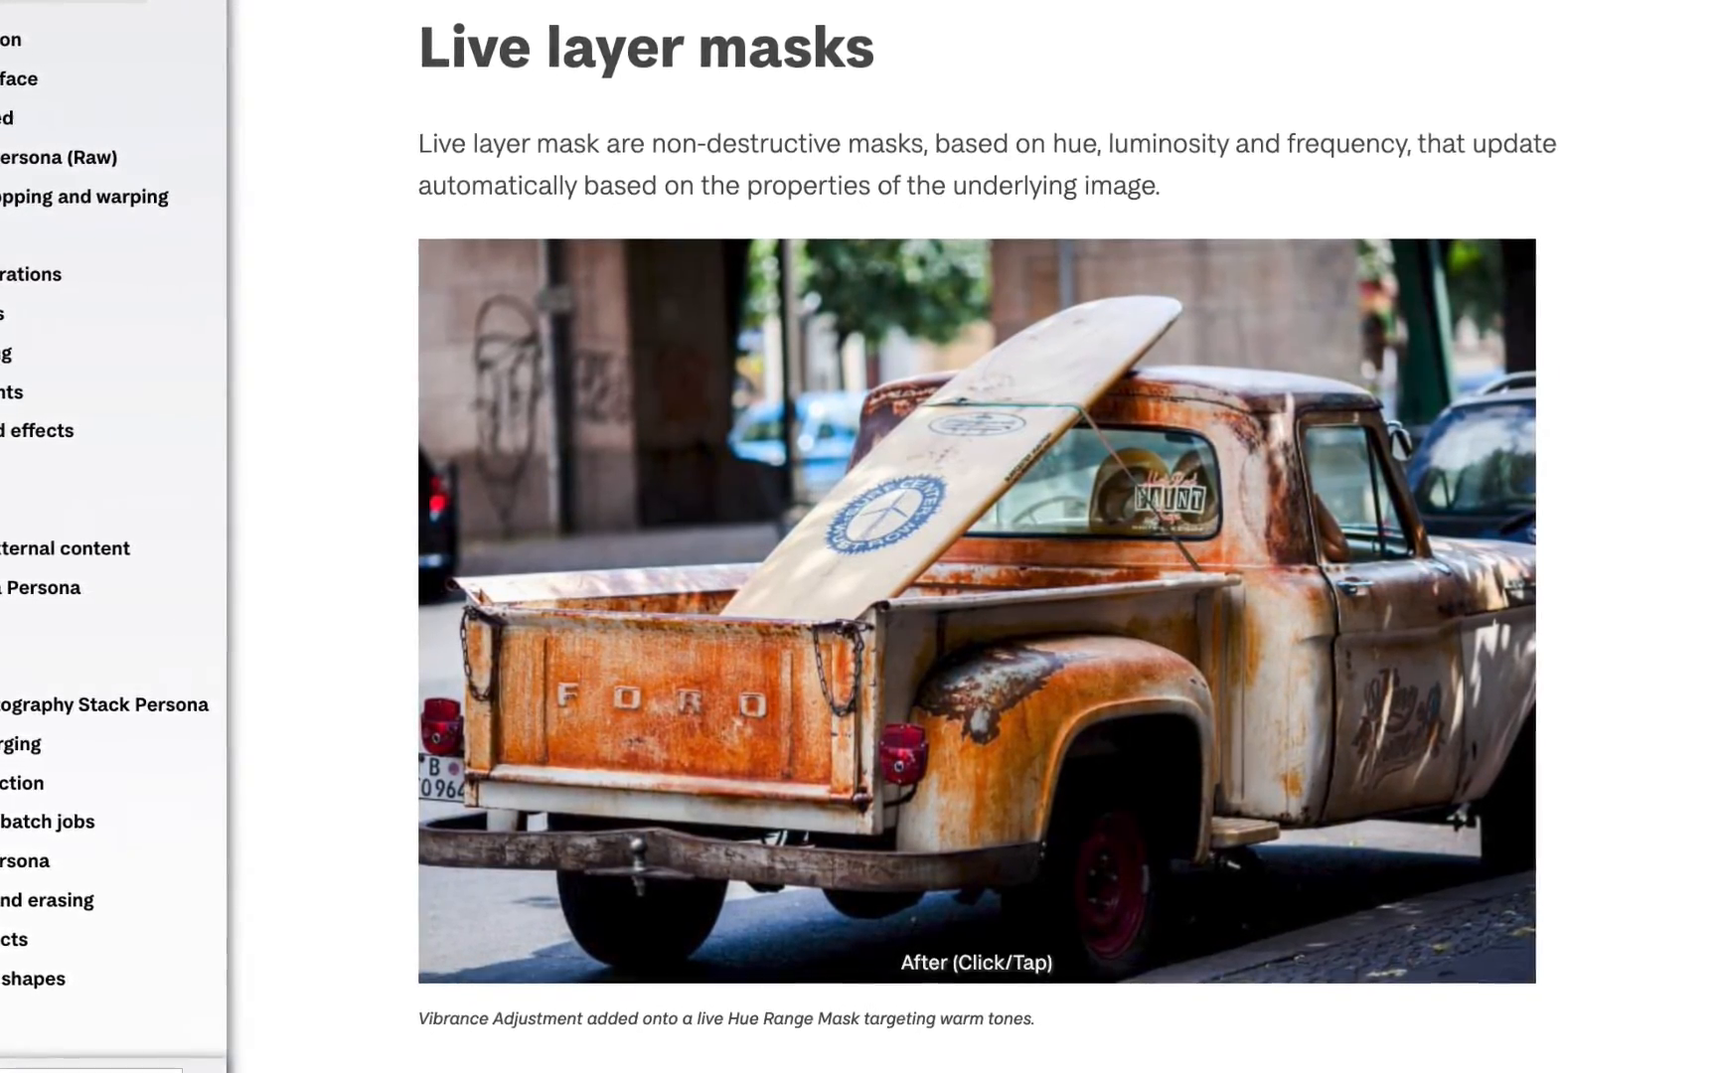
pyautogui.scroll(-3)
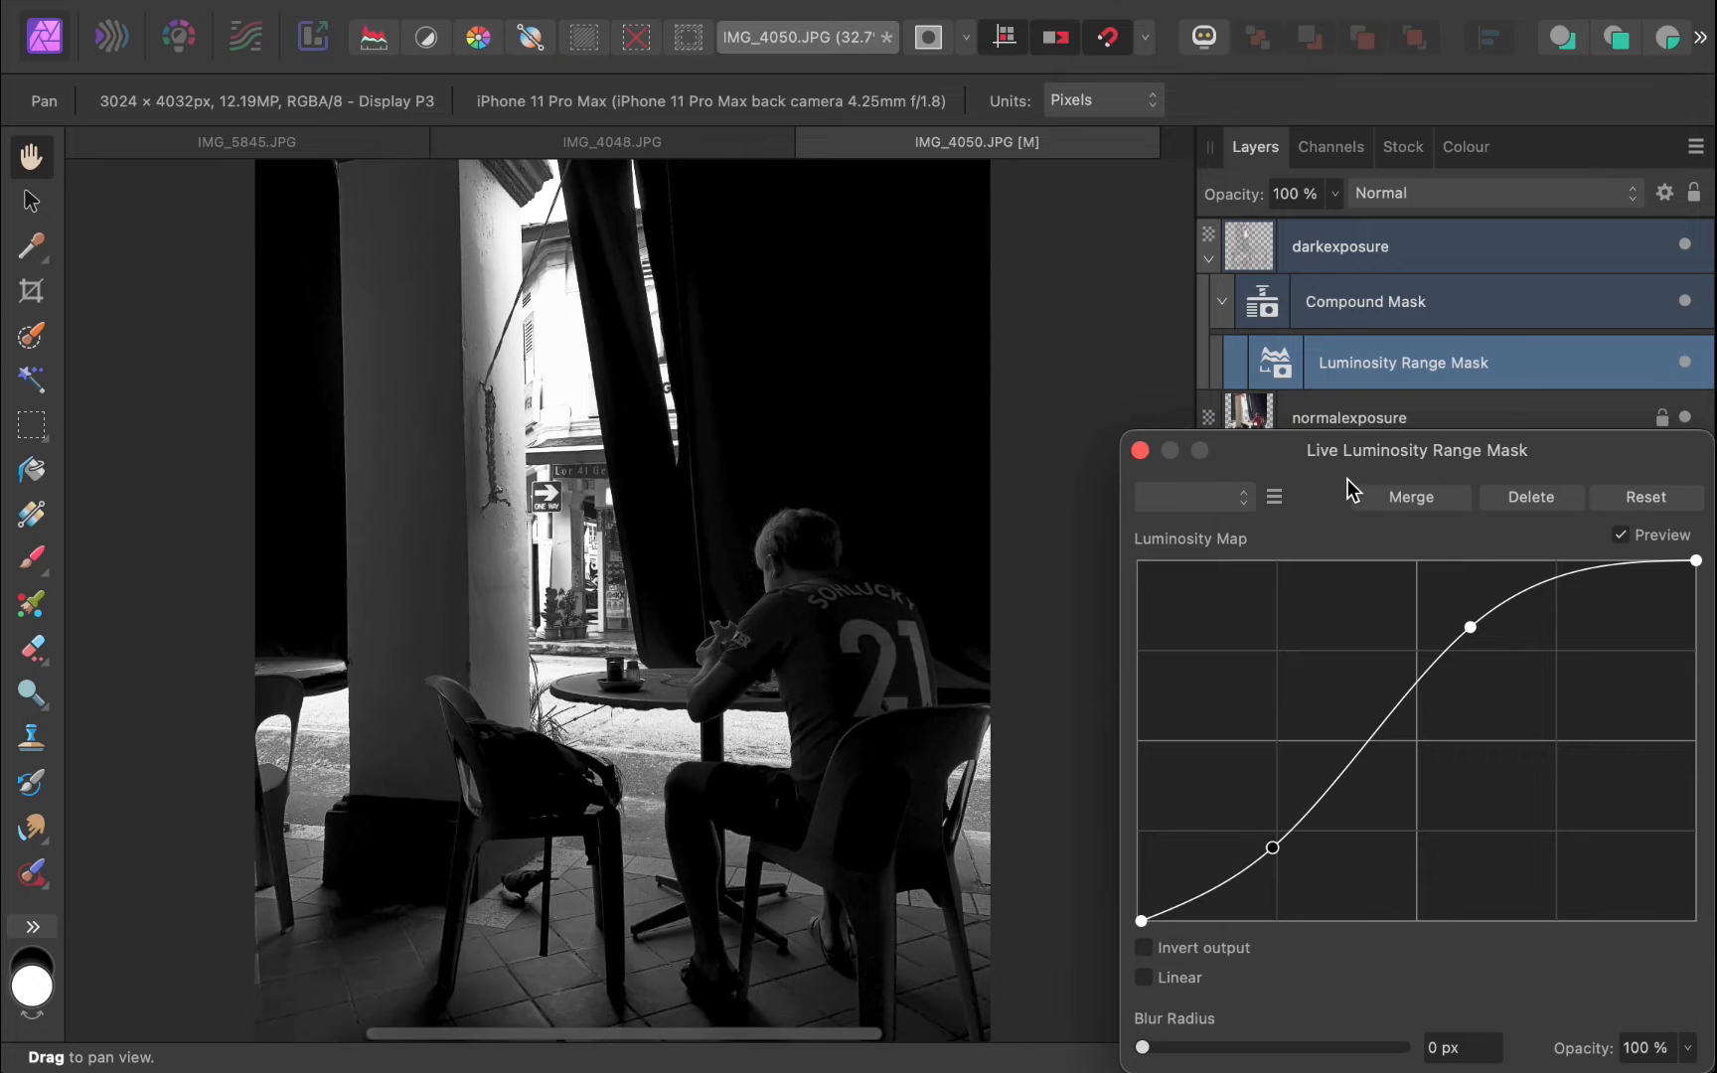
# Step: Close the Live Luminosity Range Mask dialog and pan across the blended café photo
pyautogui.click(1140, 450)
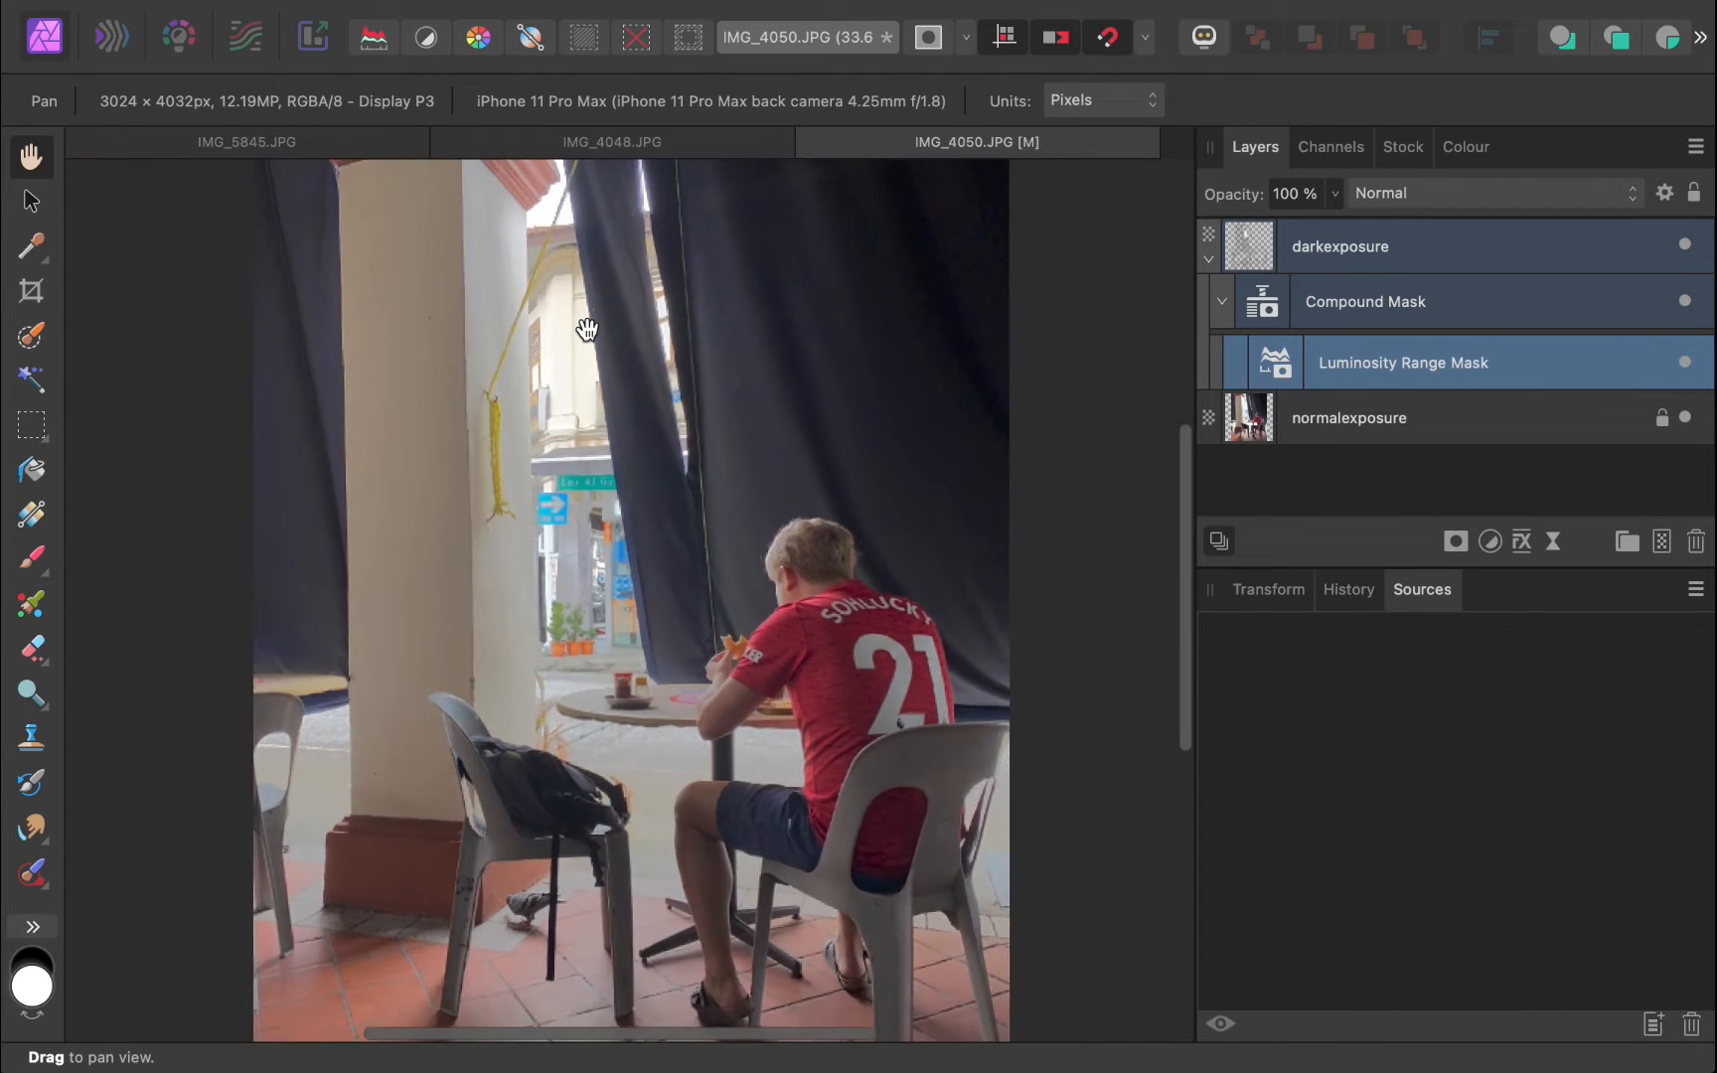
pyautogui.moveTo(587, 330); pyautogui.dragTo(713, 562)
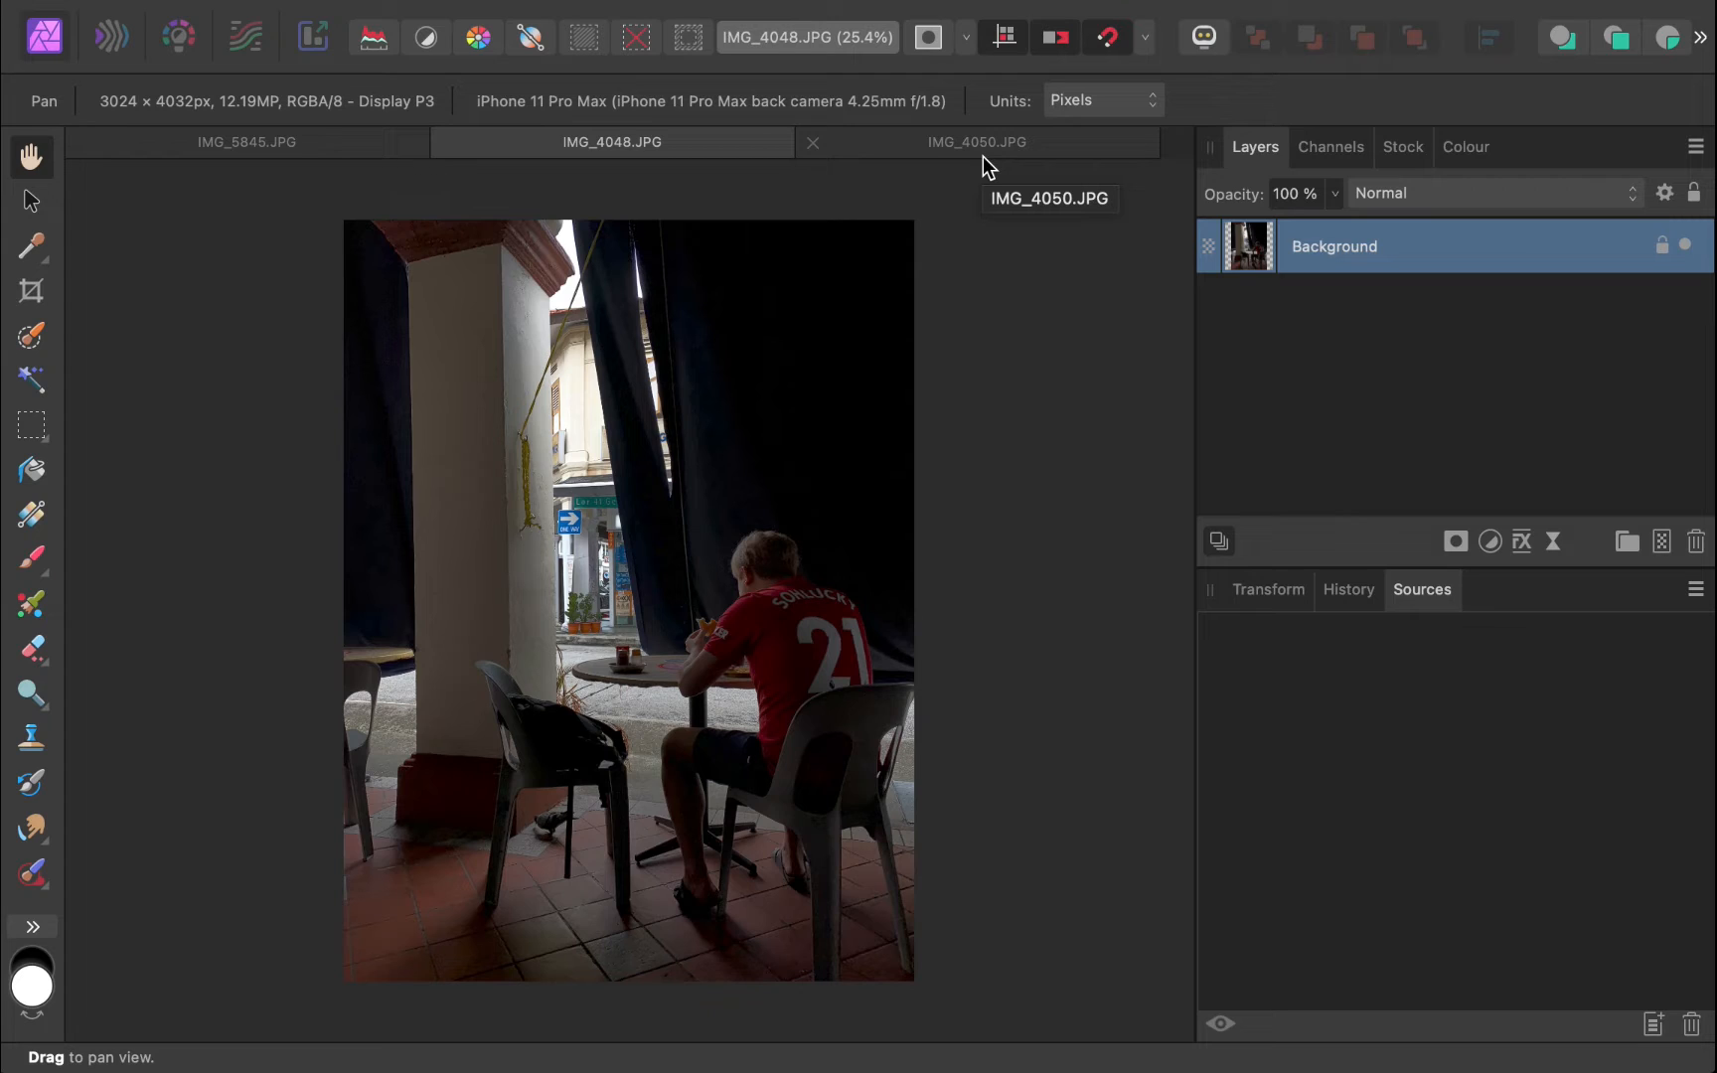
# Step: Take IMG_4048 into the Develop Persona and raise its Exposure slider
pyautogui.click(976, 141)
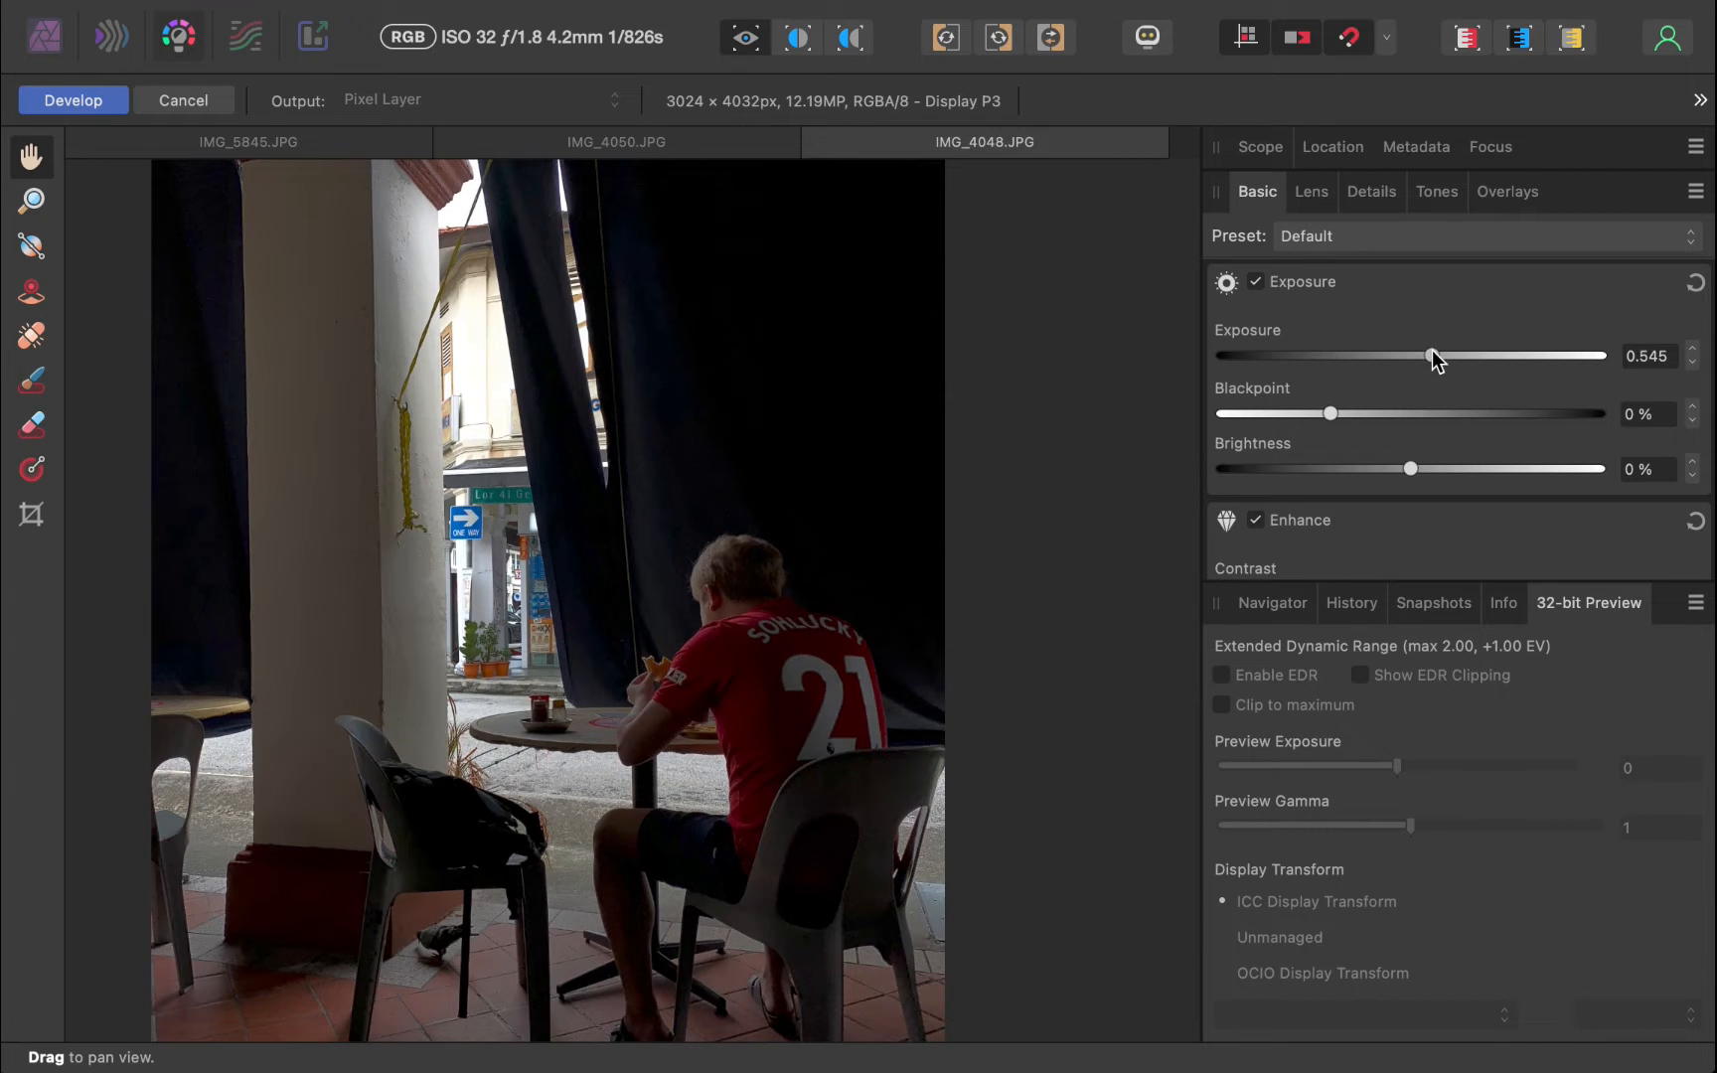
pyautogui.moveTo(1430, 355); pyautogui.dragTo(1585, 355)
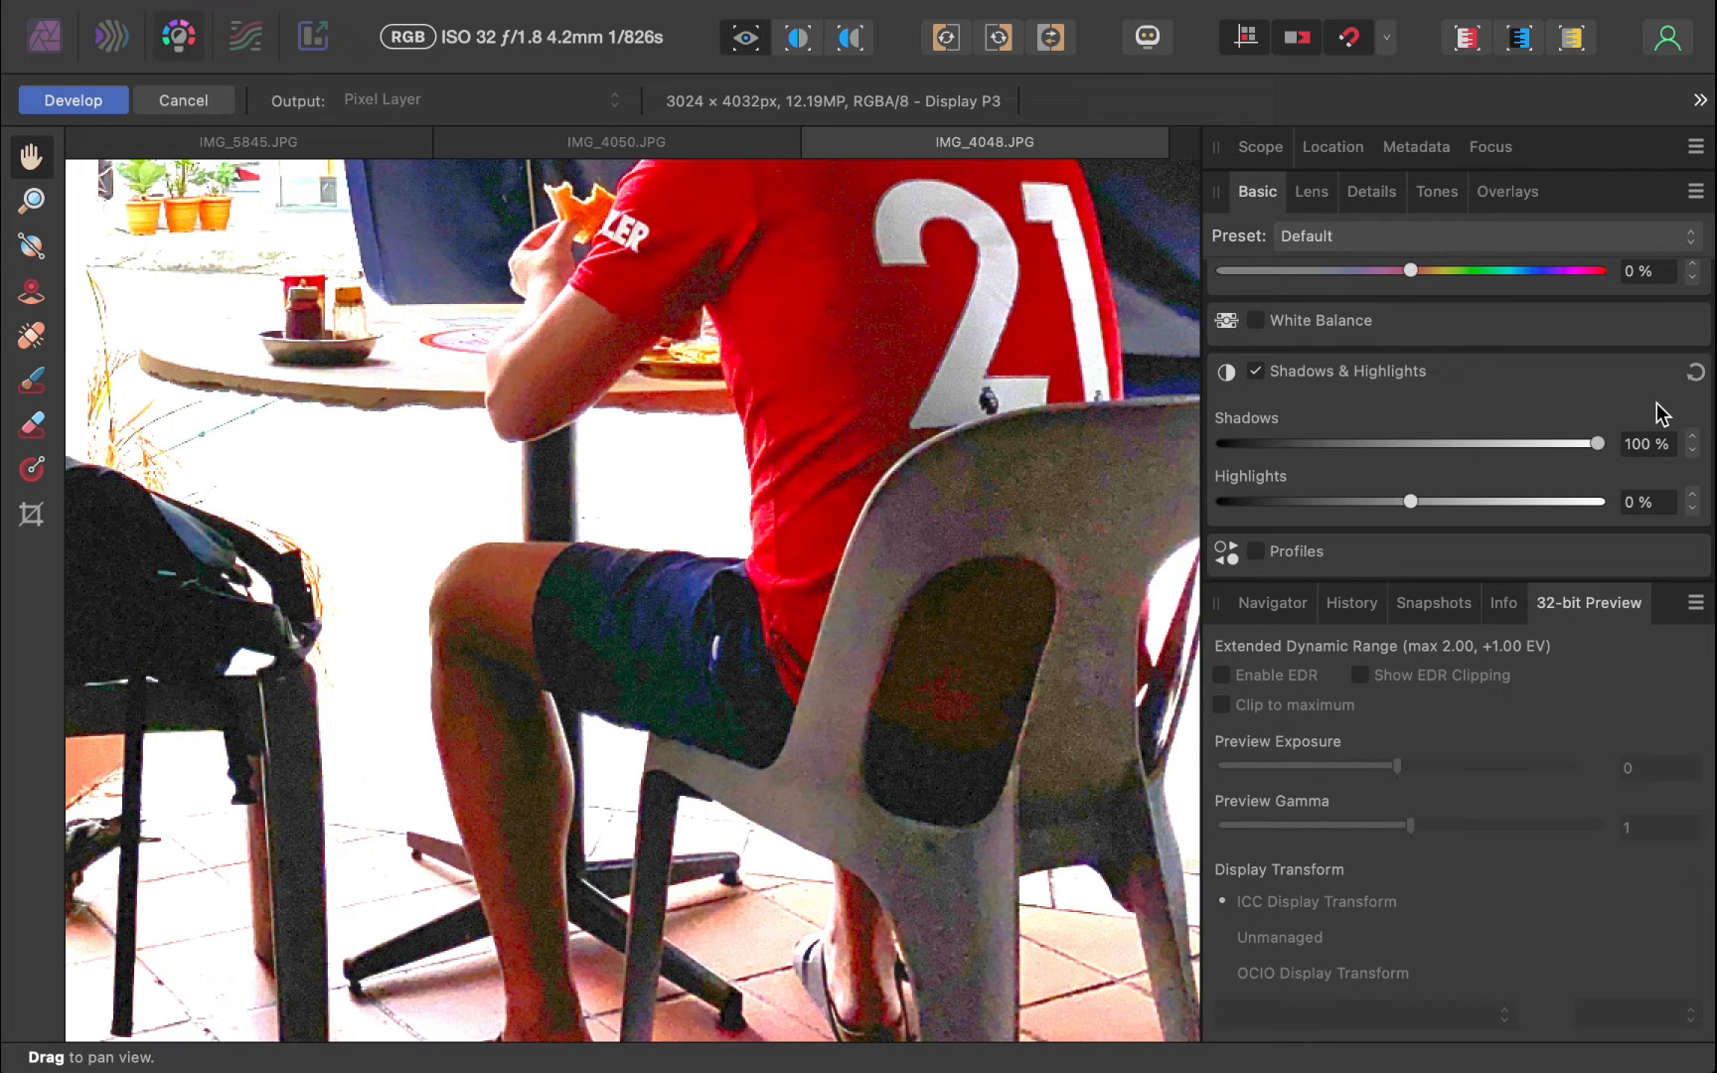
# Step: On IMG_4050, try exposures around -2.3 and -1.9 before settling the slider
pyautogui.click(615, 141)
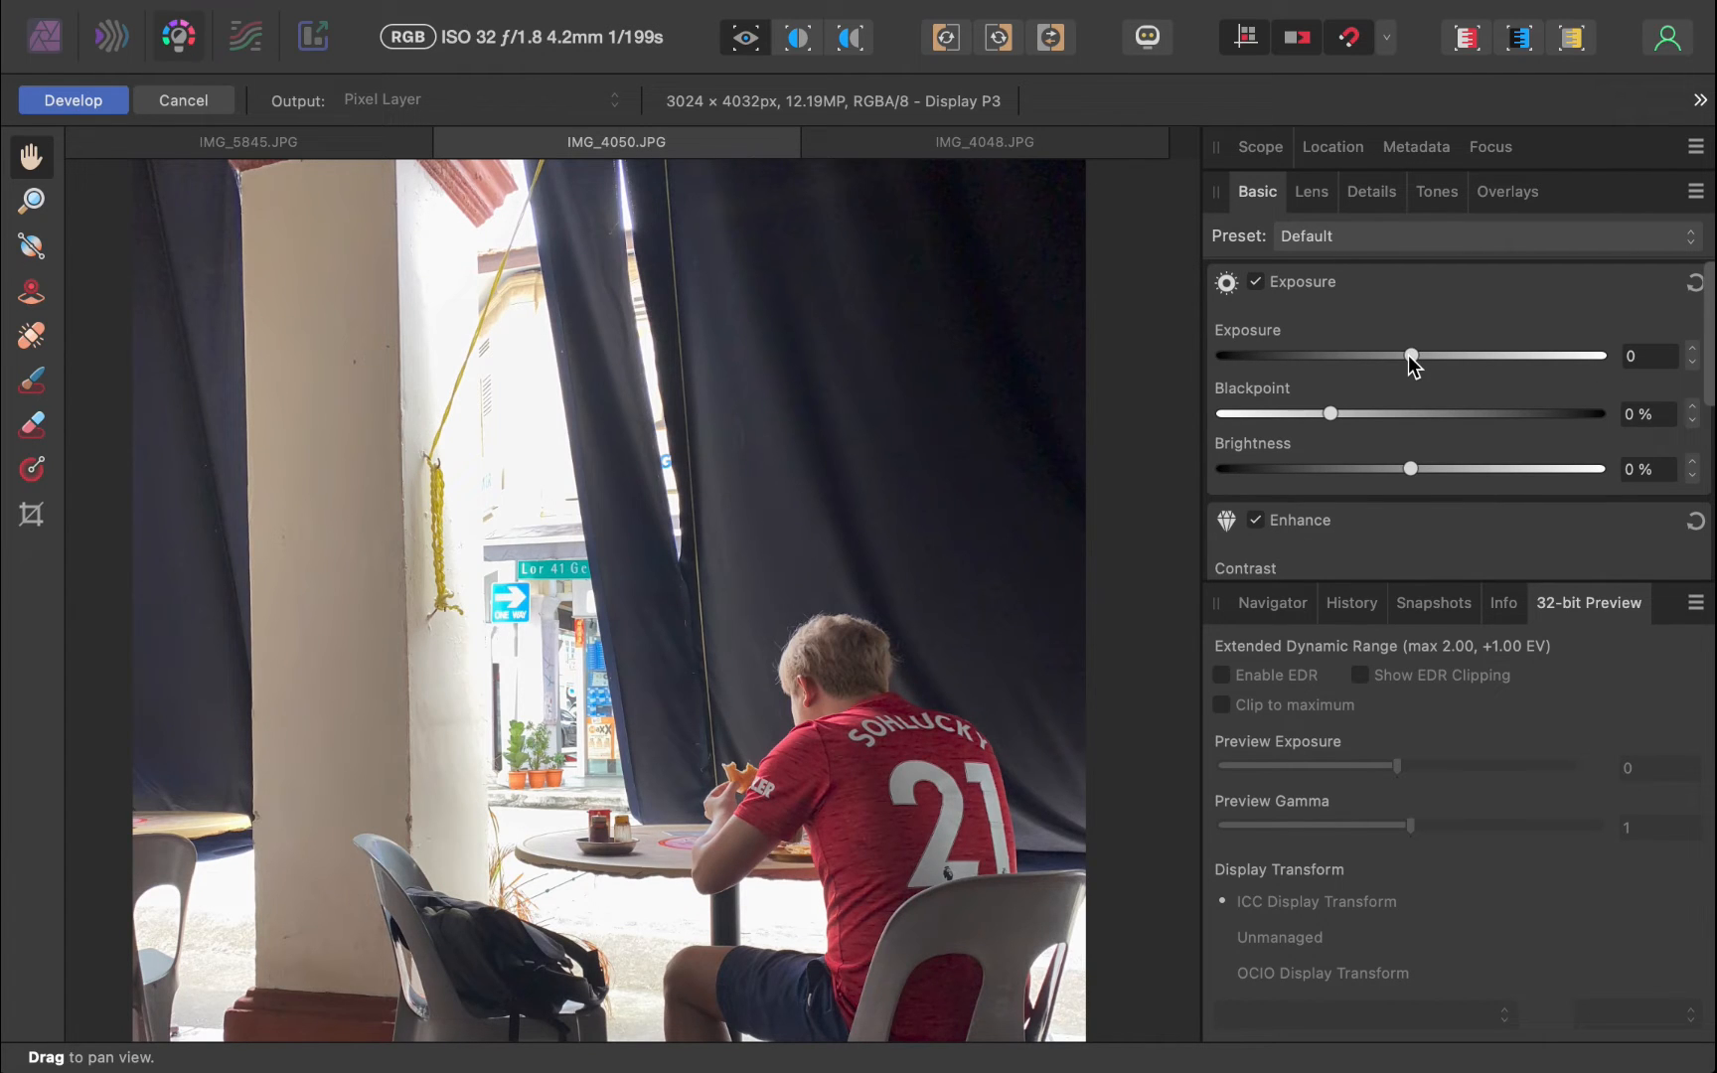
pyautogui.moveTo(1410, 355); pyautogui.dragTo(1324, 354)
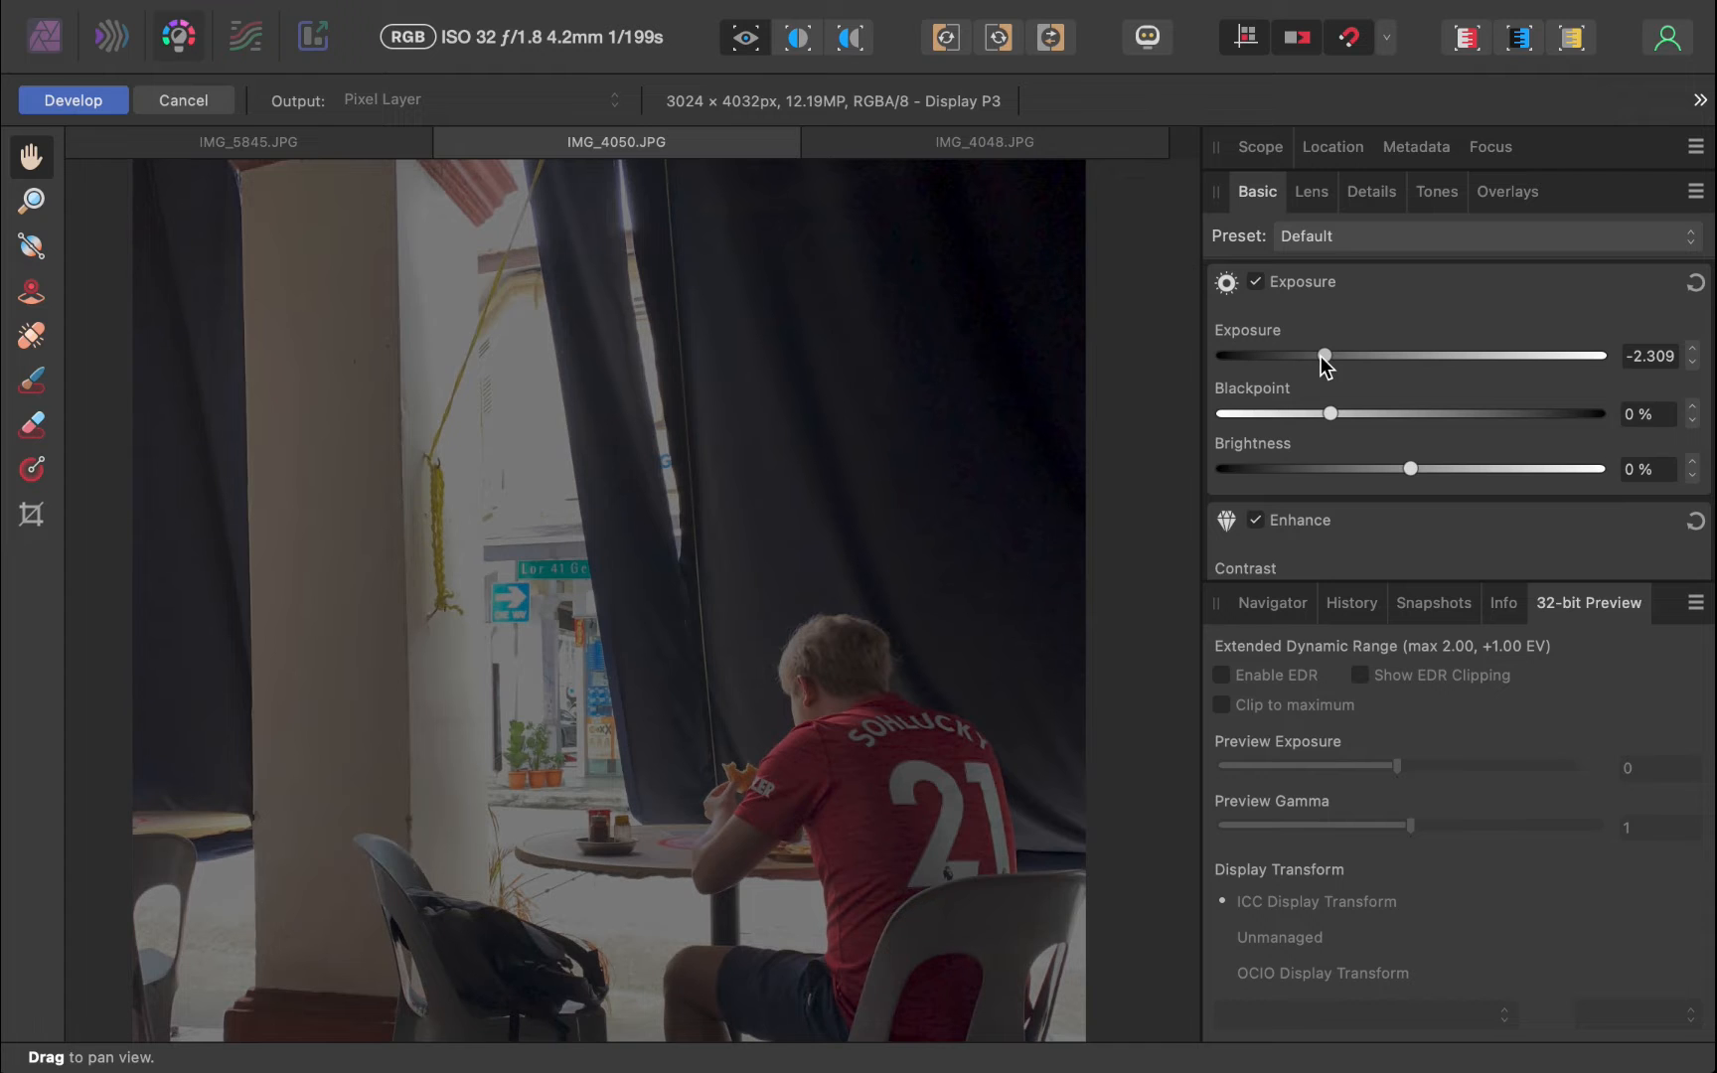
pyautogui.moveTo(1324, 355); pyautogui.dragTo(1413, 355)
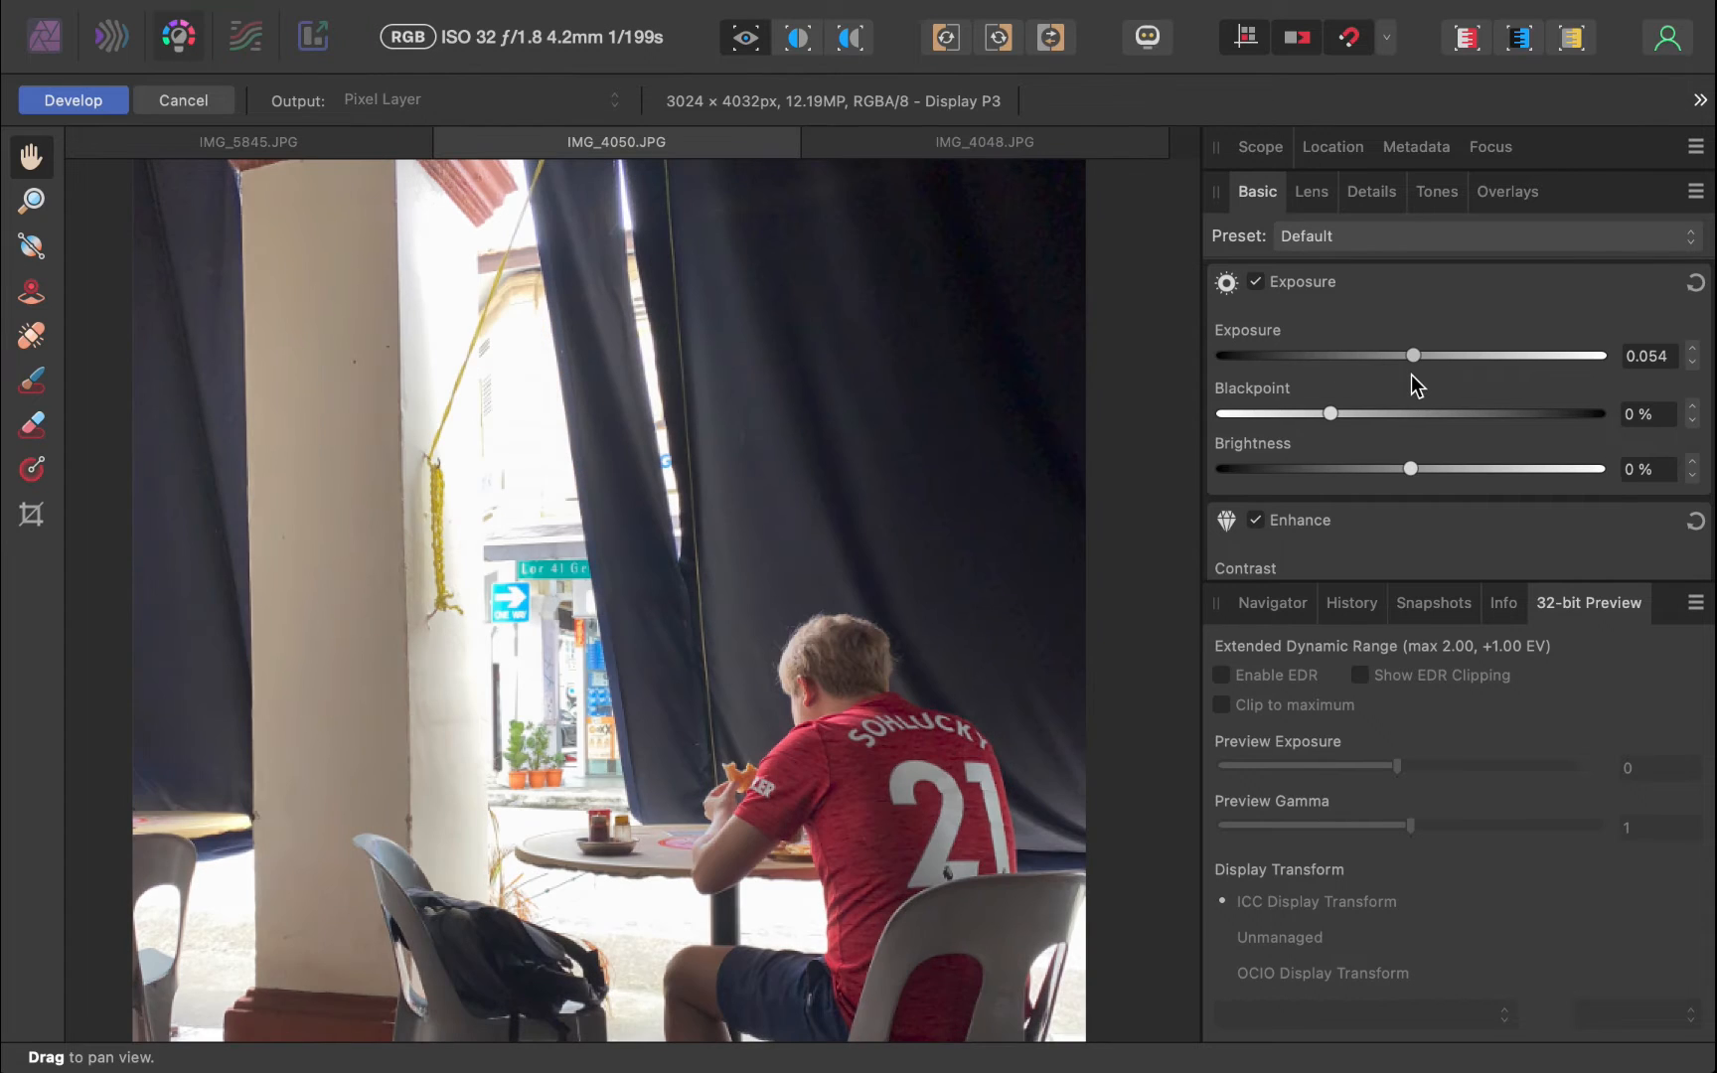
pyautogui.moveTo(1412, 355); pyautogui.dragTo(1338, 355)
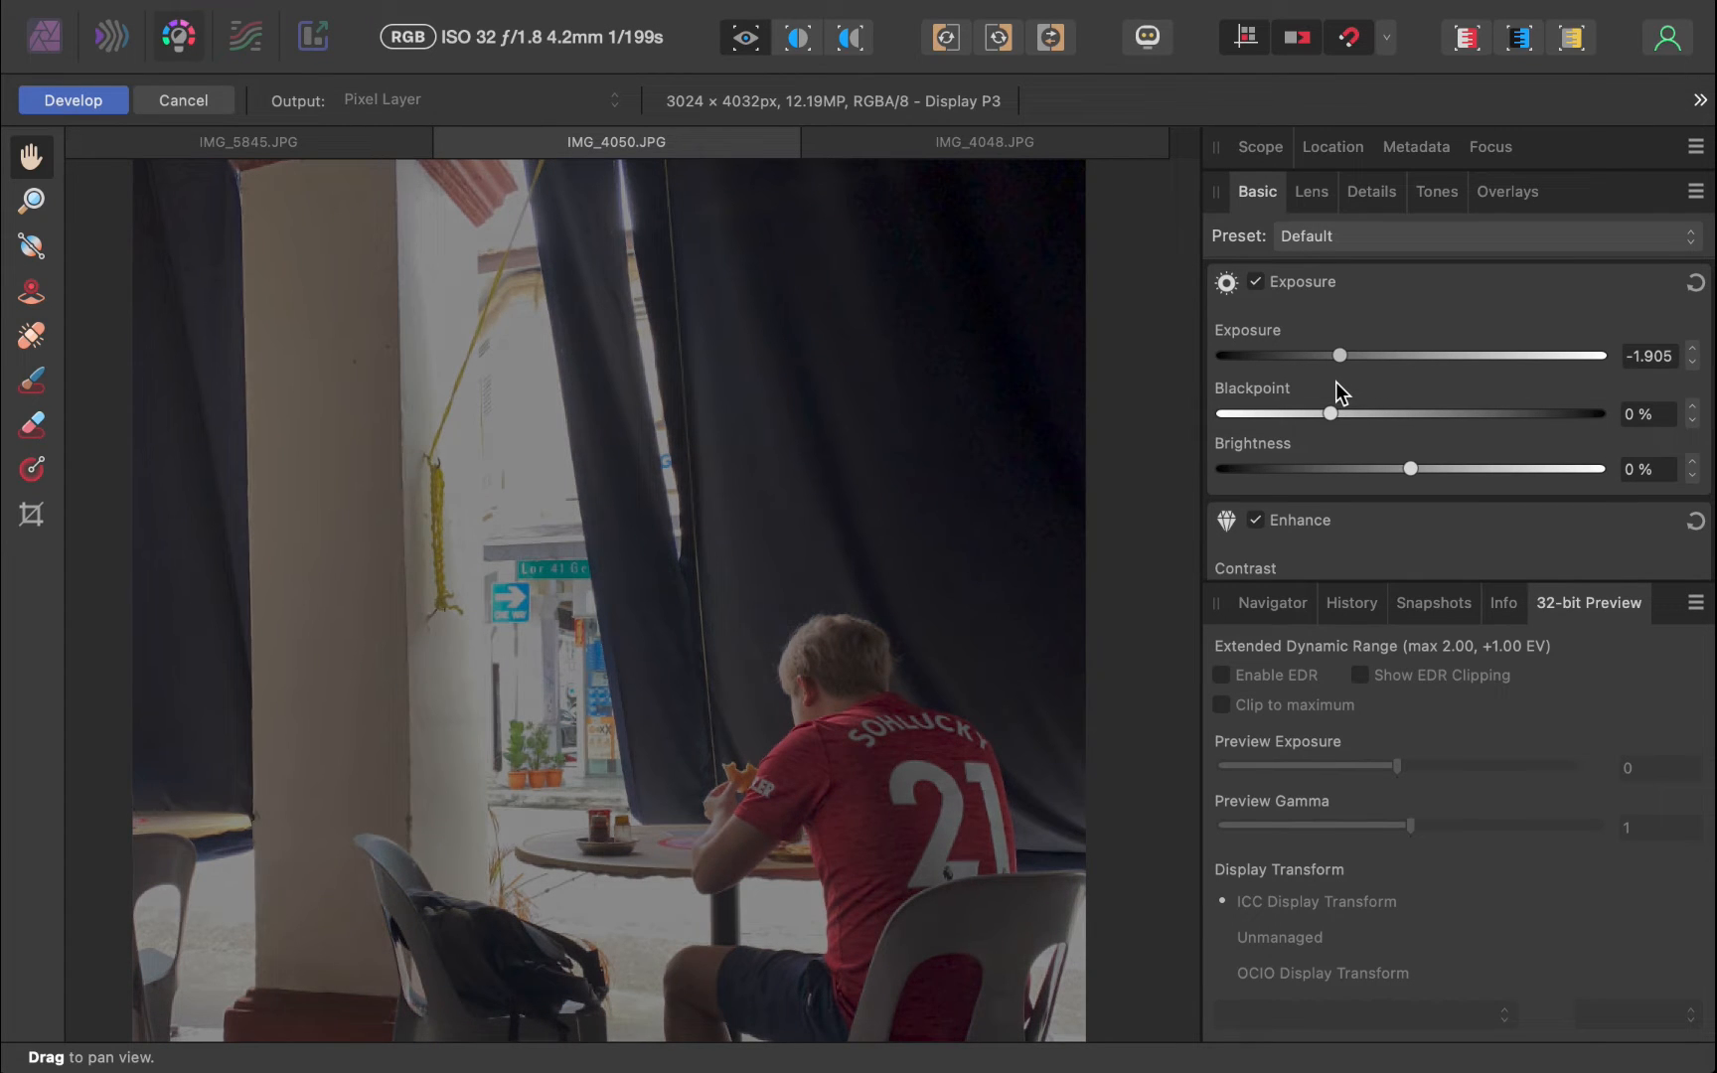
pyautogui.moveTo(1338, 354); pyautogui.dragTo(1344, 355)
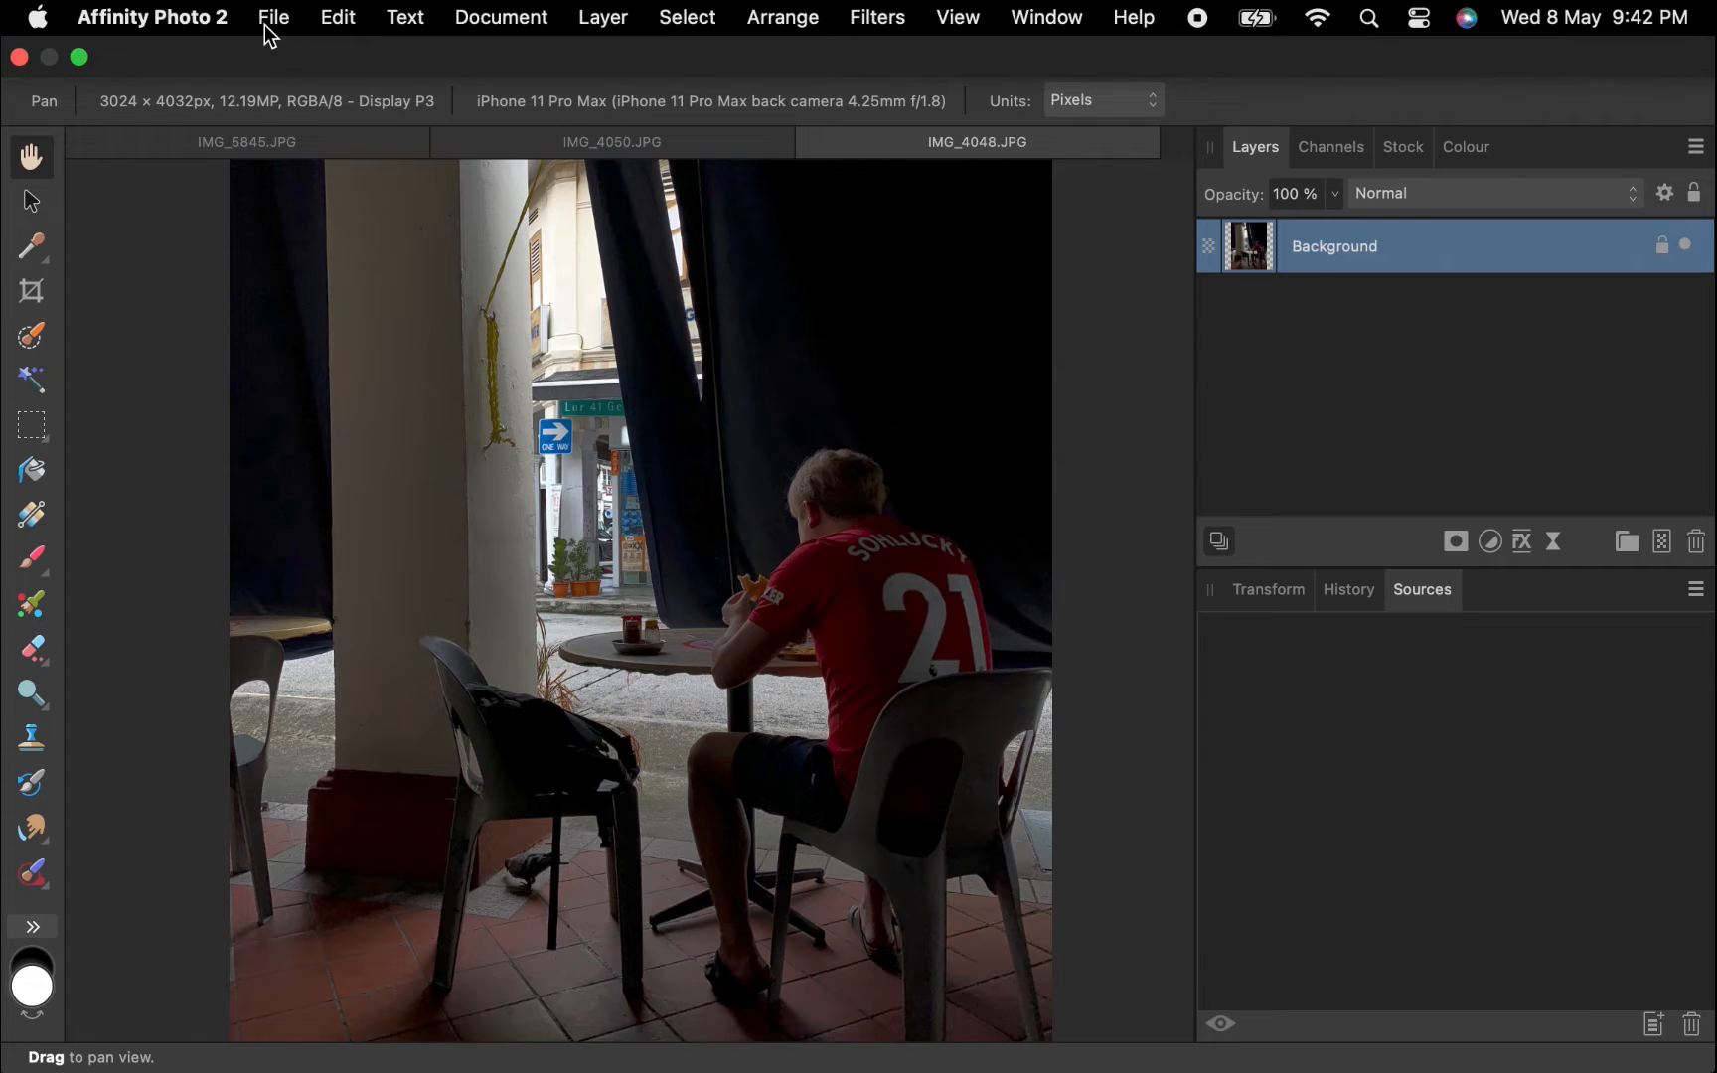
# Step: Run File > New HDR Merge on IMG_4048 and IMG_4050 to create a 32-bit HDR image
pyautogui.click(274, 18)
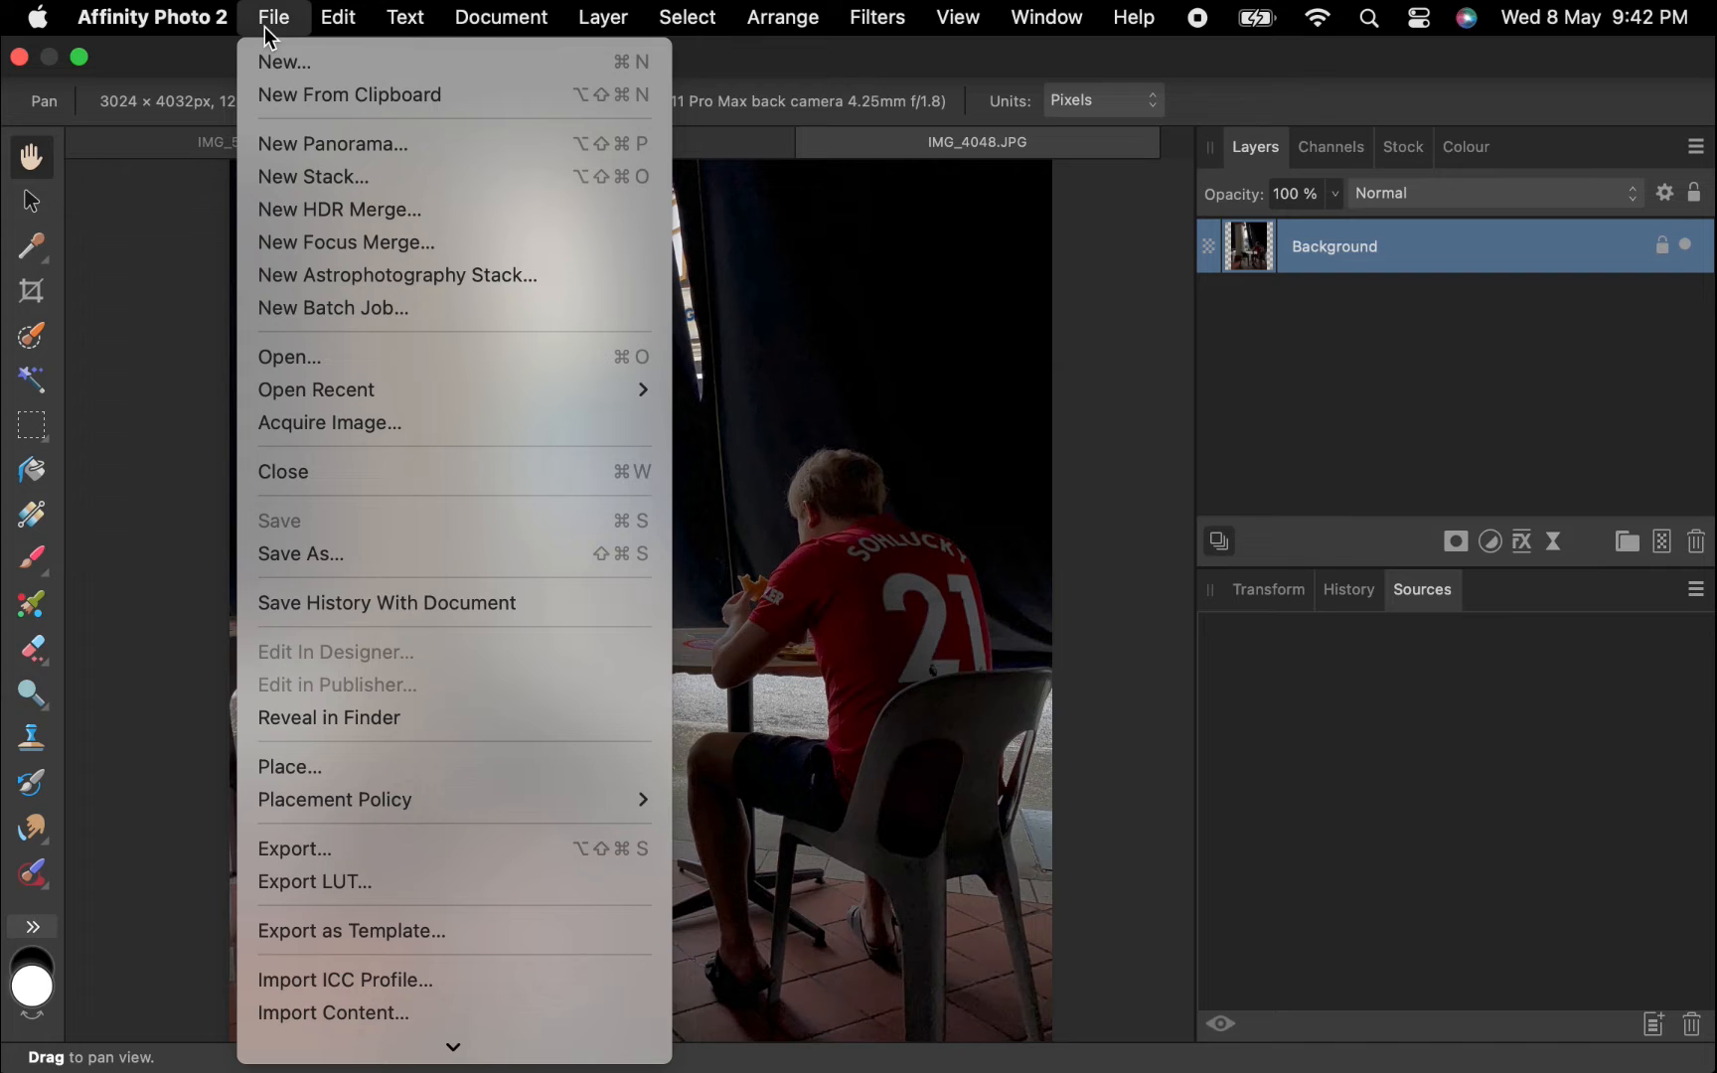
pyautogui.click(339, 209)
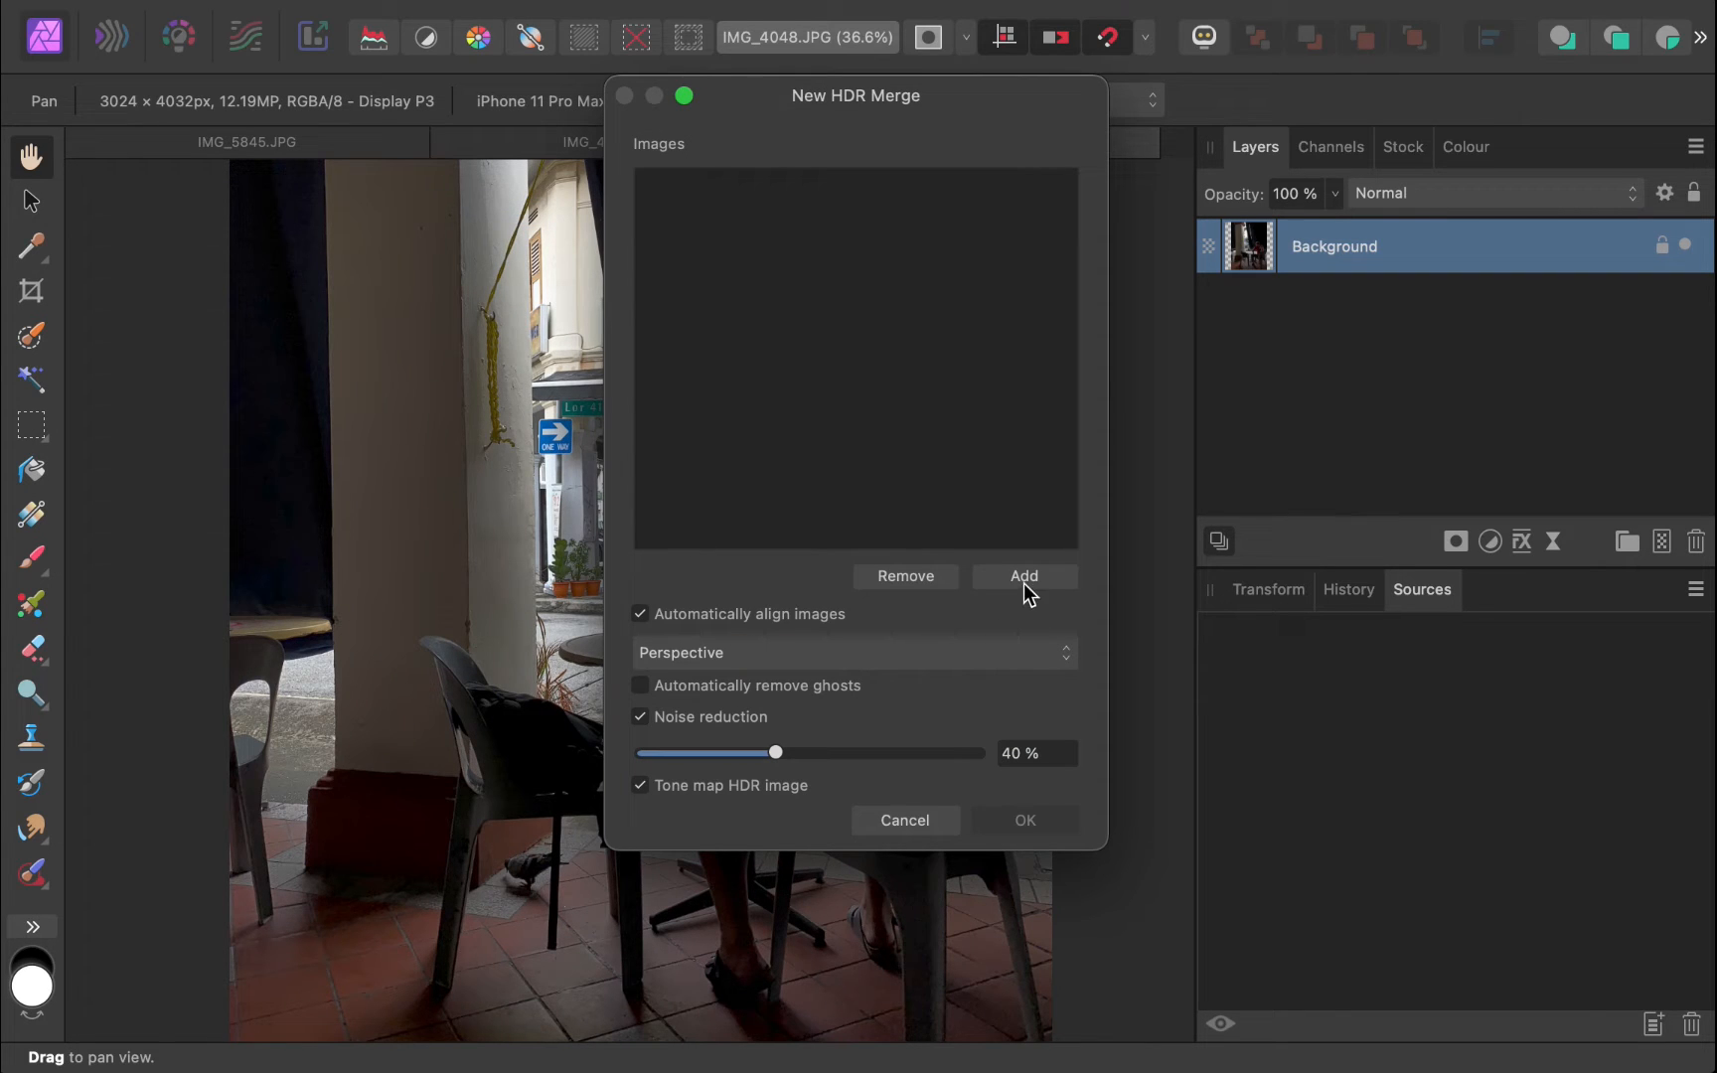
pyautogui.click(1024, 577)
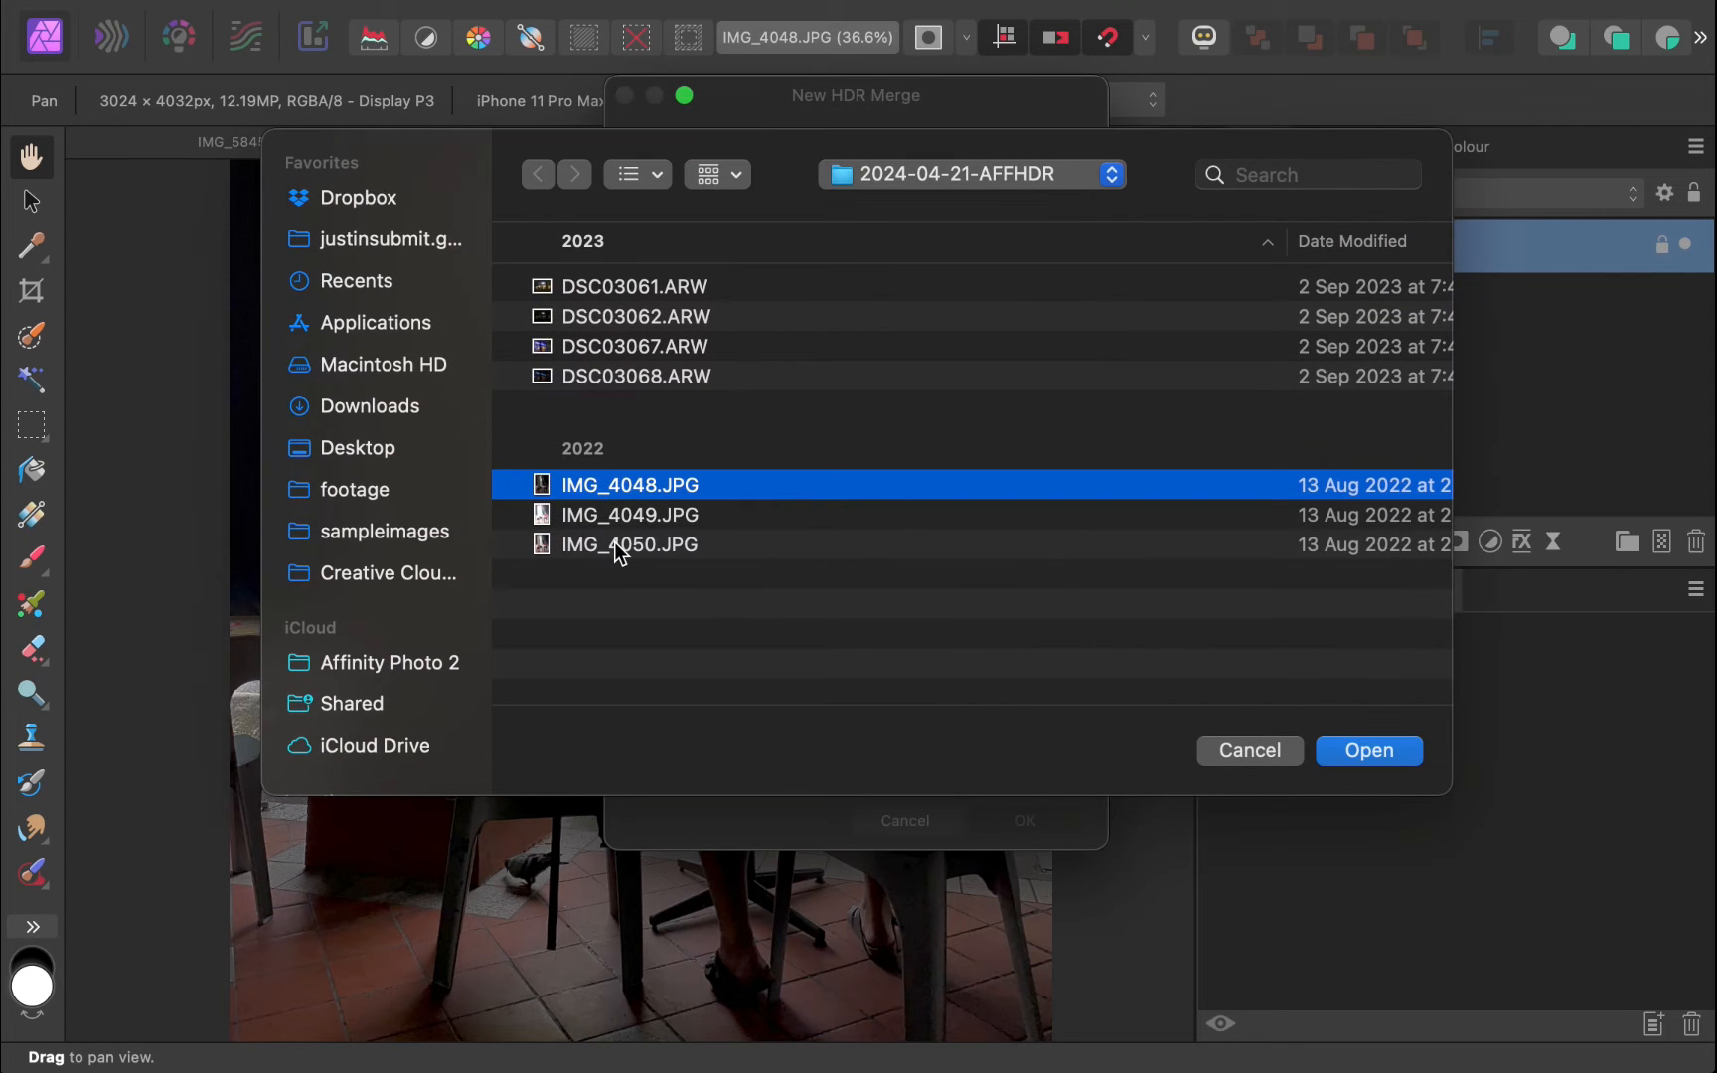
pyautogui.click(1368, 751)
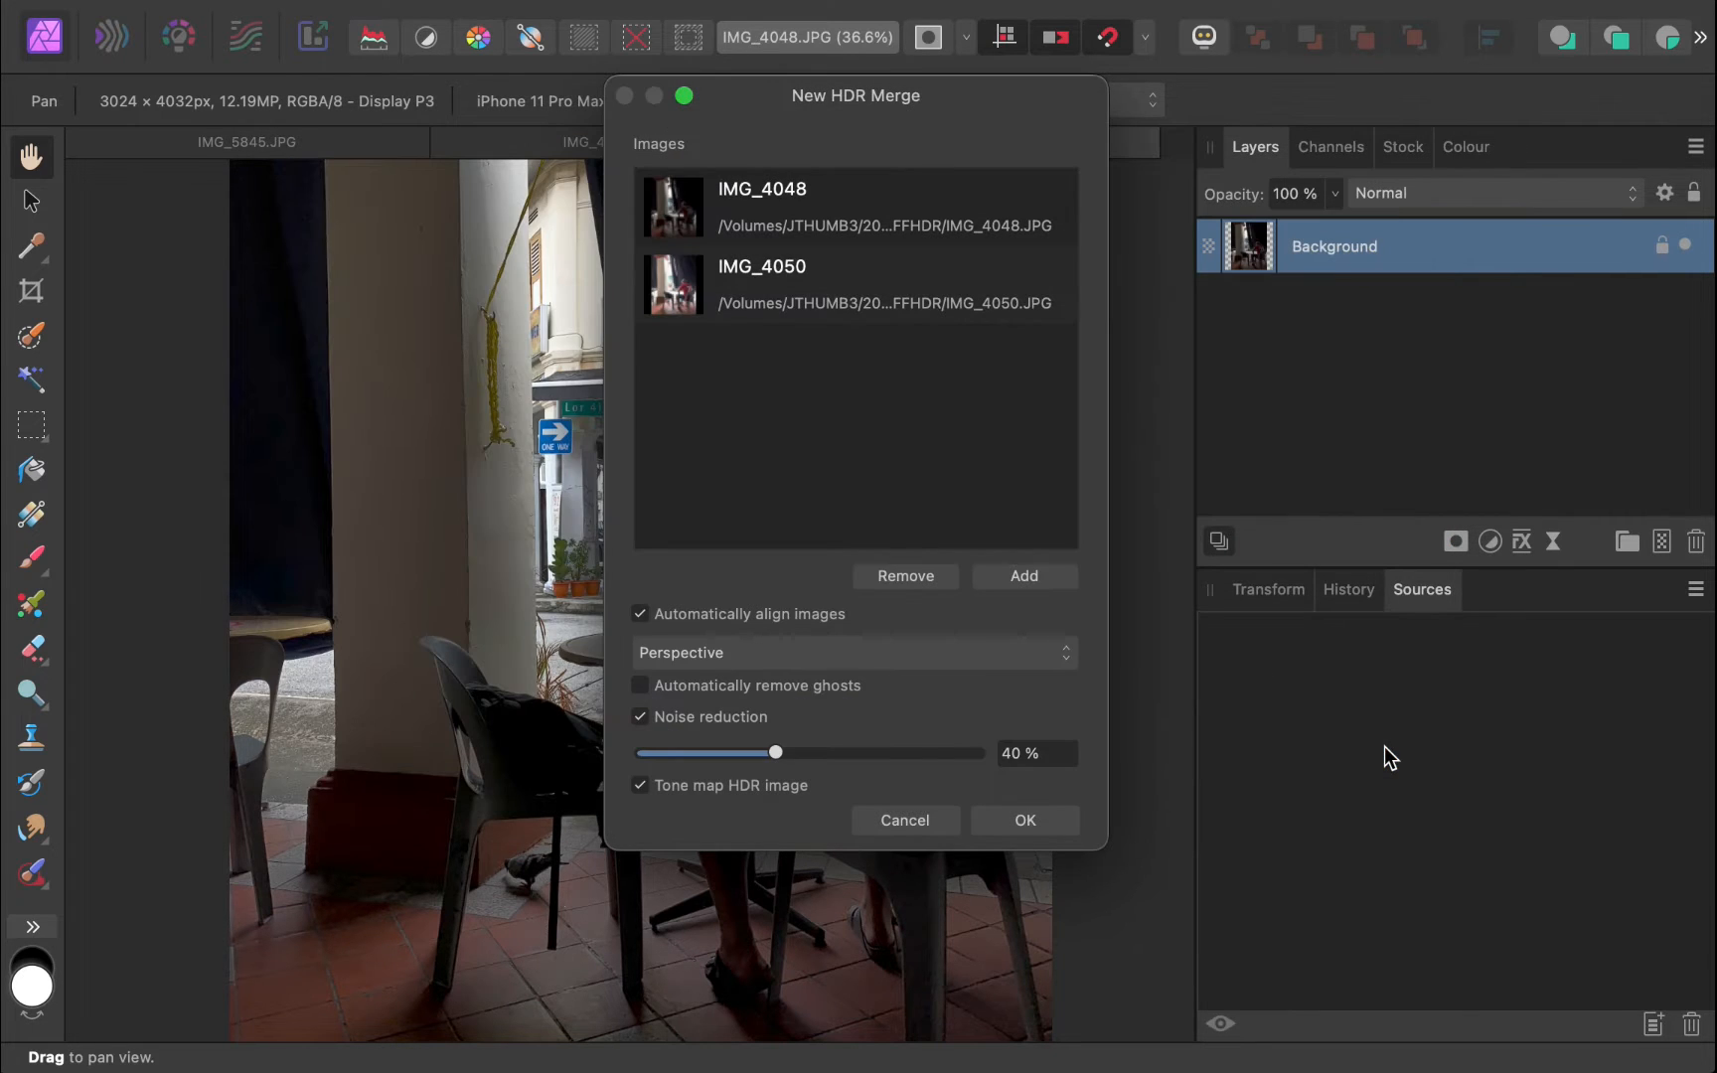
pyautogui.click(1025, 820)
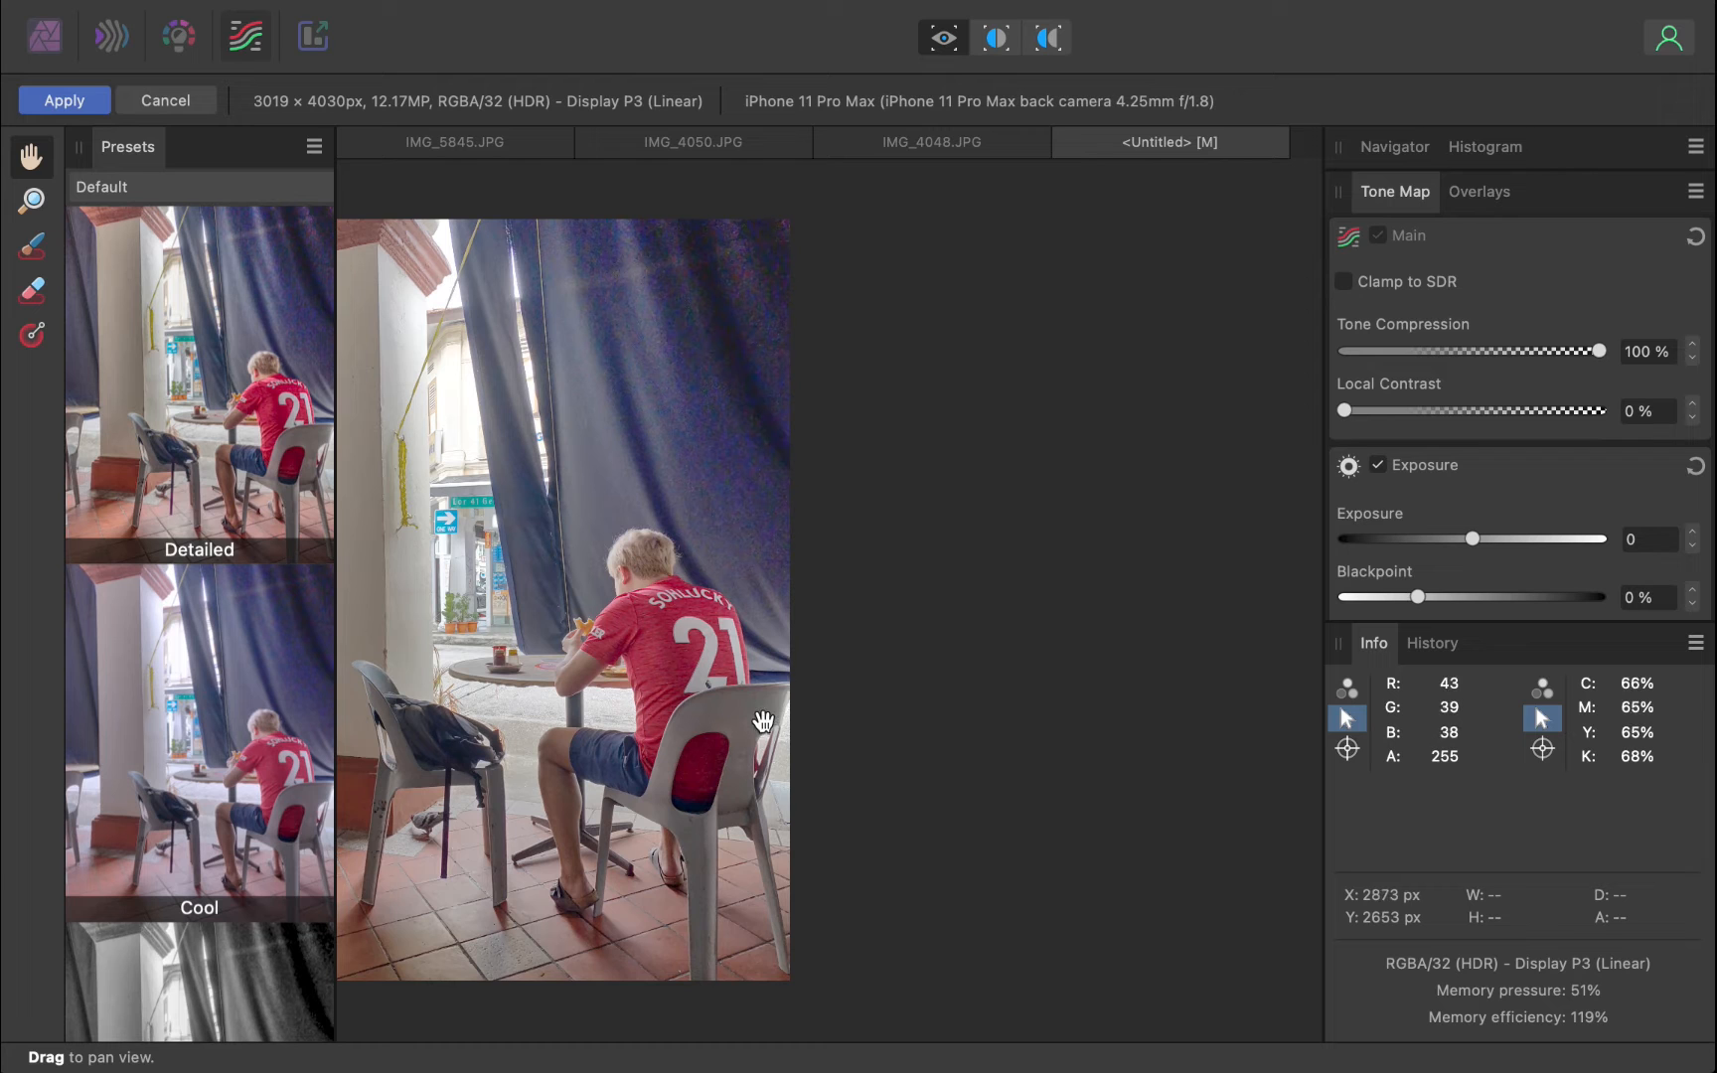
# Step: Pan across the merged HDR image in the Tone Map Persona
pyautogui.moveTo(763, 722); pyautogui.dragTo(622, 623)
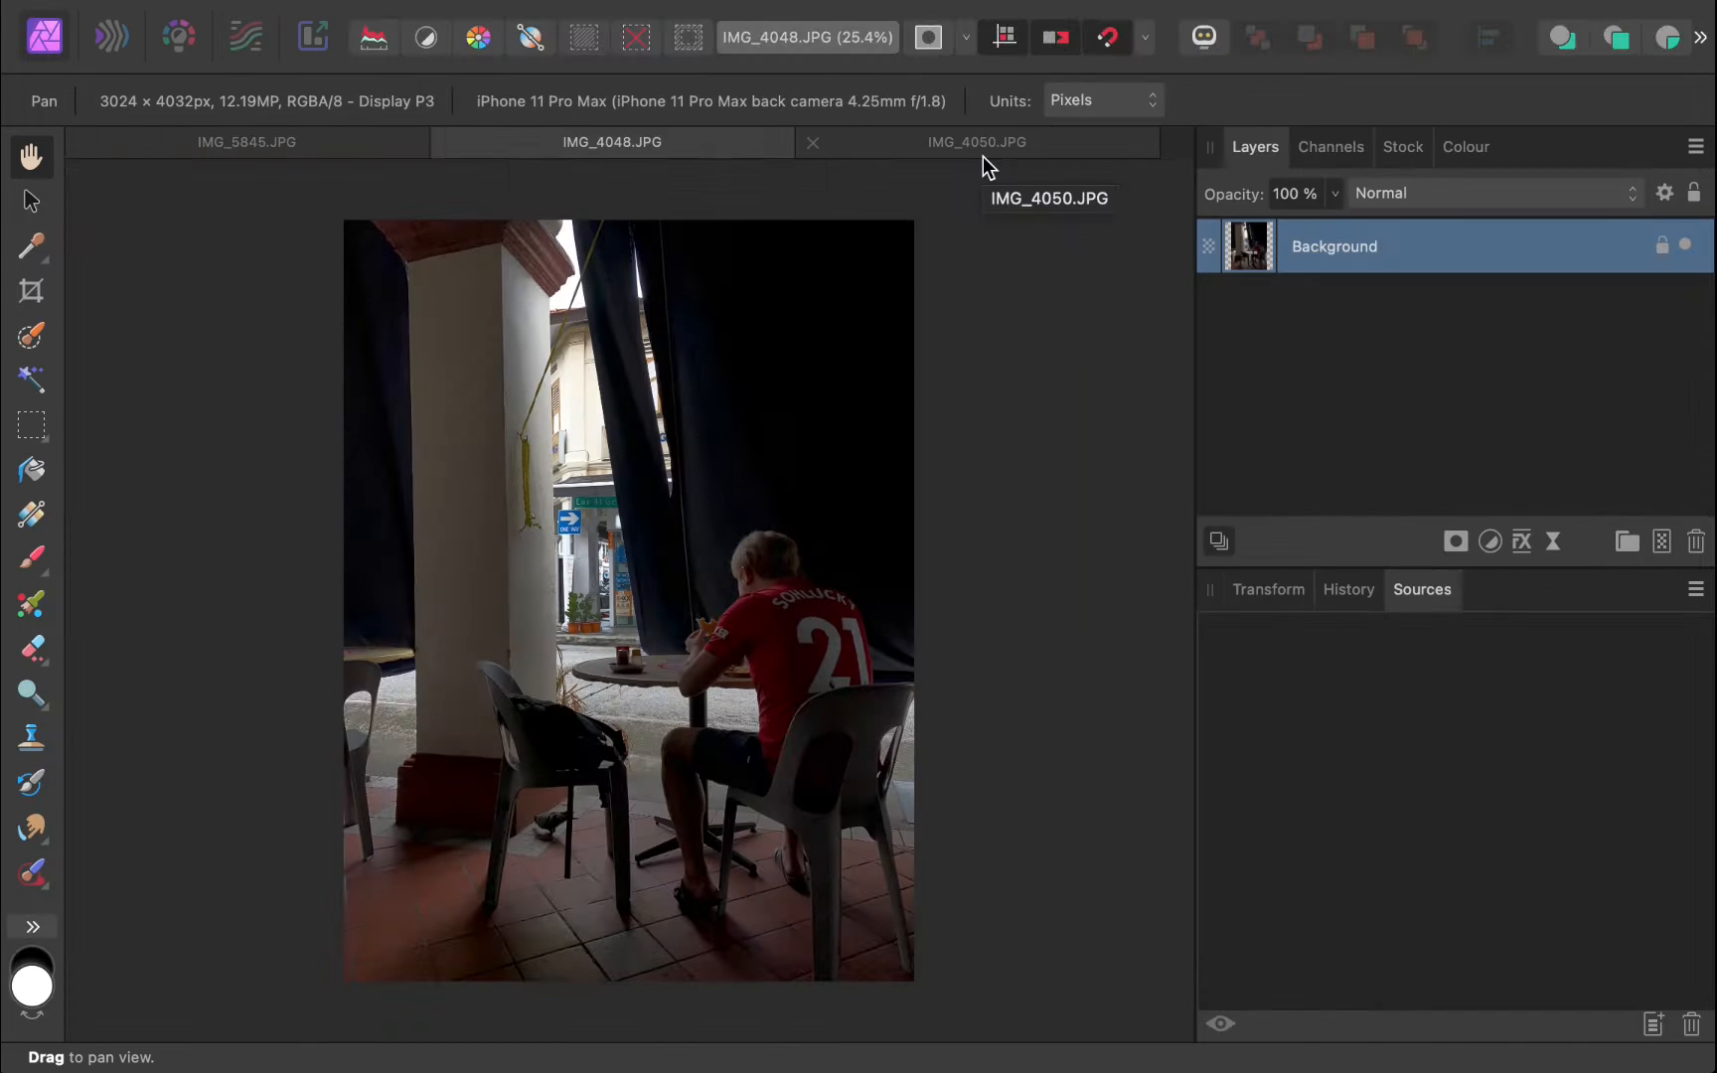
# Step: Switch to IMG_4050 and rename its top layer to darkexposure
pyautogui.click(977, 142)
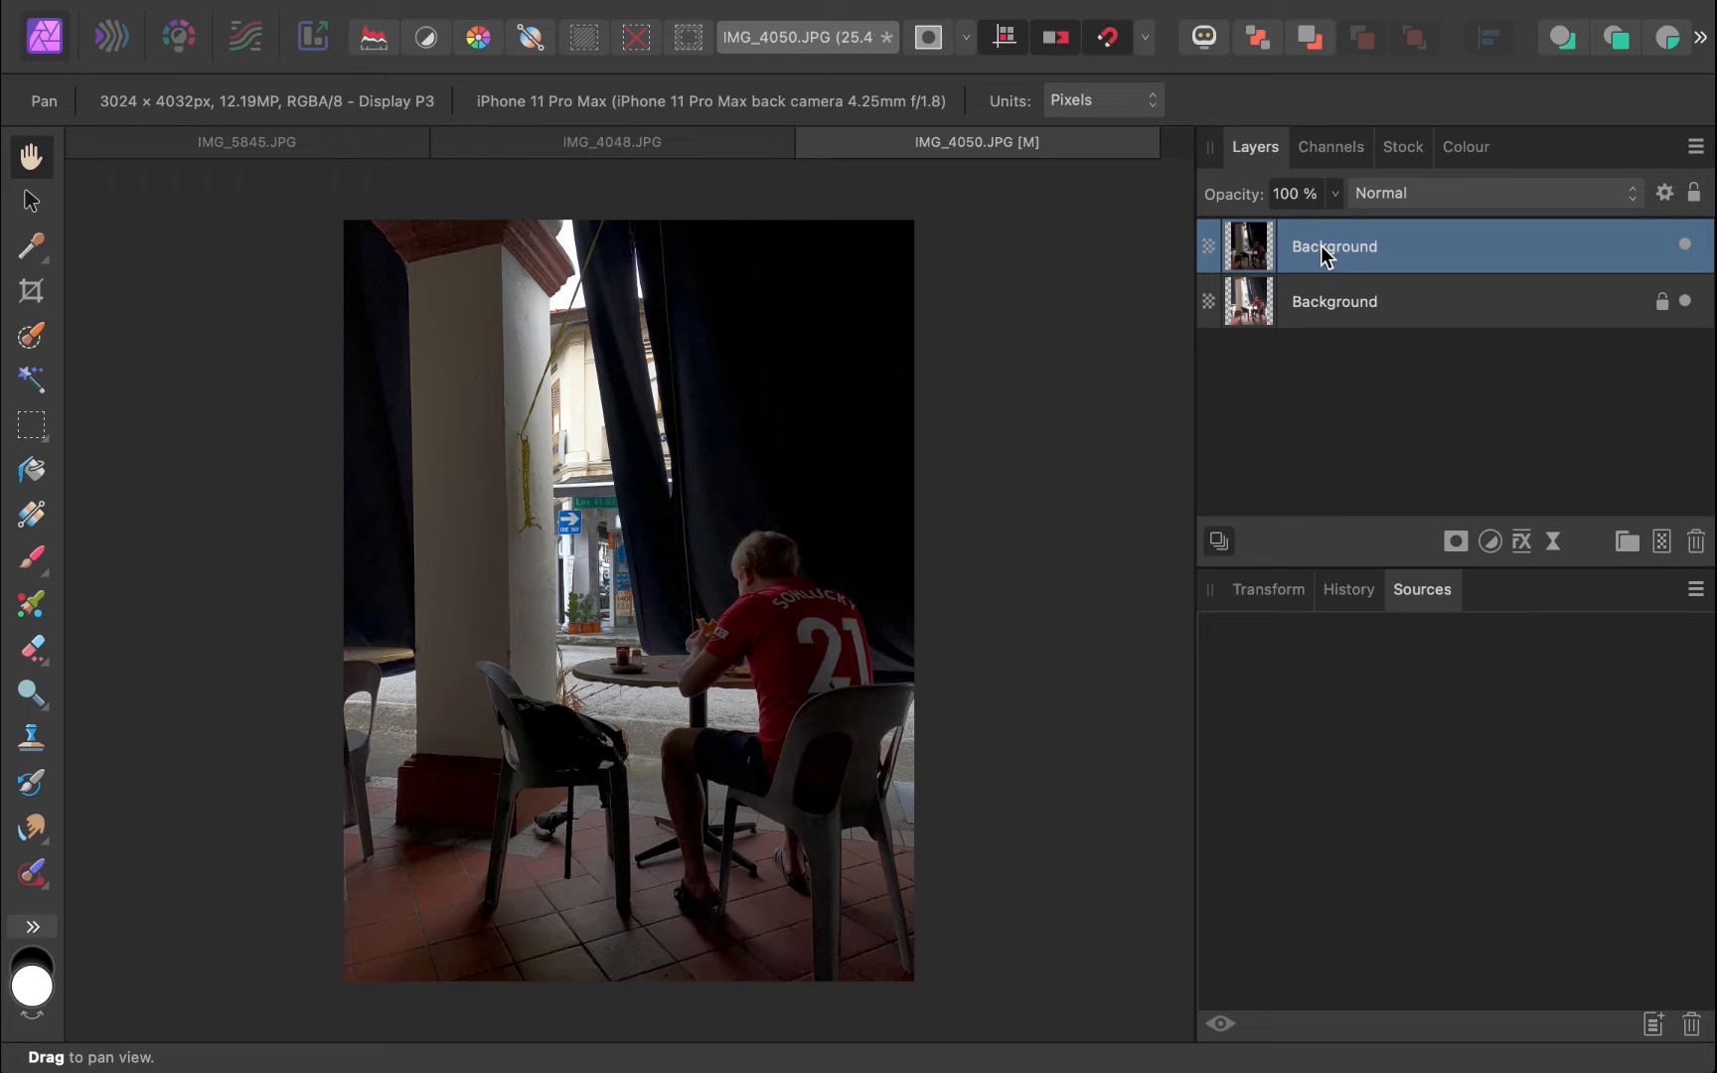
pyautogui.write('darkexposure')
pyautogui.click(1461, 301)
pyautogui.write('normale')
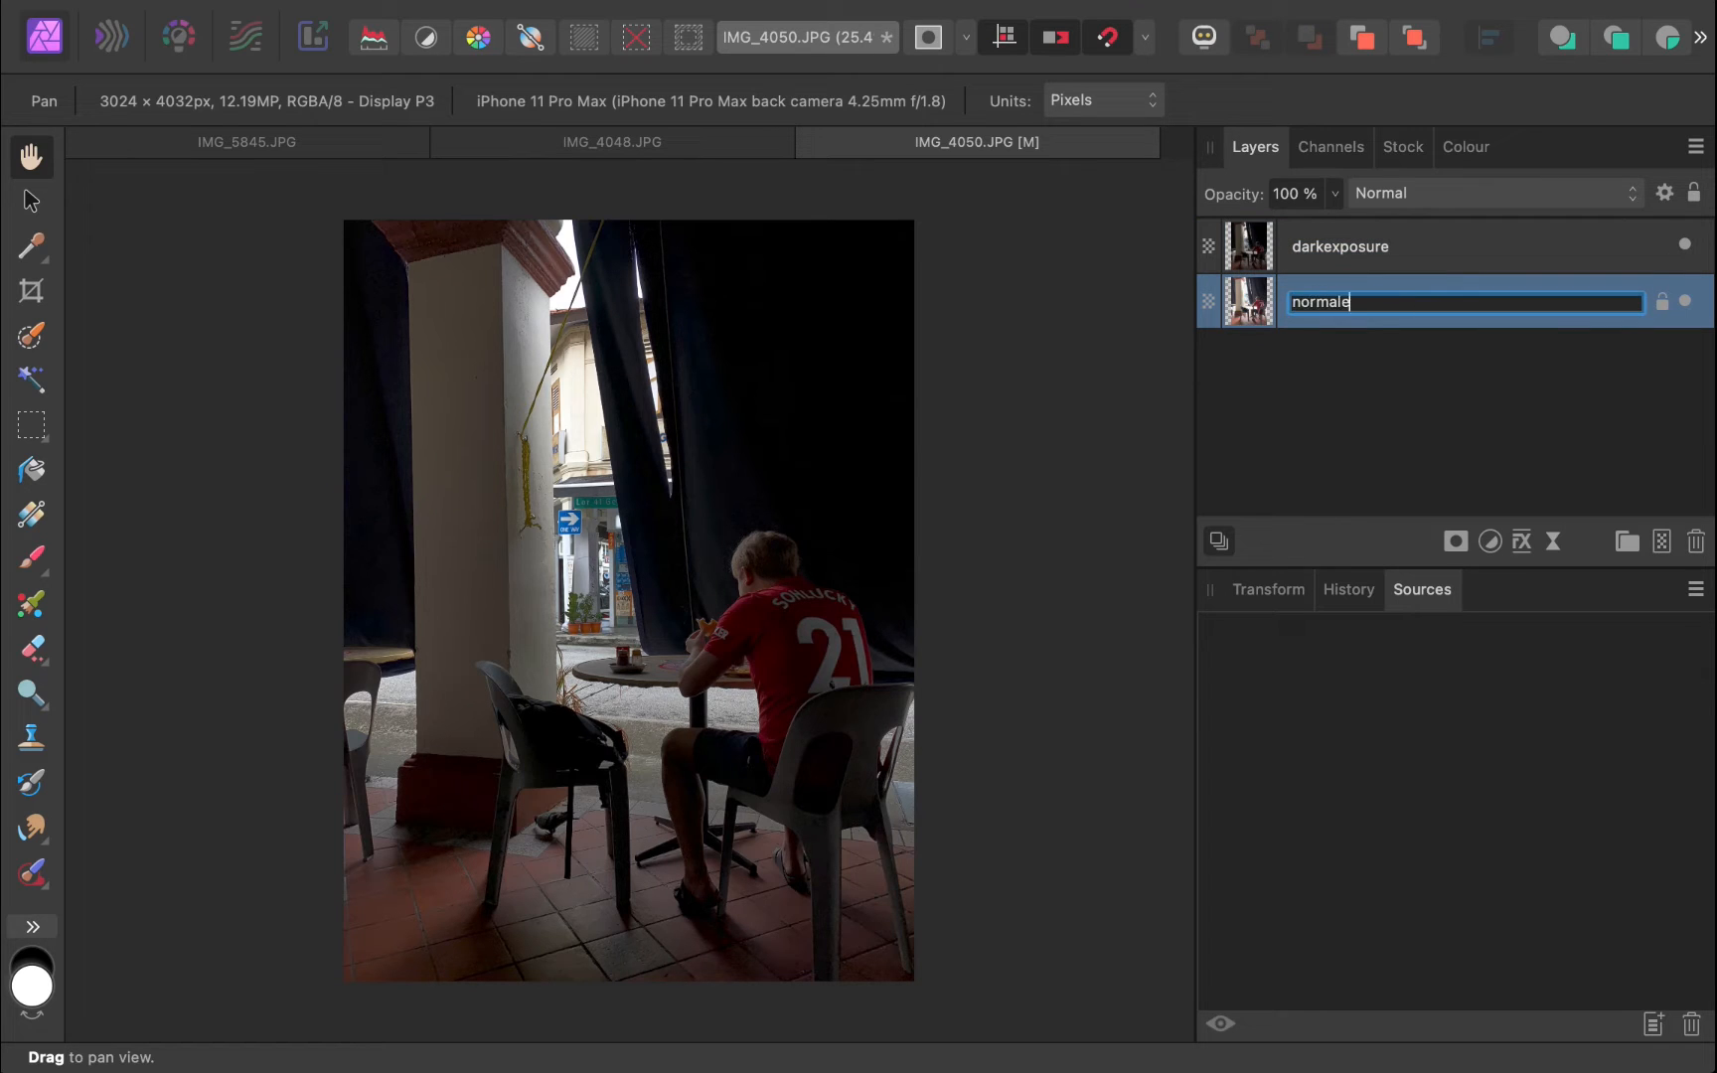
pyautogui.press('Return')
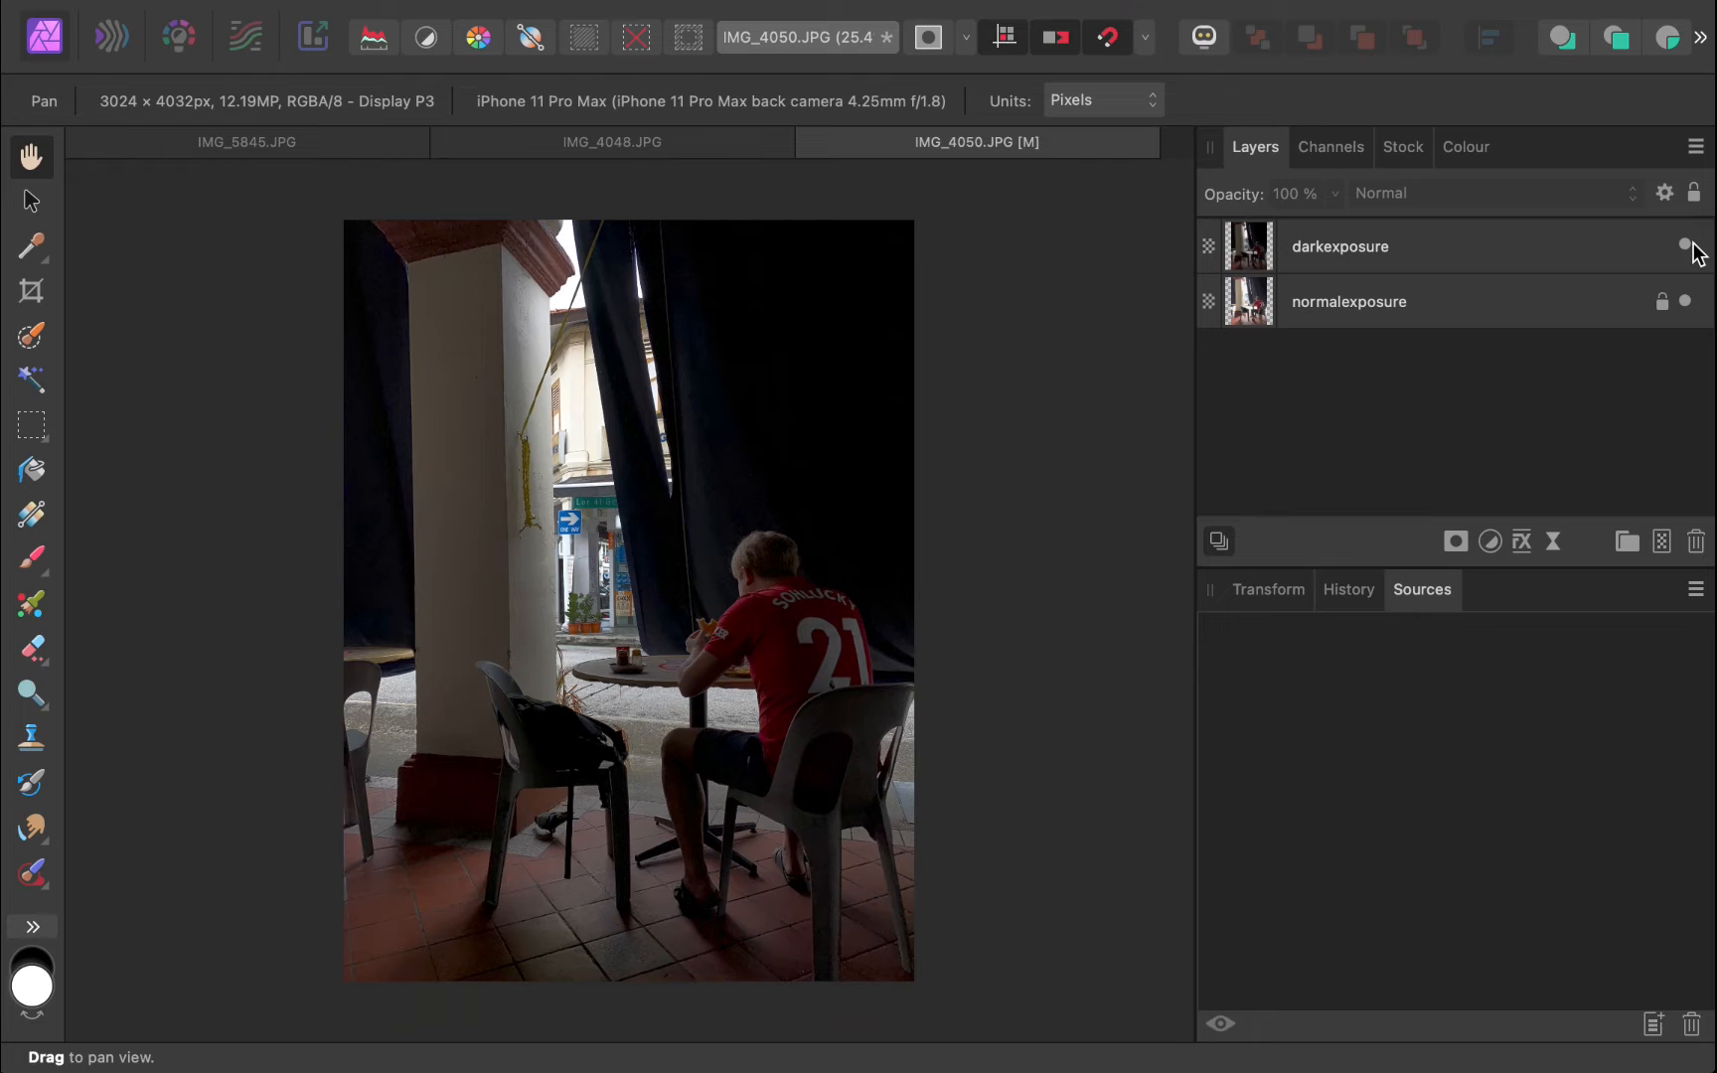
# Step: Add a Compound Mask to darkexposure, then a Luminosity Range Mask inside it
pyautogui.click(1454, 541)
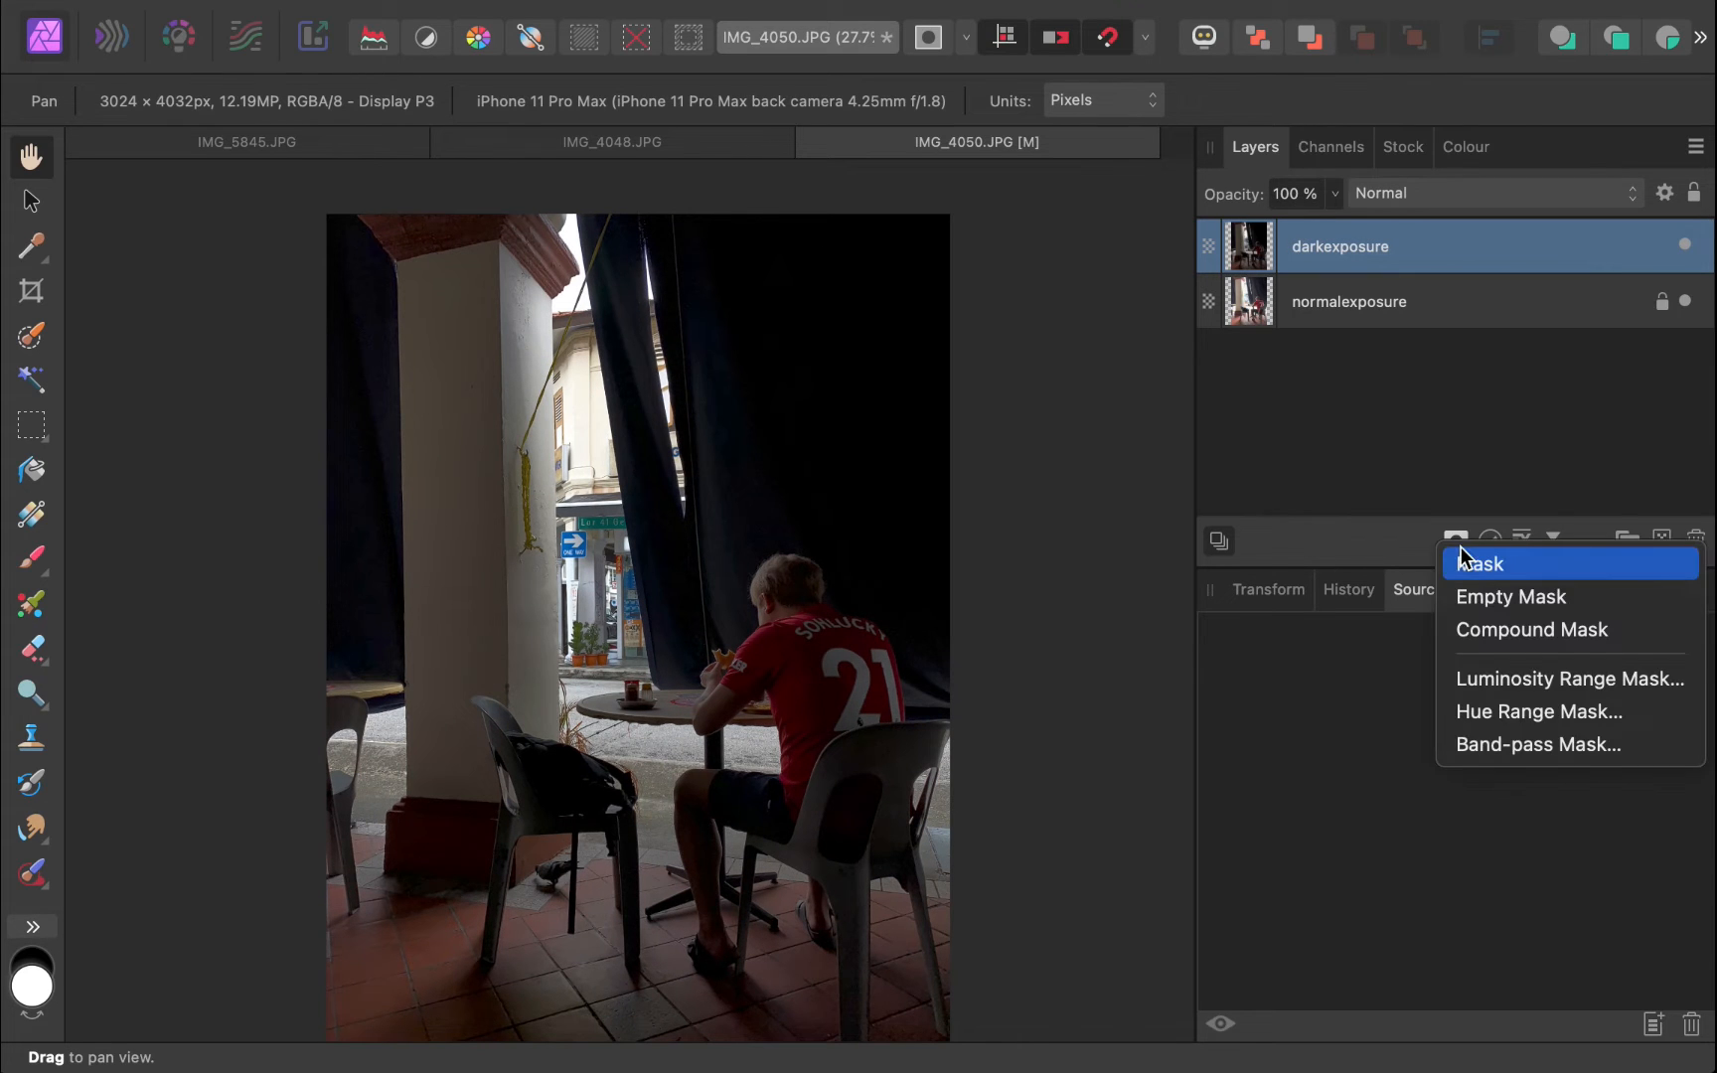
pyautogui.click(1479, 563)
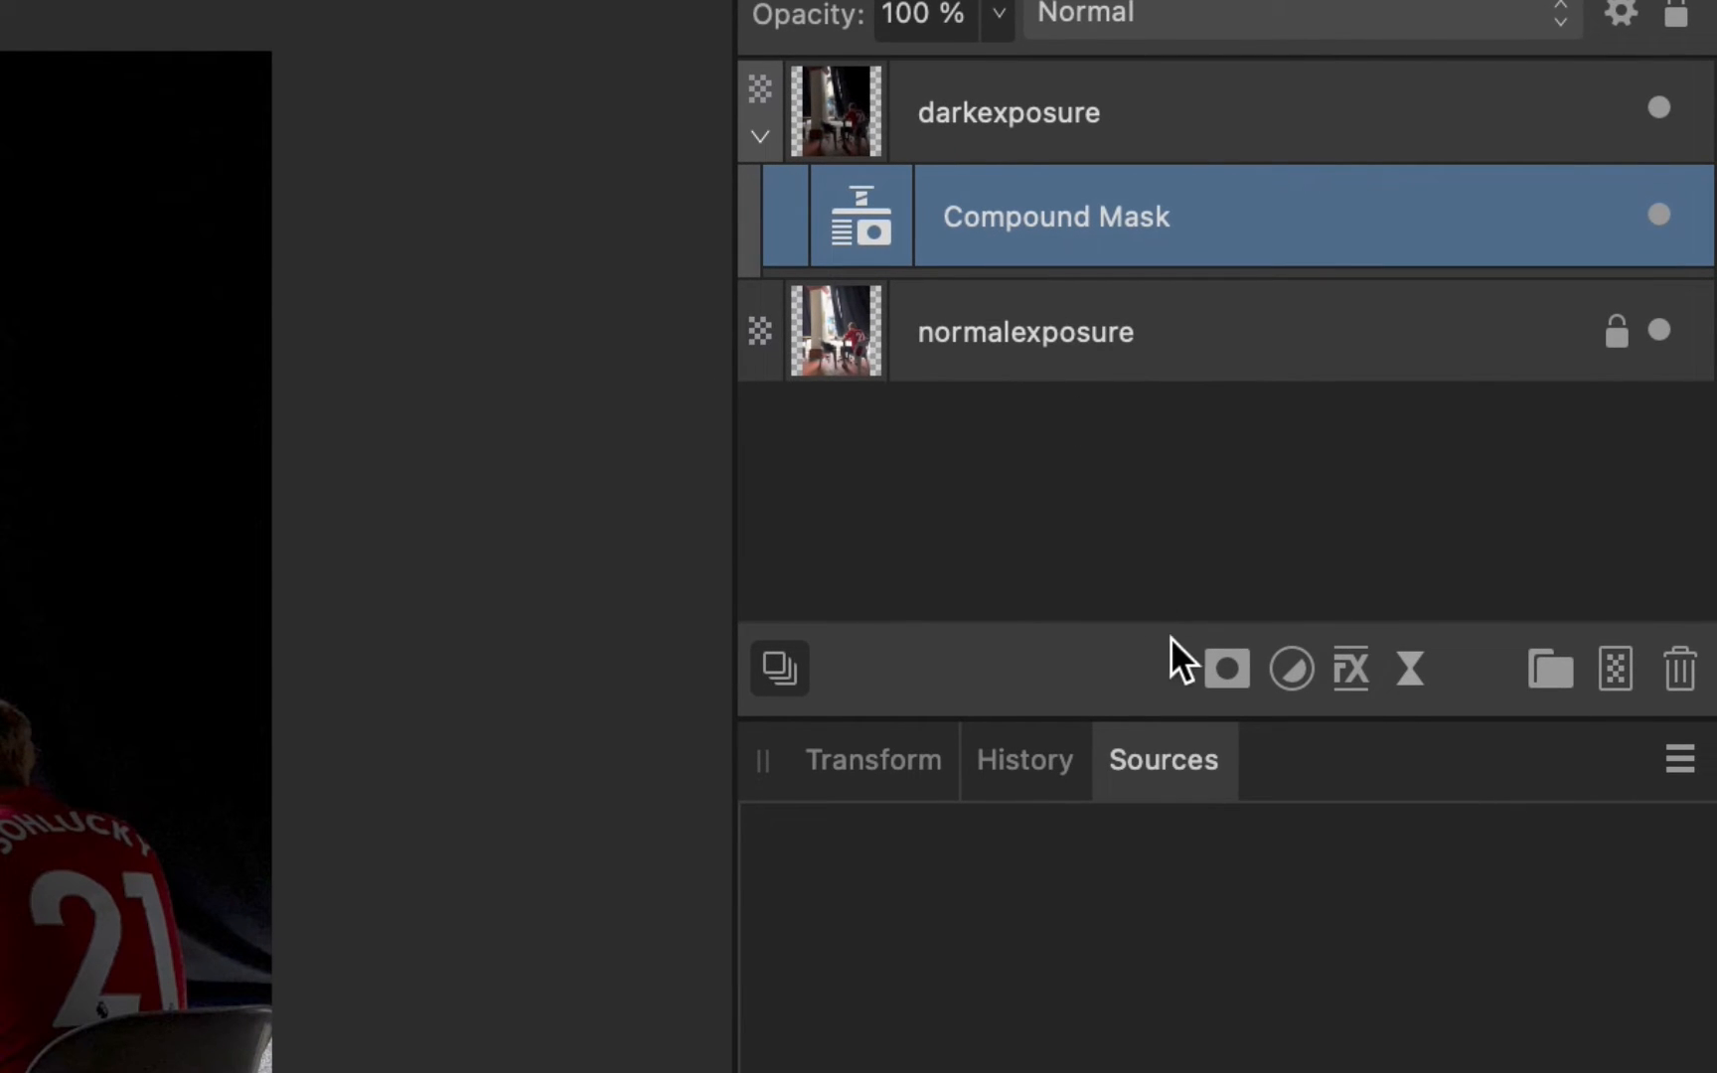
pyautogui.click(1227, 670)
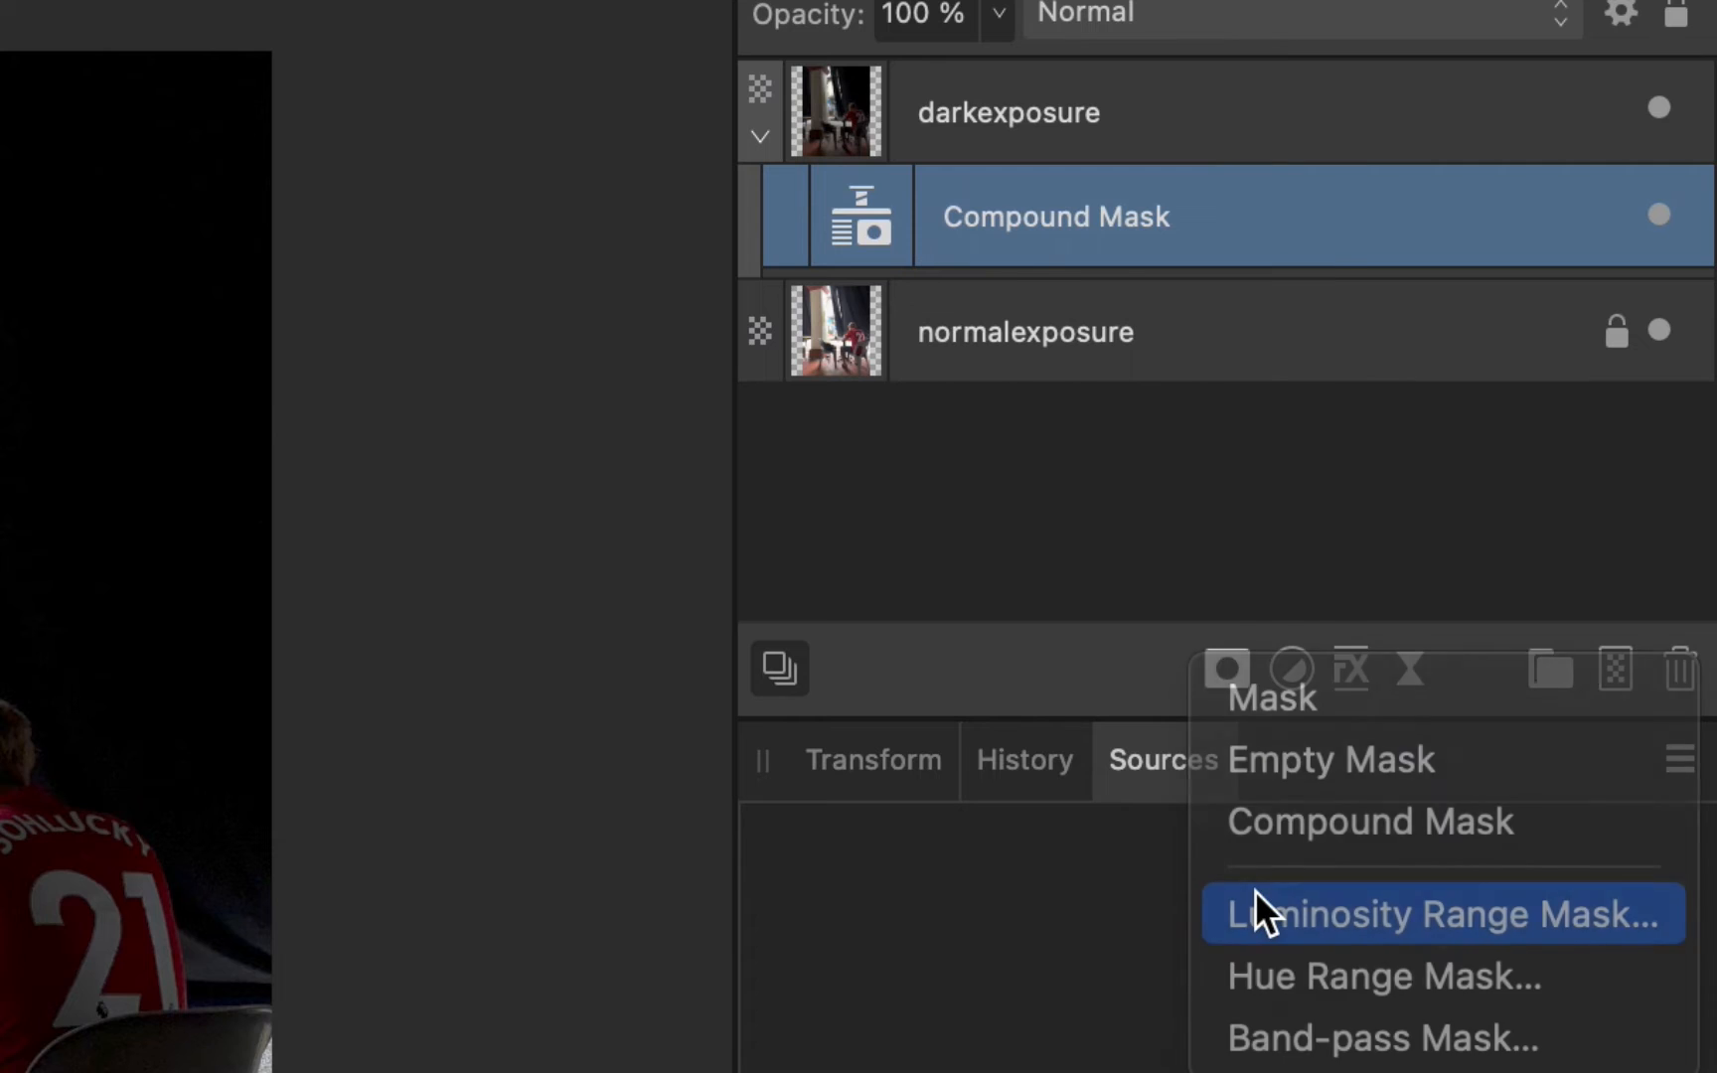
pyautogui.click(1436, 914)
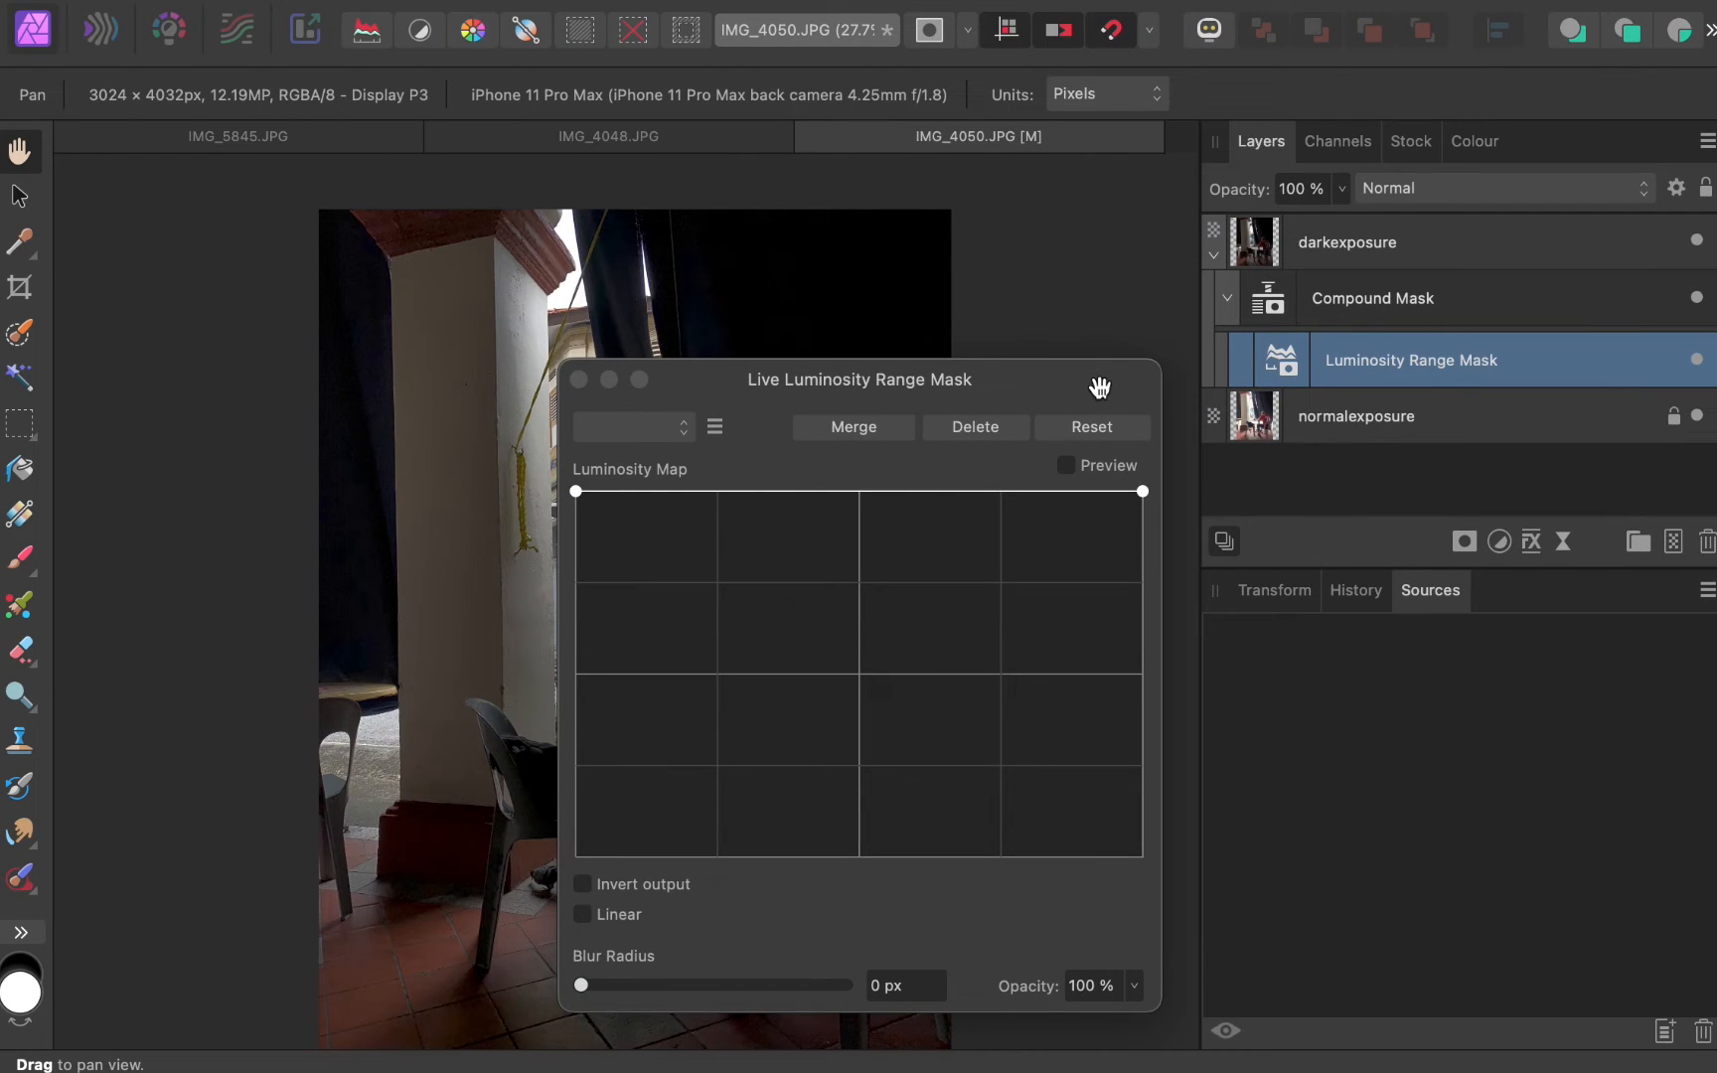
# Step: Drag the Live Luminosity Range Mask dialog to the lower right, clear of the photo
pyautogui.moveTo(859, 378); pyautogui.dragTo(1424, 479)
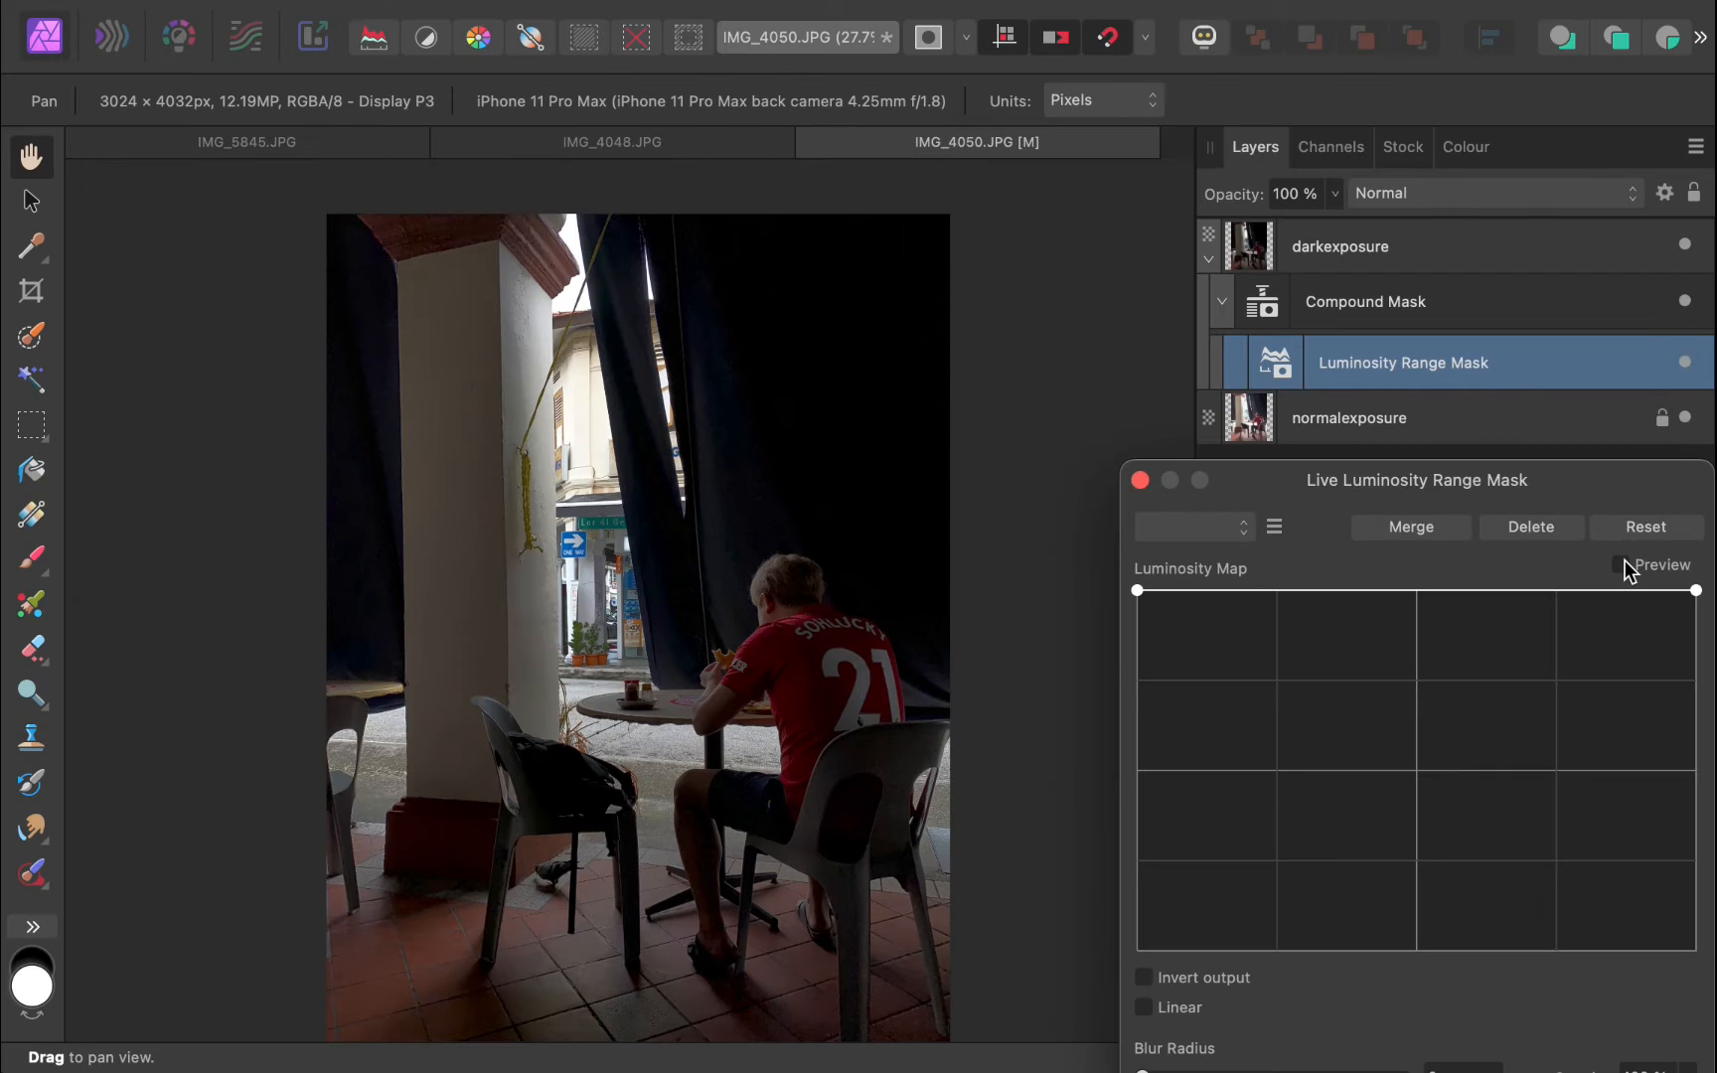
# Step: With Preview on, reset the Luminosity Map and drag two points into an S-curve
pyautogui.click(1615, 564)
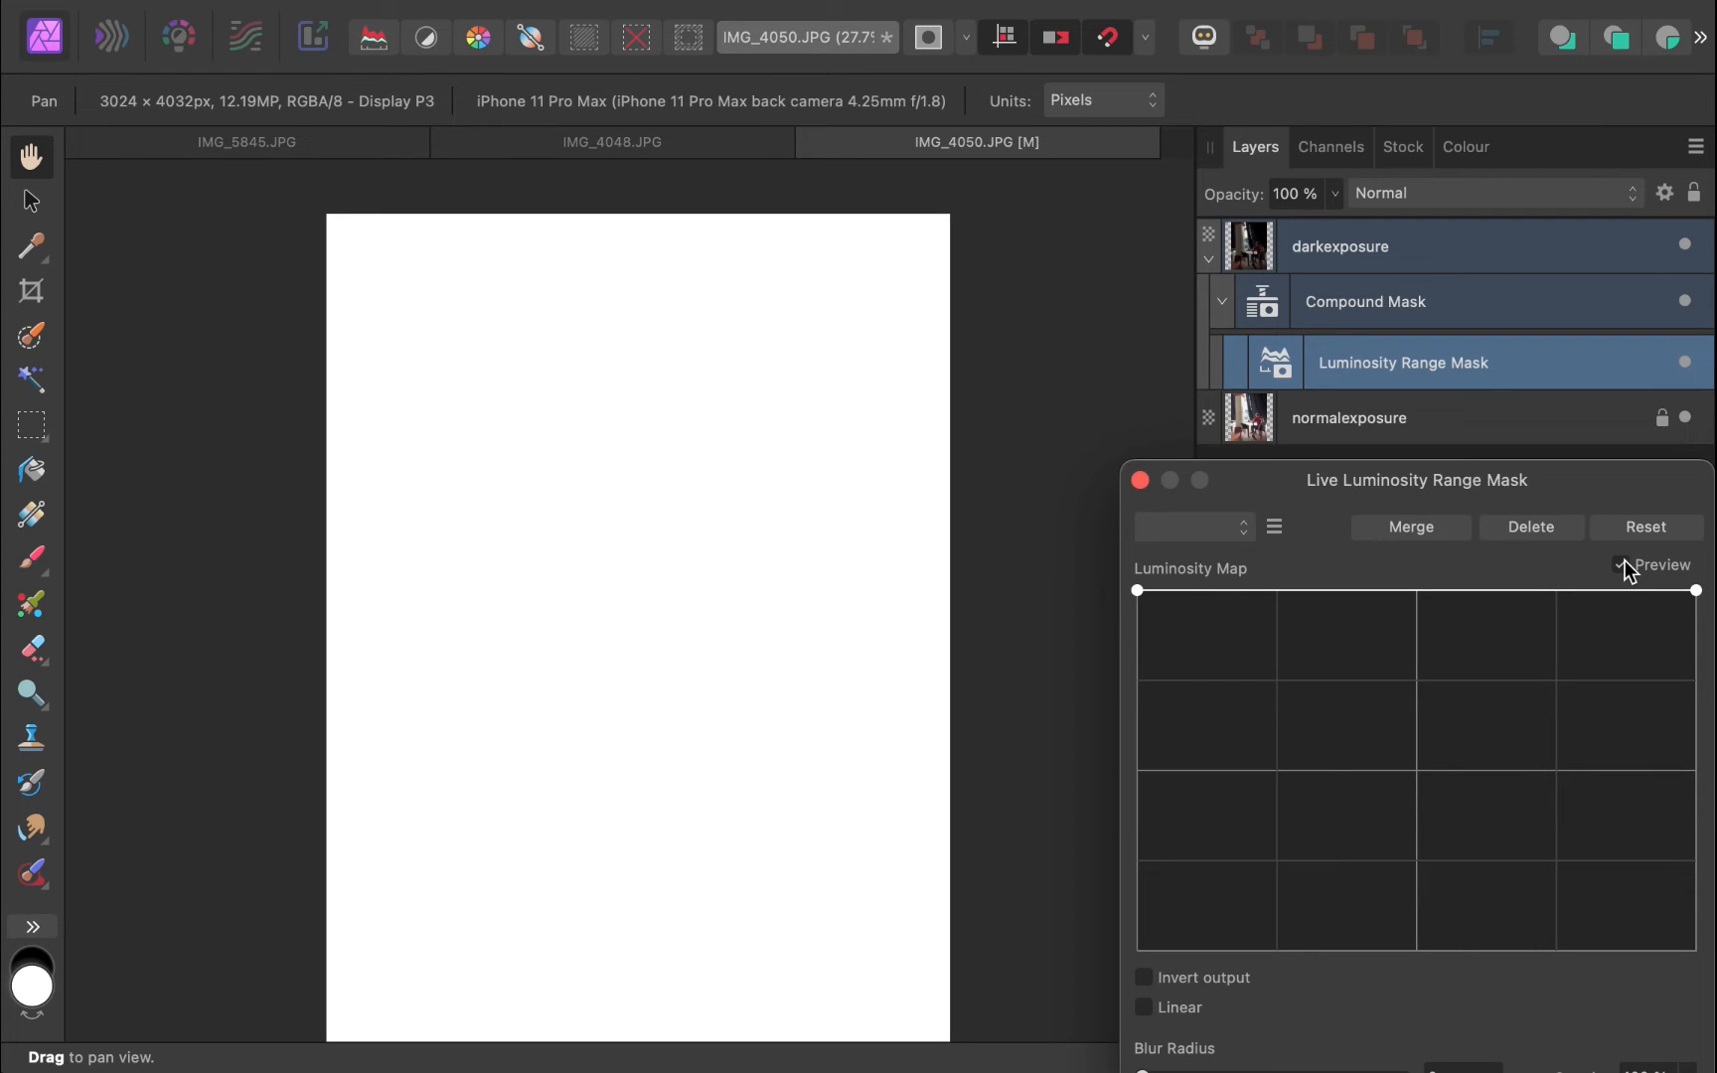
pyautogui.click(1622, 564)
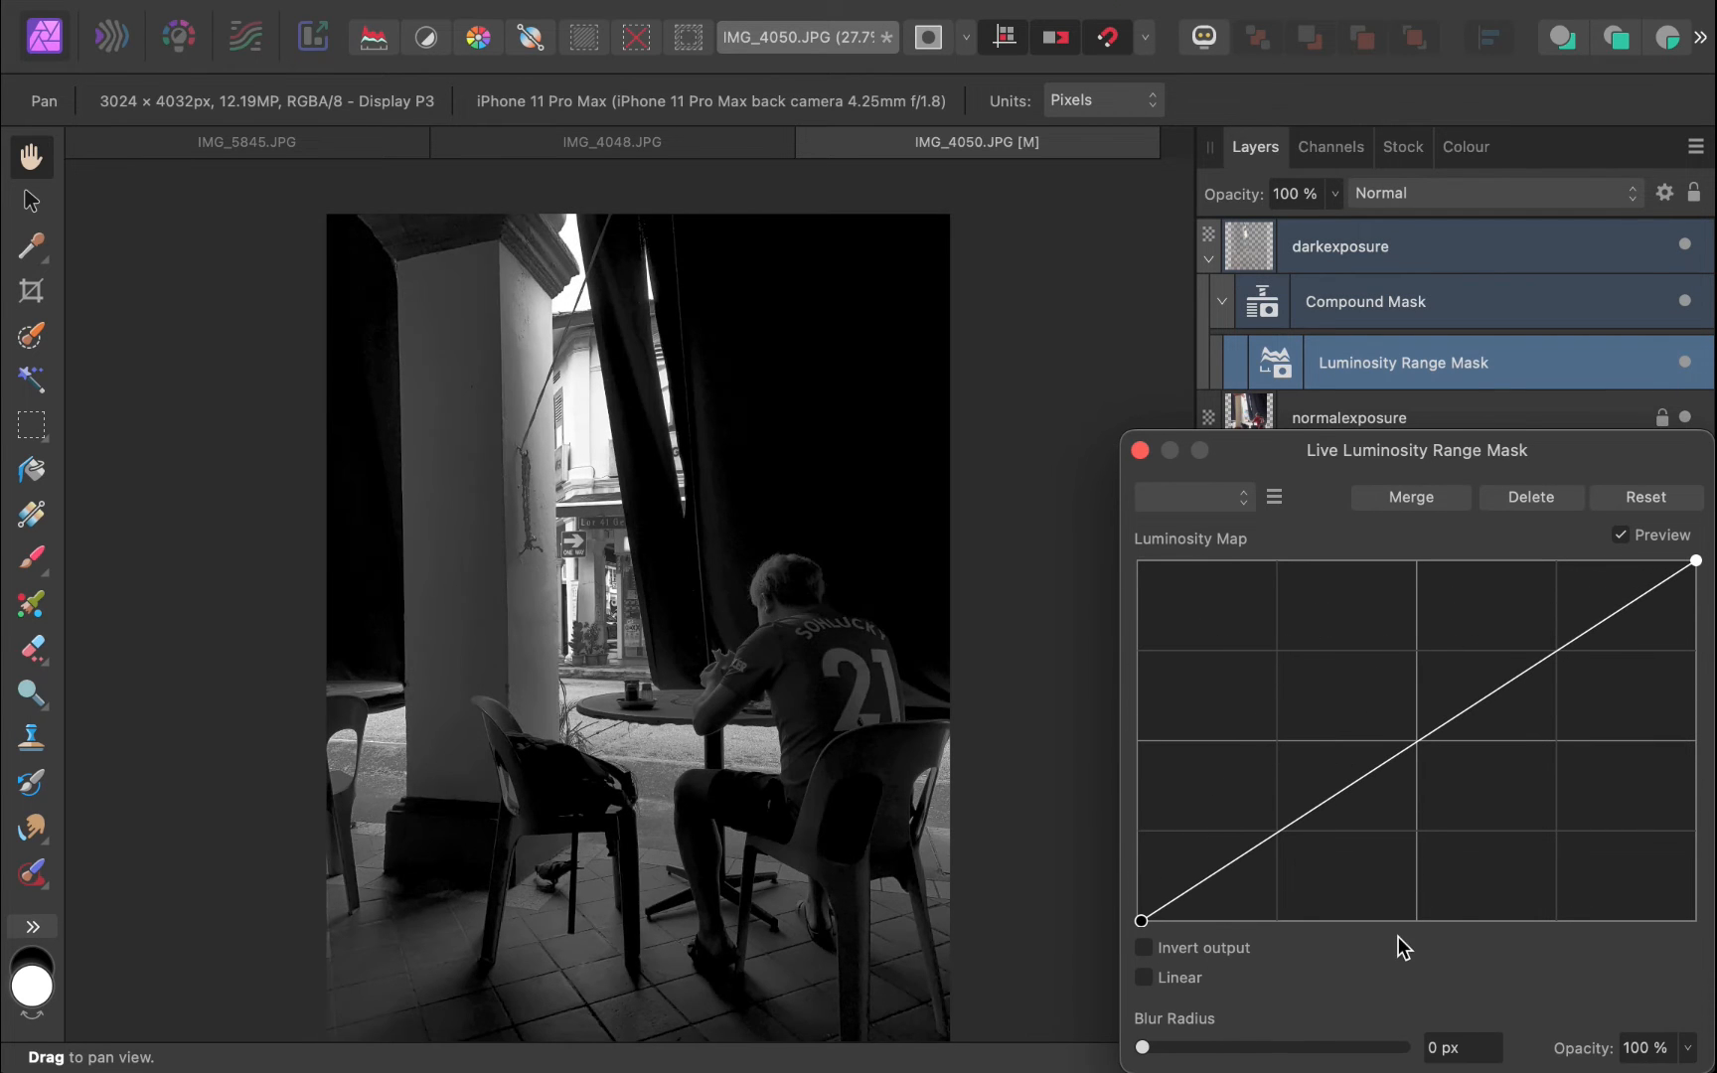
pyautogui.moveTo(1413, 740); pyautogui.dragTo(1475, 641)
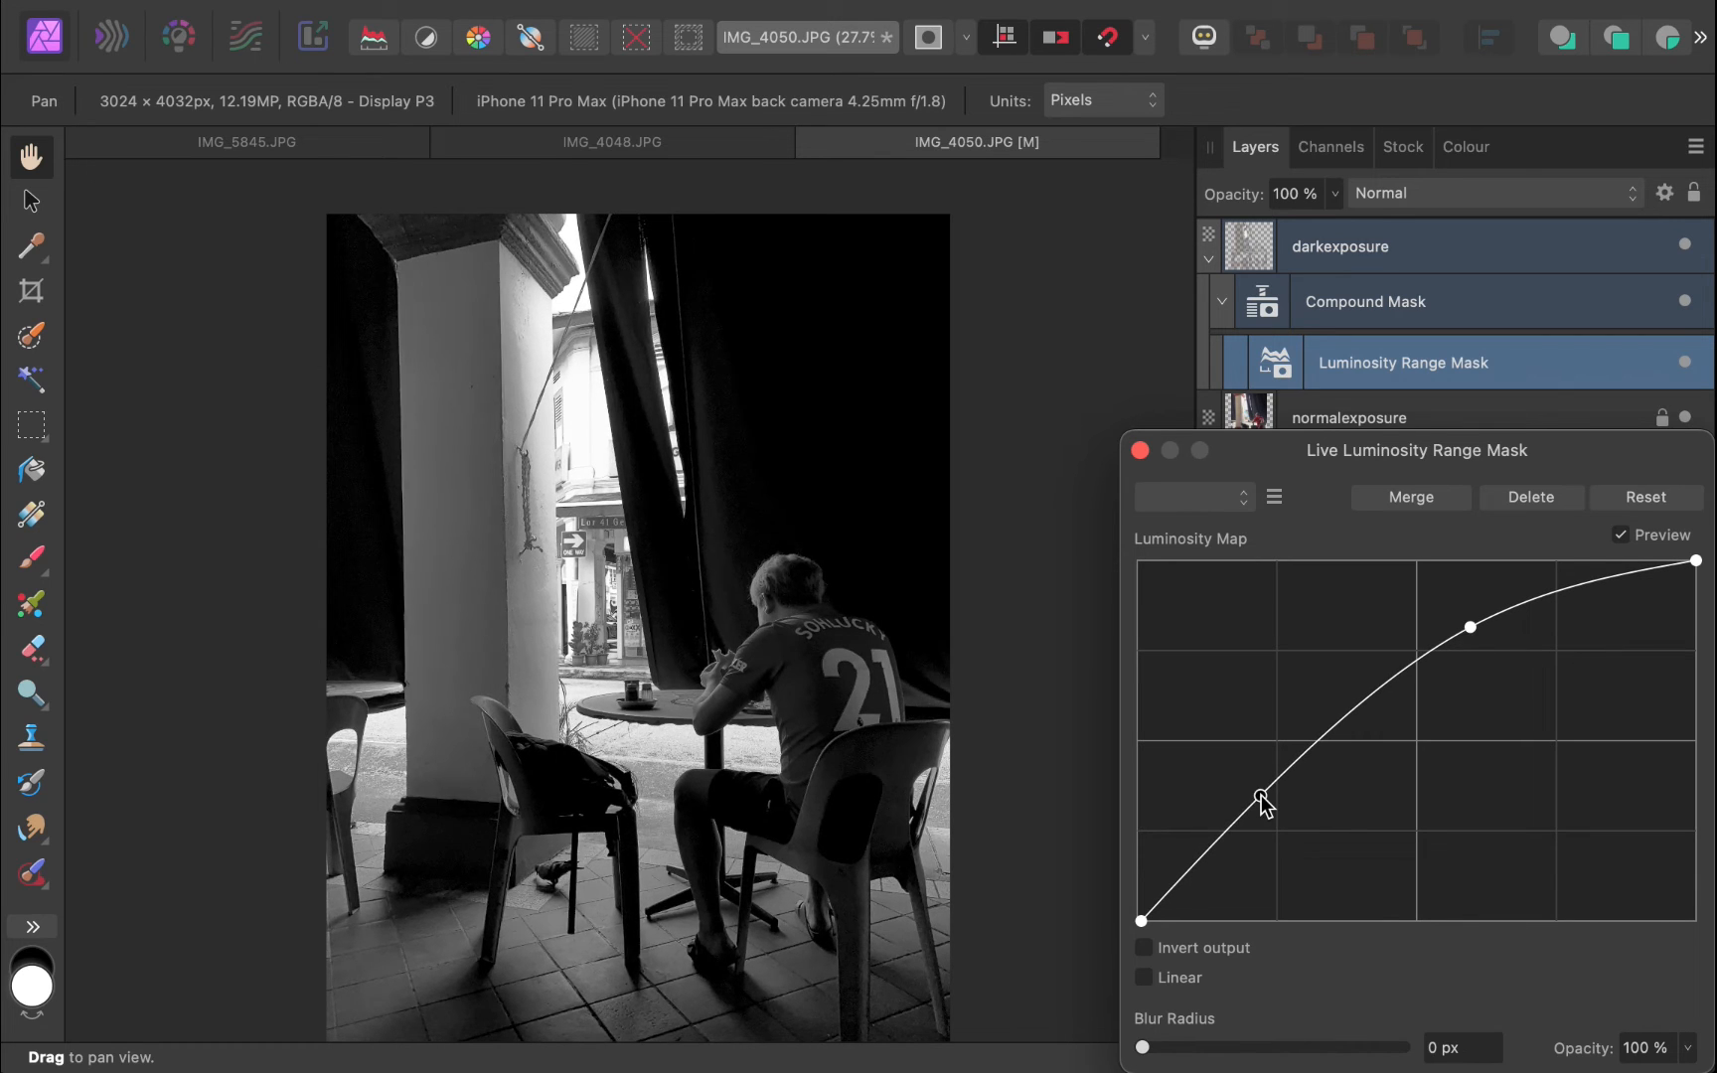
pyautogui.moveTo(1261, 796); pyautogui.dragTo(1290, 841)
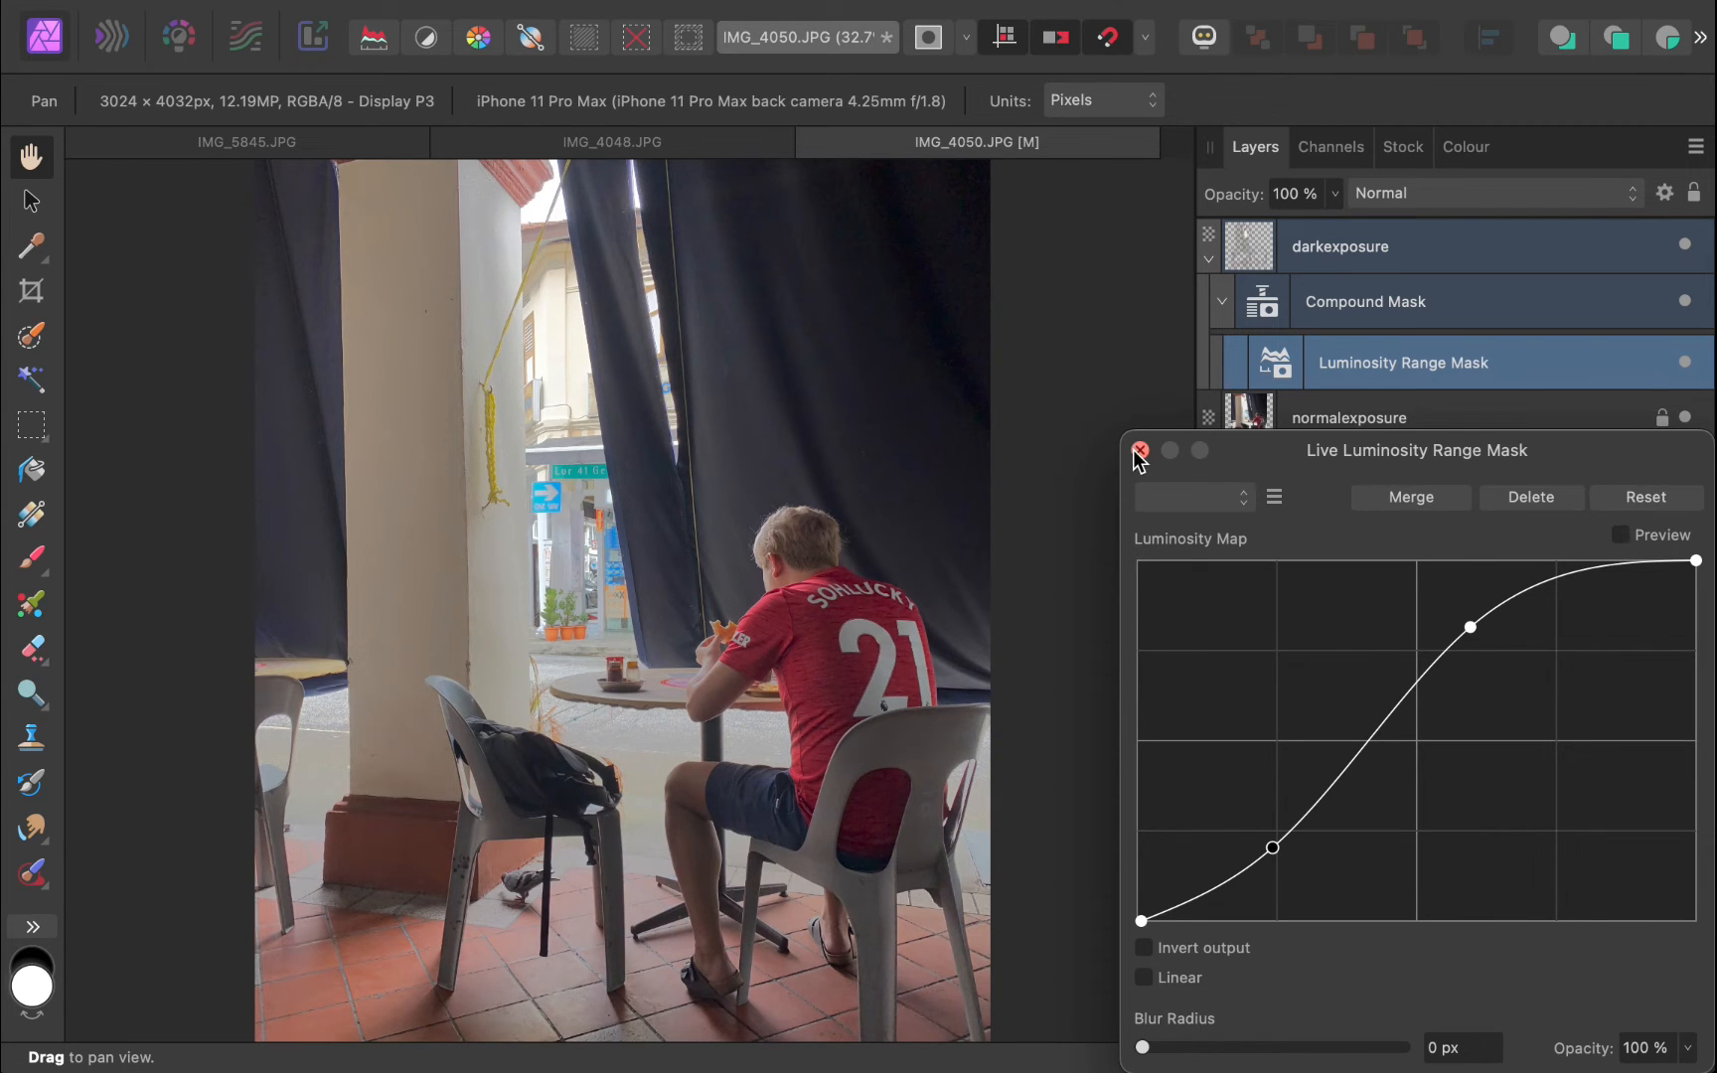
# Step: Re-enable Preview and adjust the lower point of the Luminosity Map curve
pyautogui.click(1138, 451)
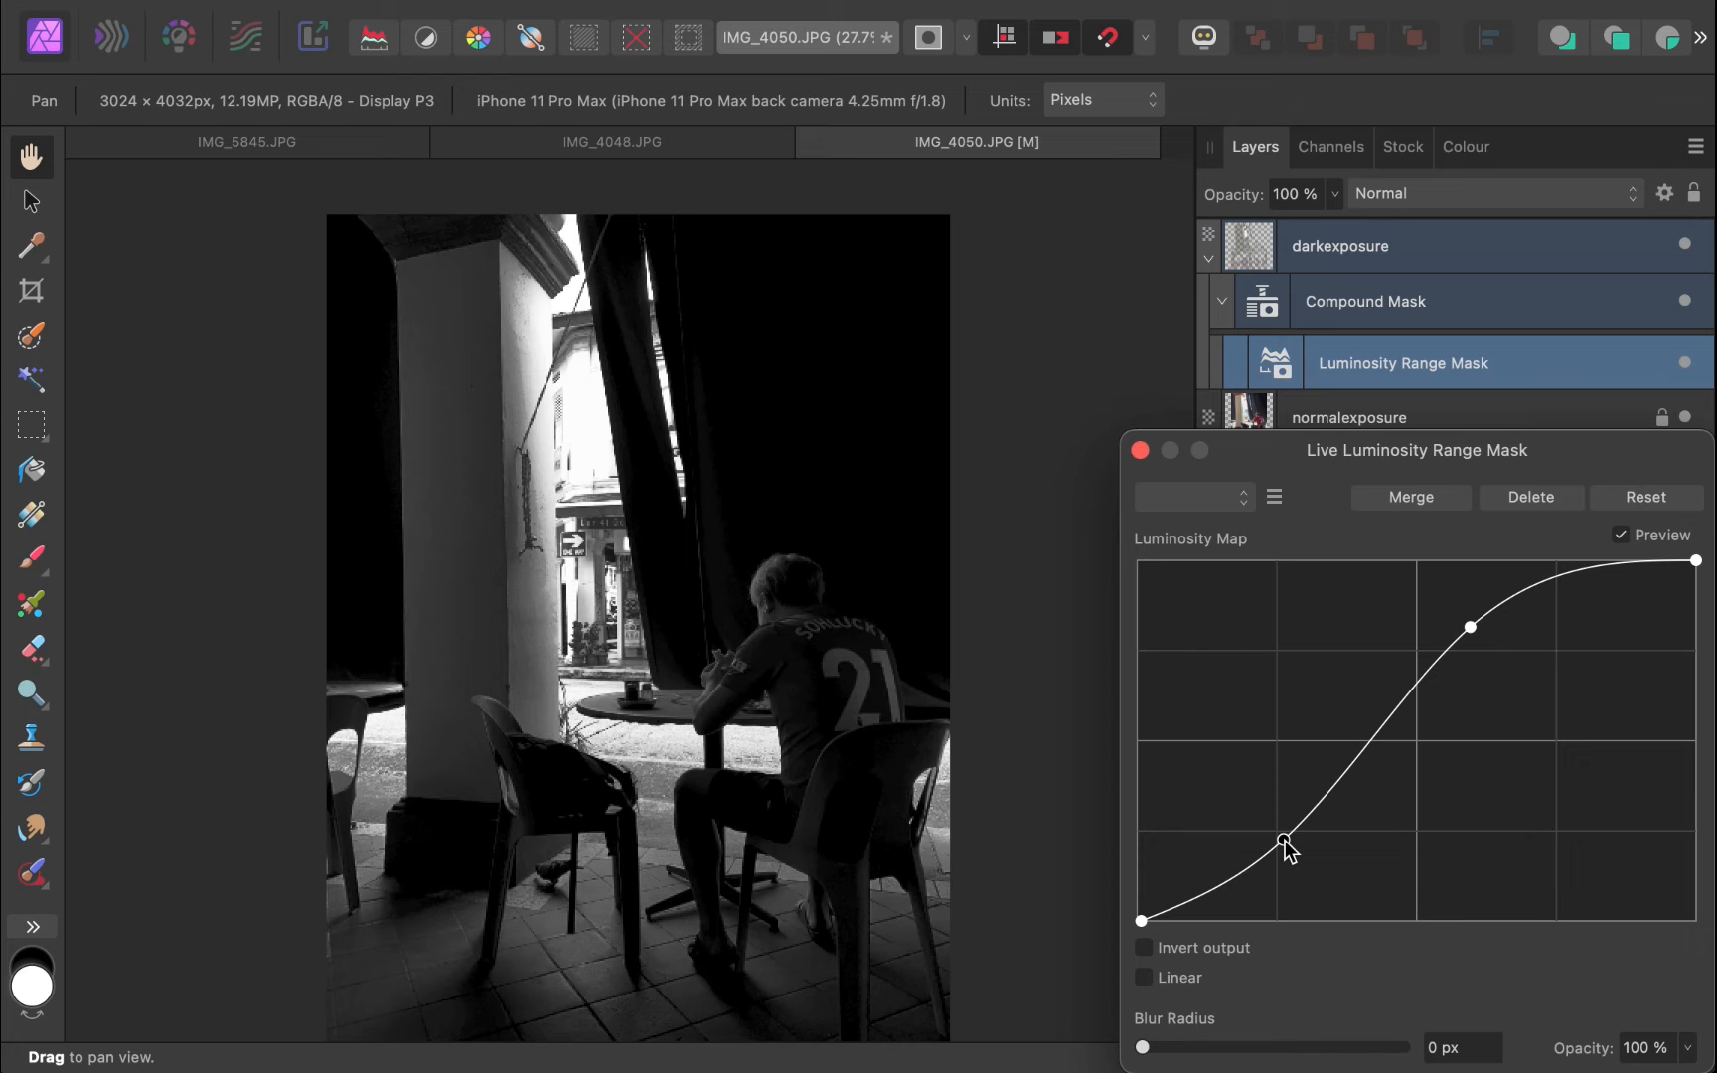
pyautogui.click(1457, 540)
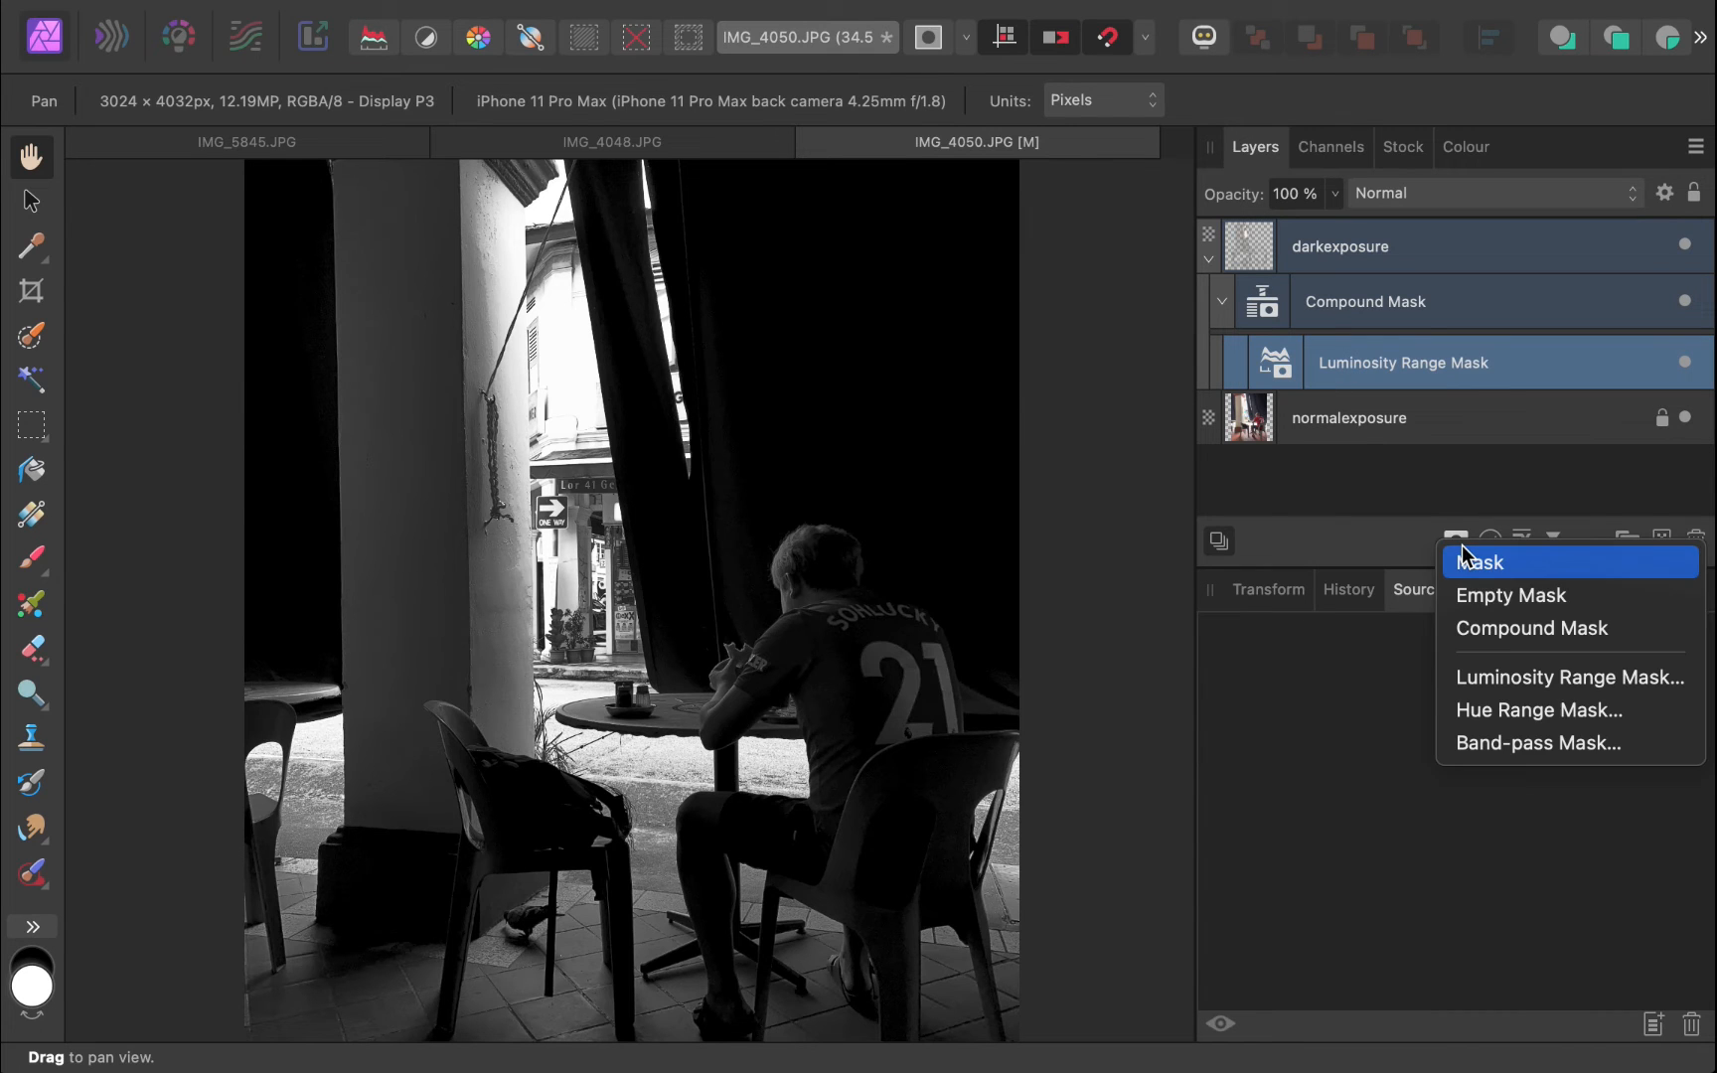
# Step: Add an Empty Mask inside the darkexposure compound mask
pyautogui.click(1478, 562)
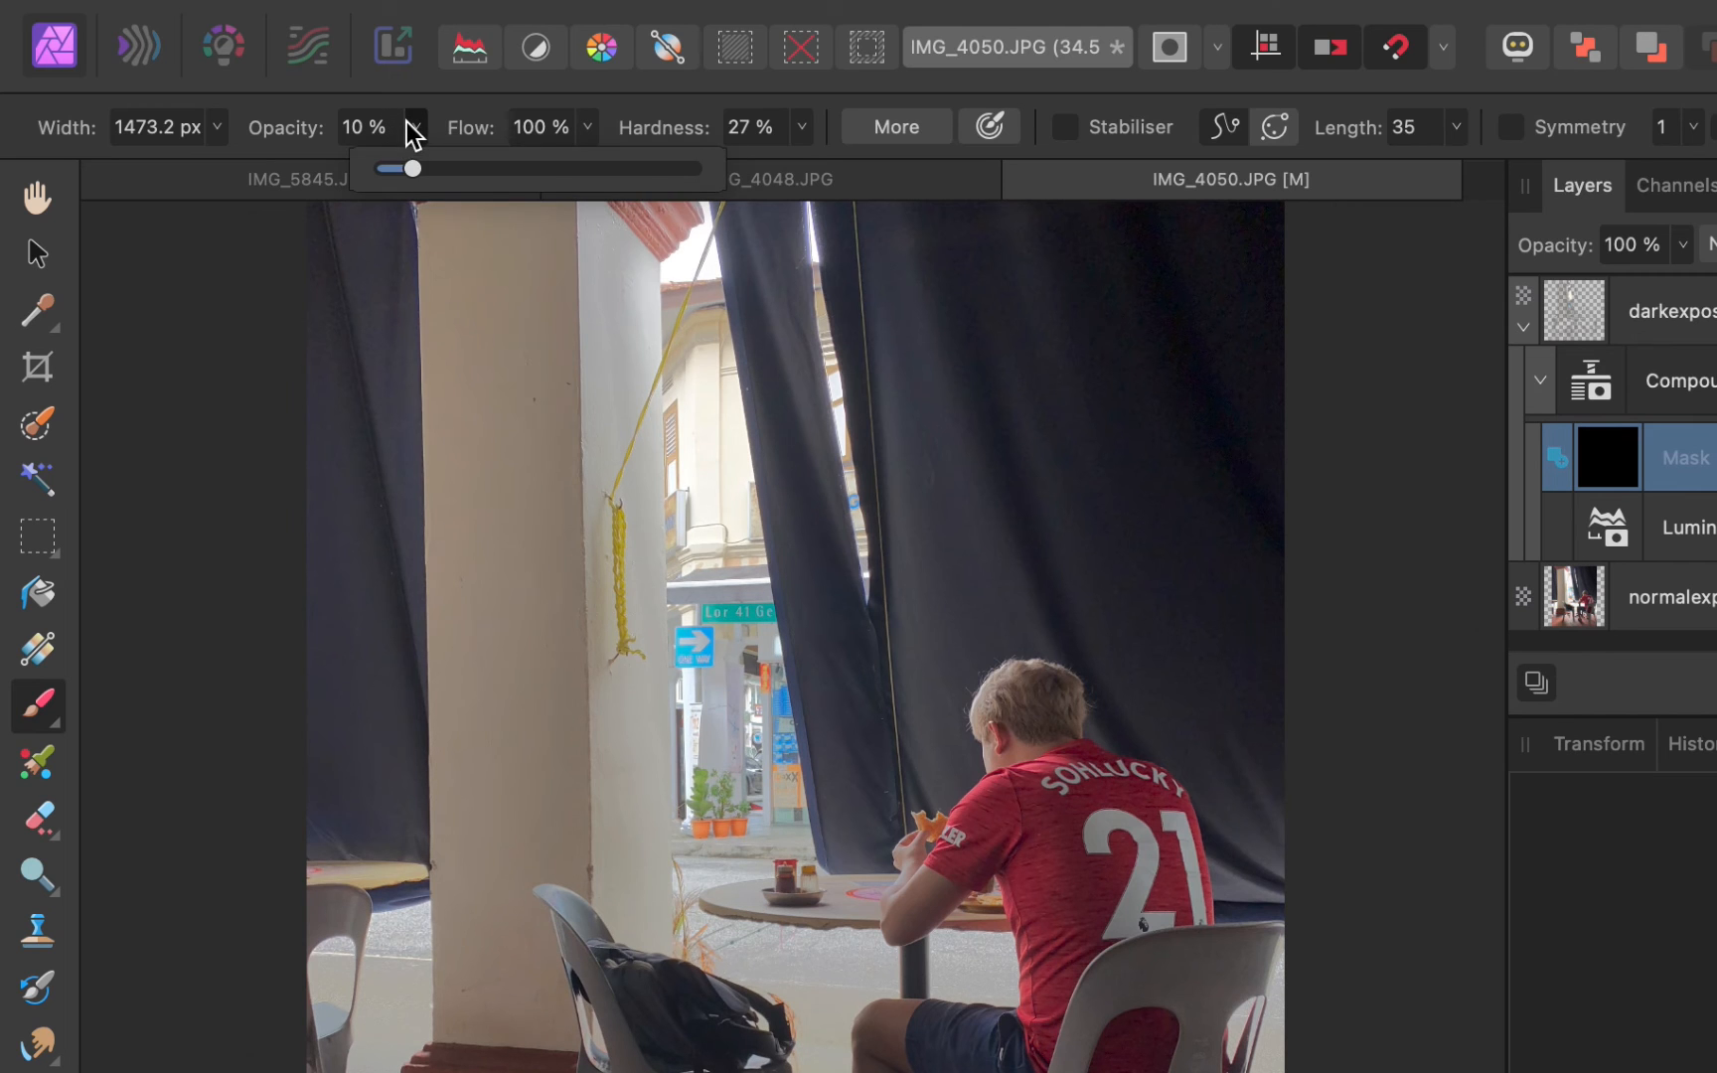
# Step: Settle the Paint Brush opacity at 18% after trying 29% and 32%
pyautogui.moveTo(414, 167); pyautogui.dragTo(471, 168)
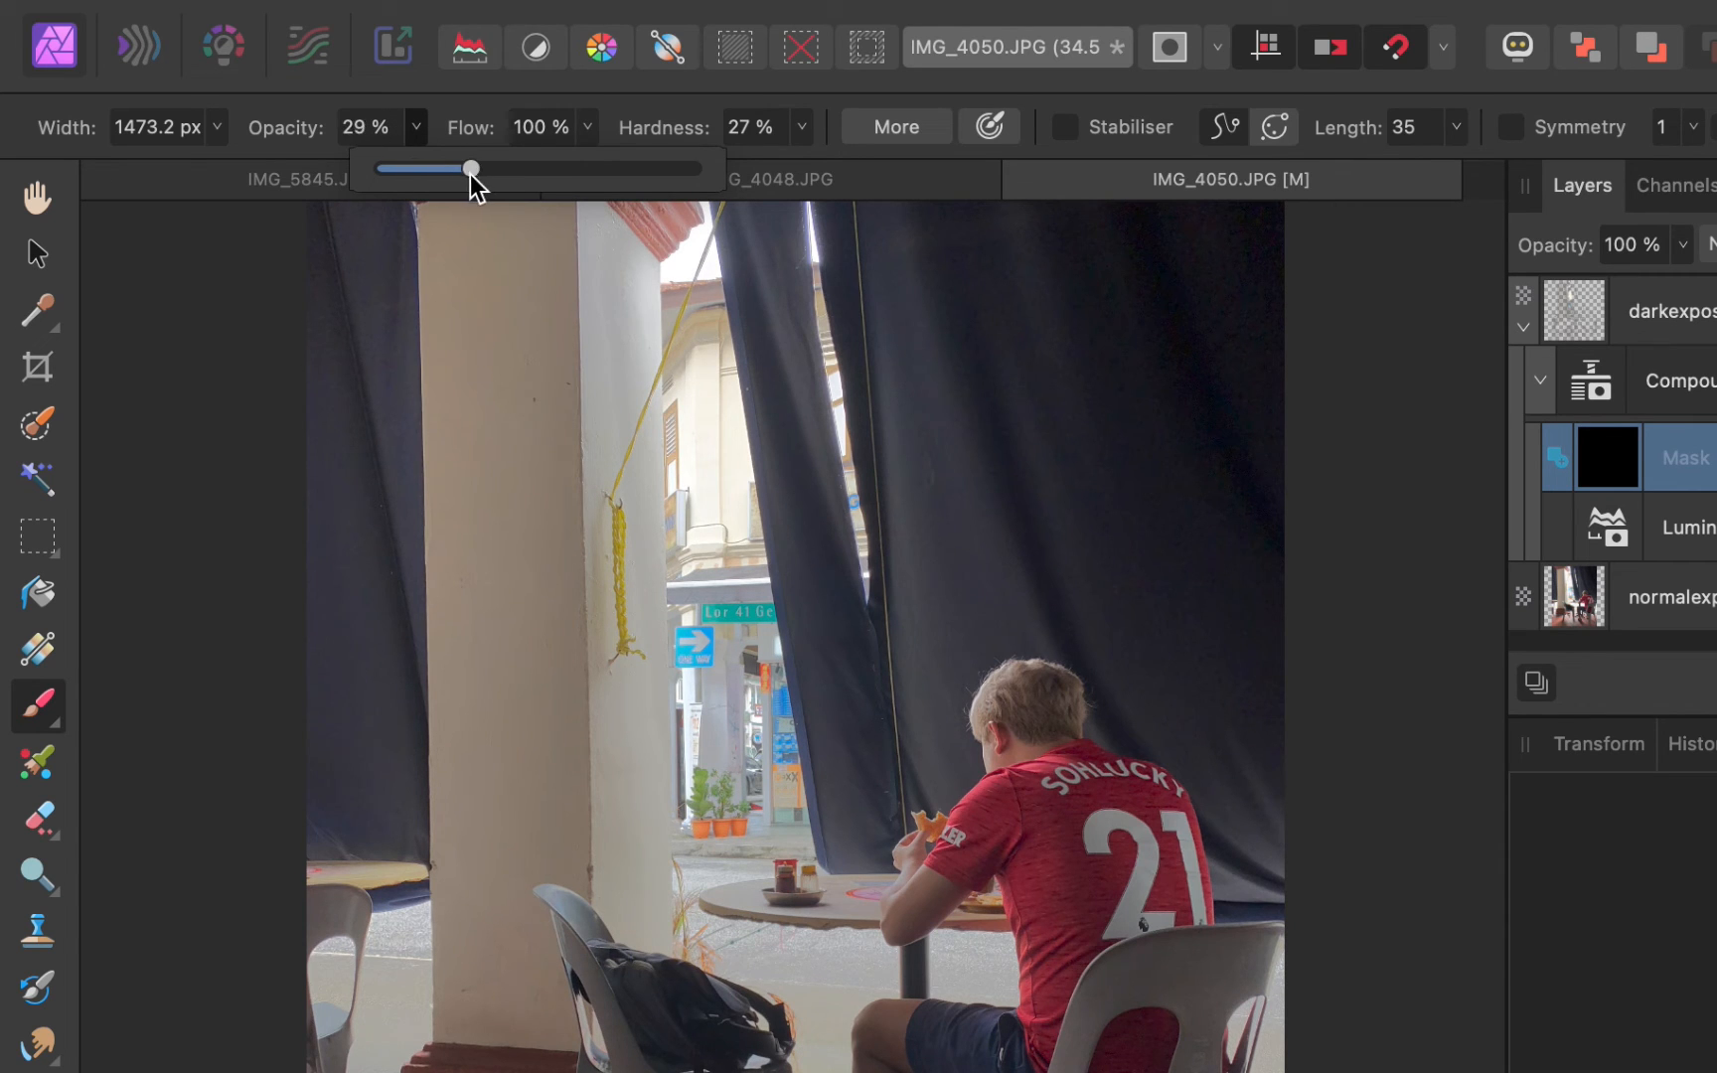
pyautogui.moveTo(470, 167); pyautogui.dragTo(481, 168)
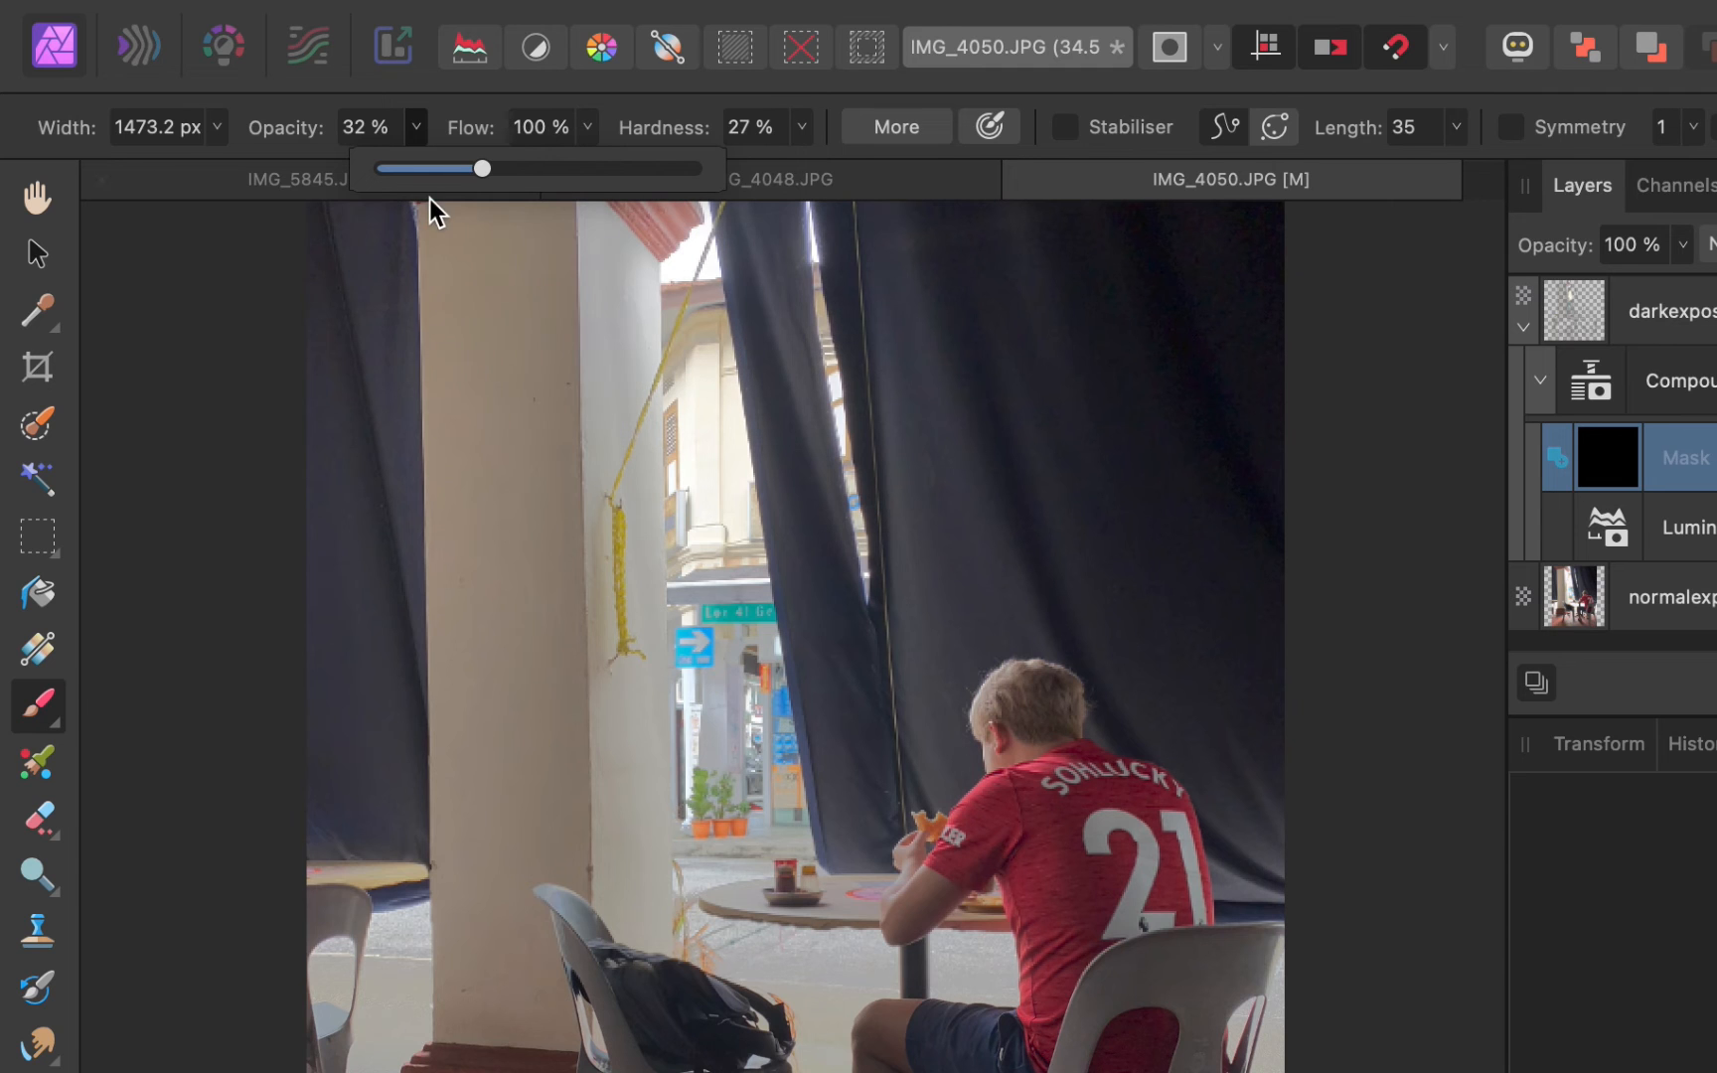
pyautogui.moveTo(481, 168); pyautogui.dragTo(439, 168)
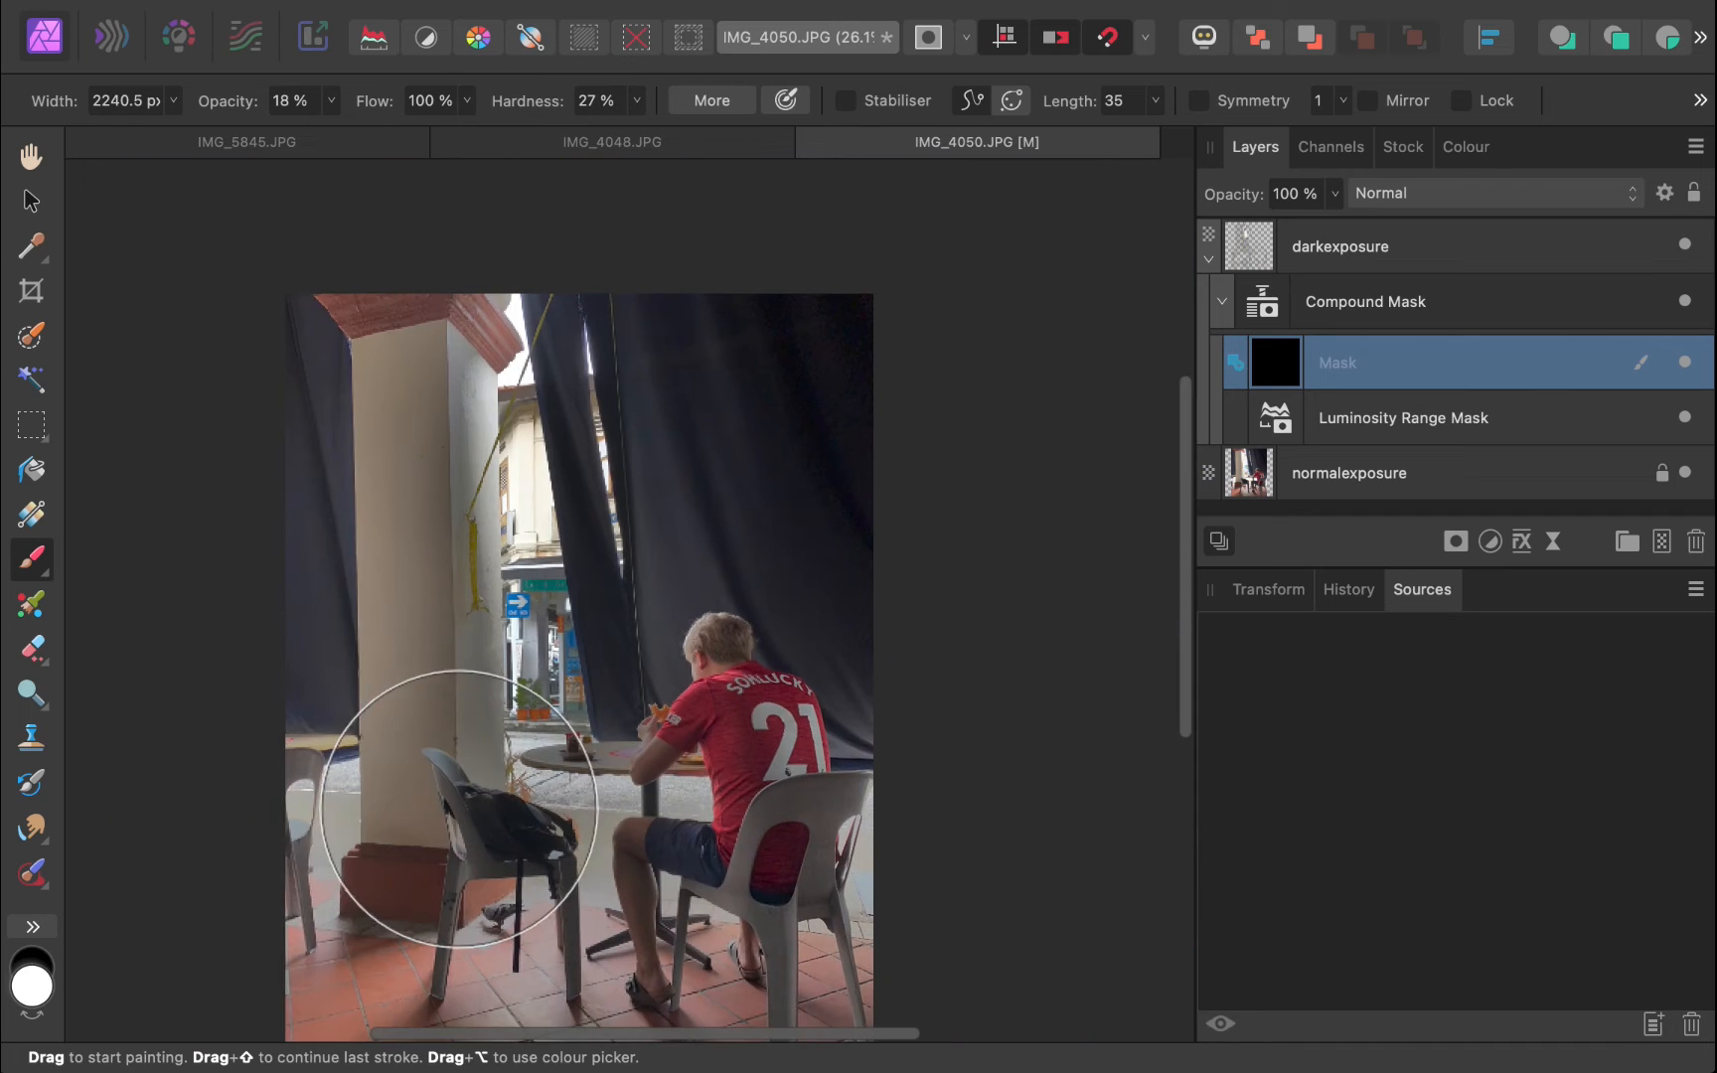
# Step: Paint soft strokes into the black mask along the white pillar and chair
pyautogui.moveTo(454, 816); pyautogui.dragTo(377, 405)
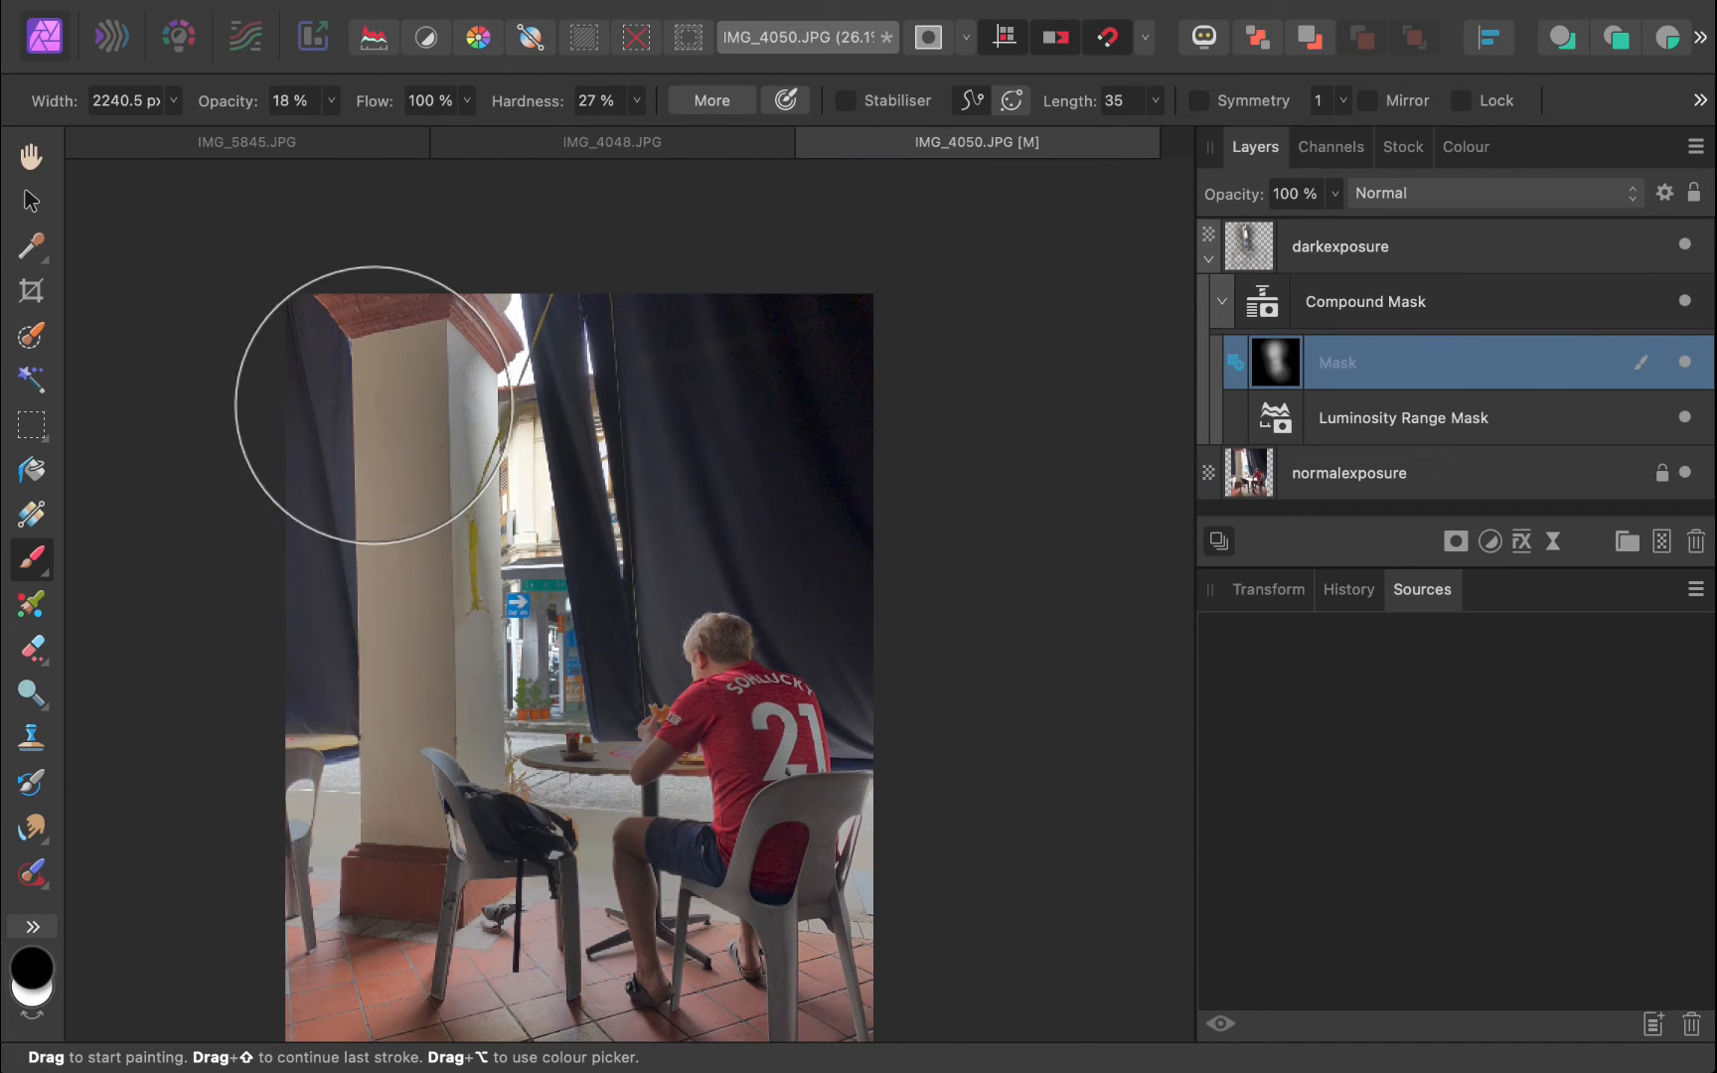
pyautogui.moveTo(372, 405); pyautogui.dragTo(438, 794)
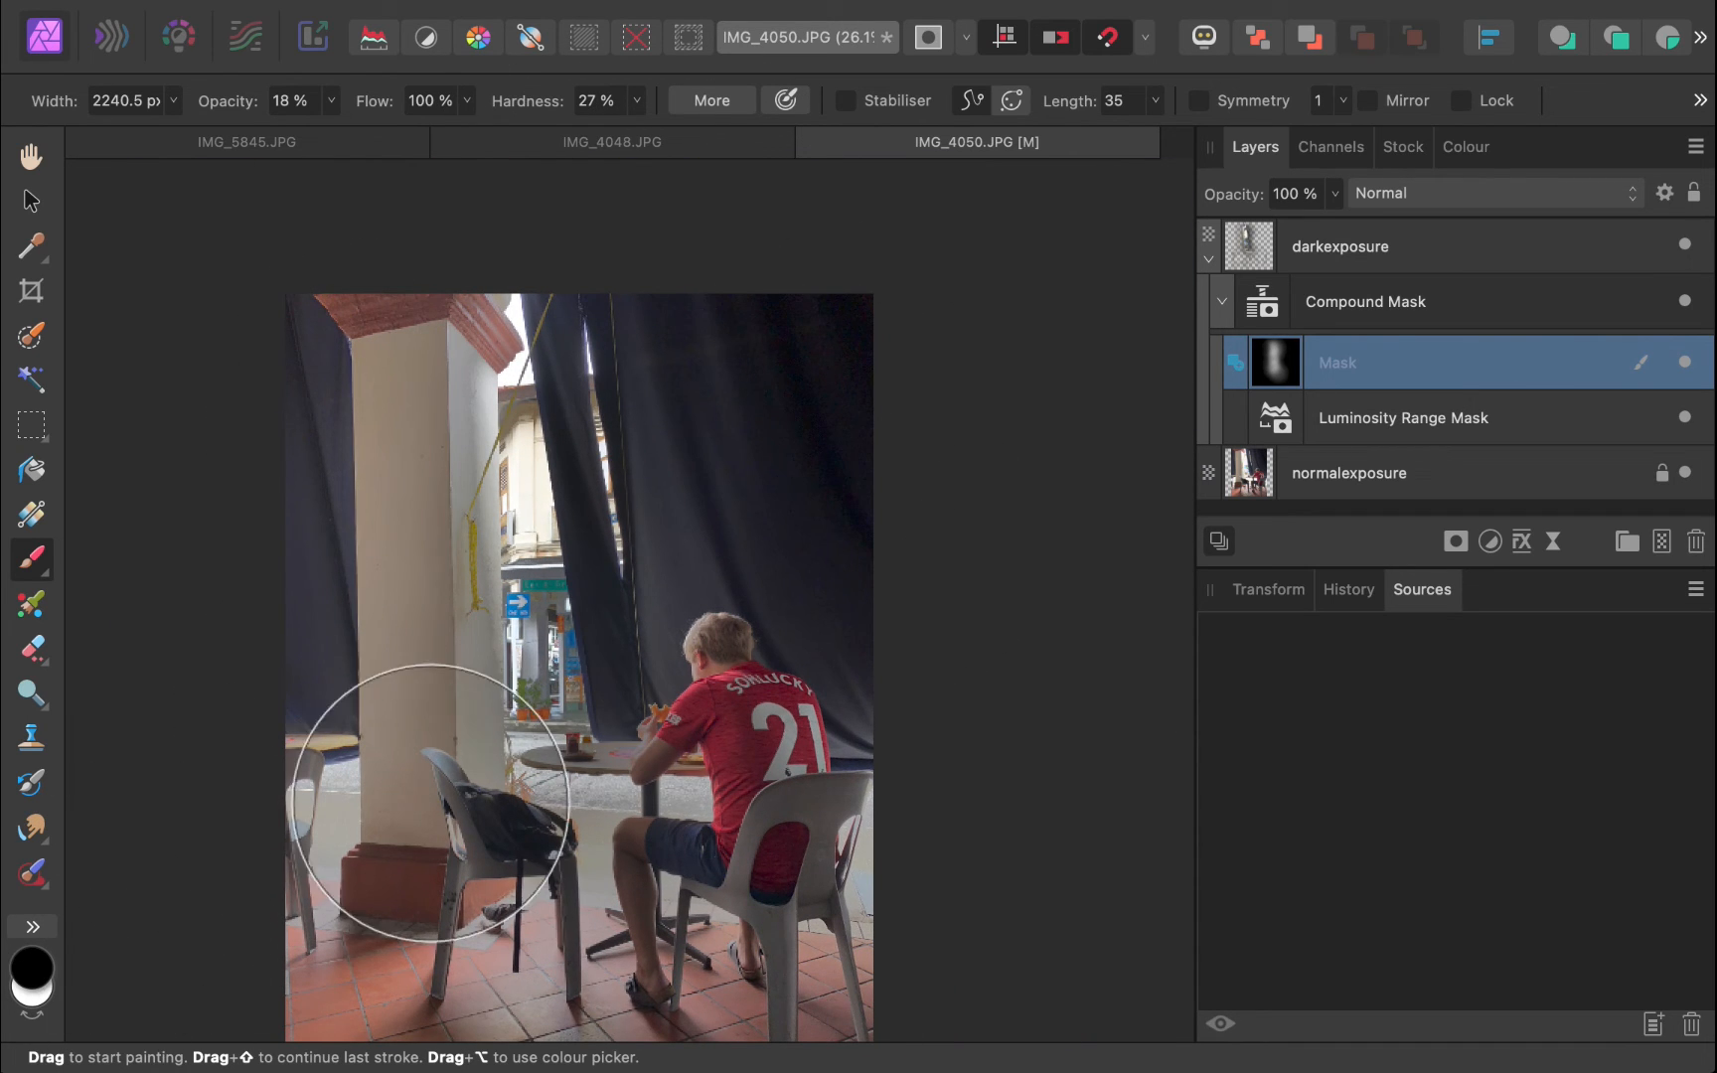